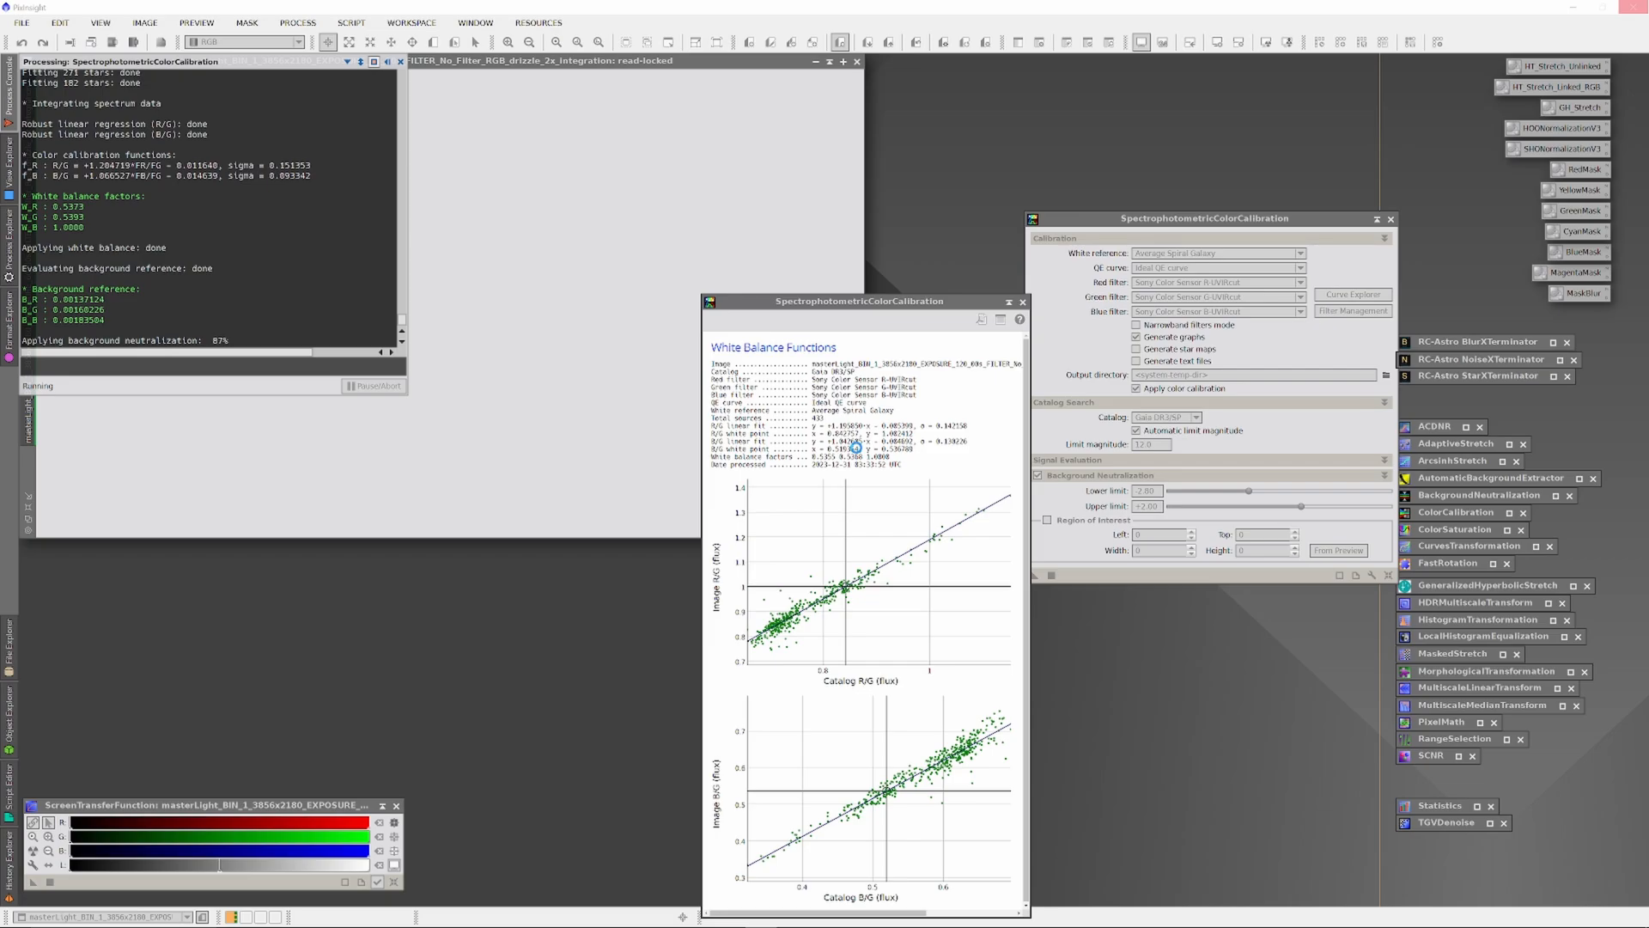
mouse_move(855, 444)
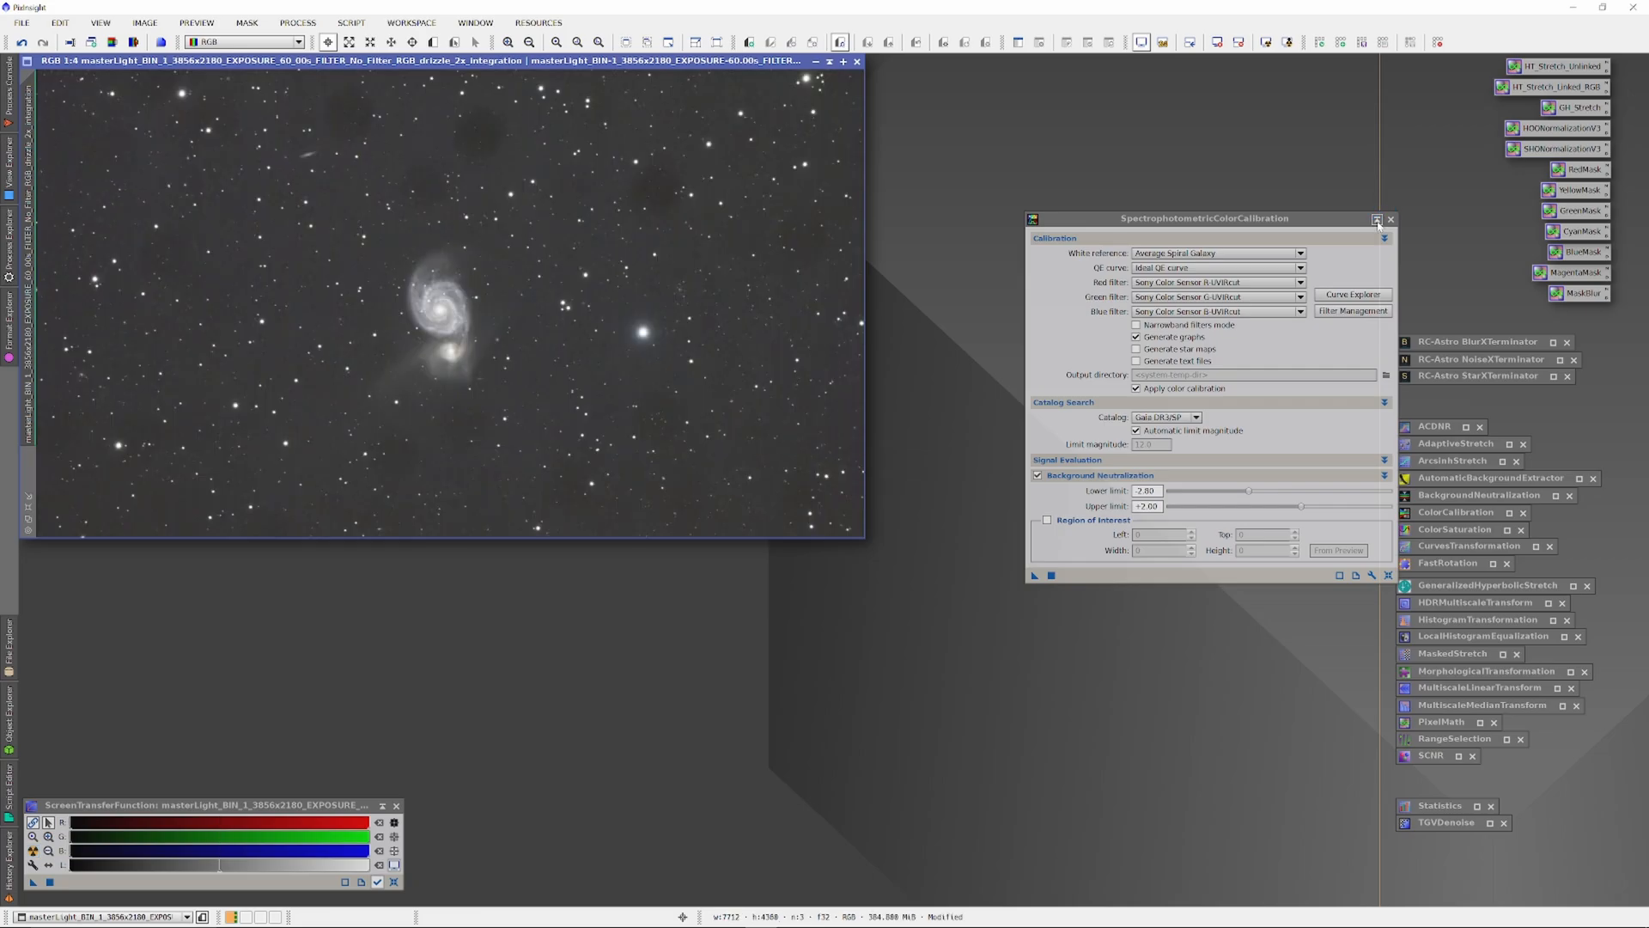
- Iconize the SPCC settings and undo StarXTerminator's star removal on the galaxy image
left_click(1377, 219)
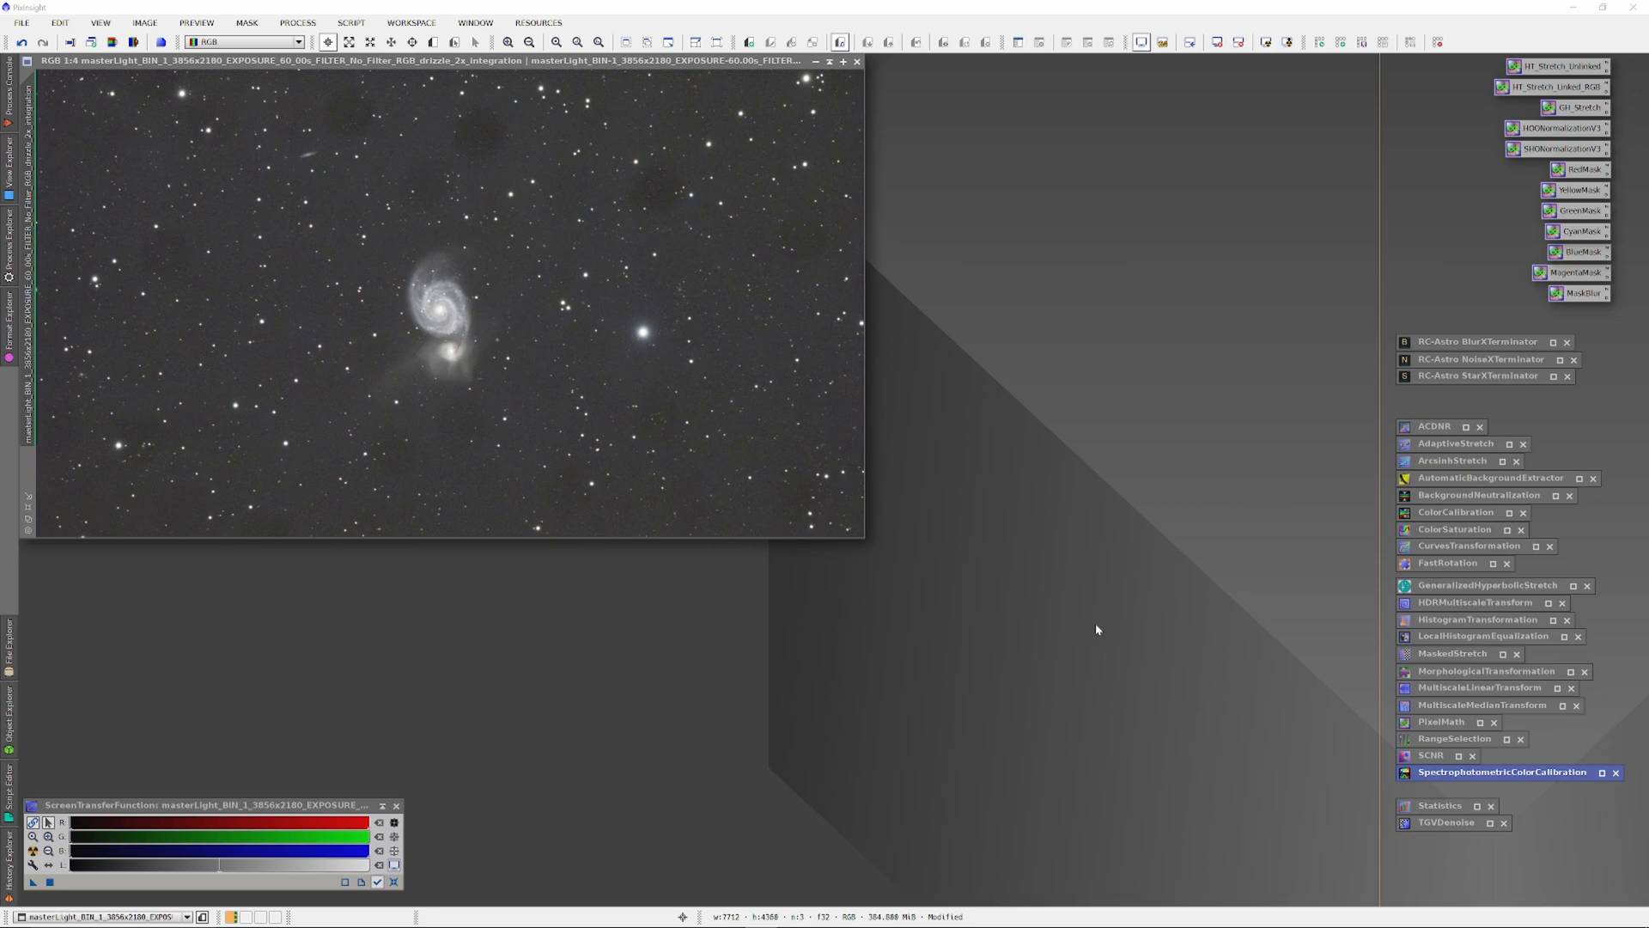
mouse_move(1195, 620)
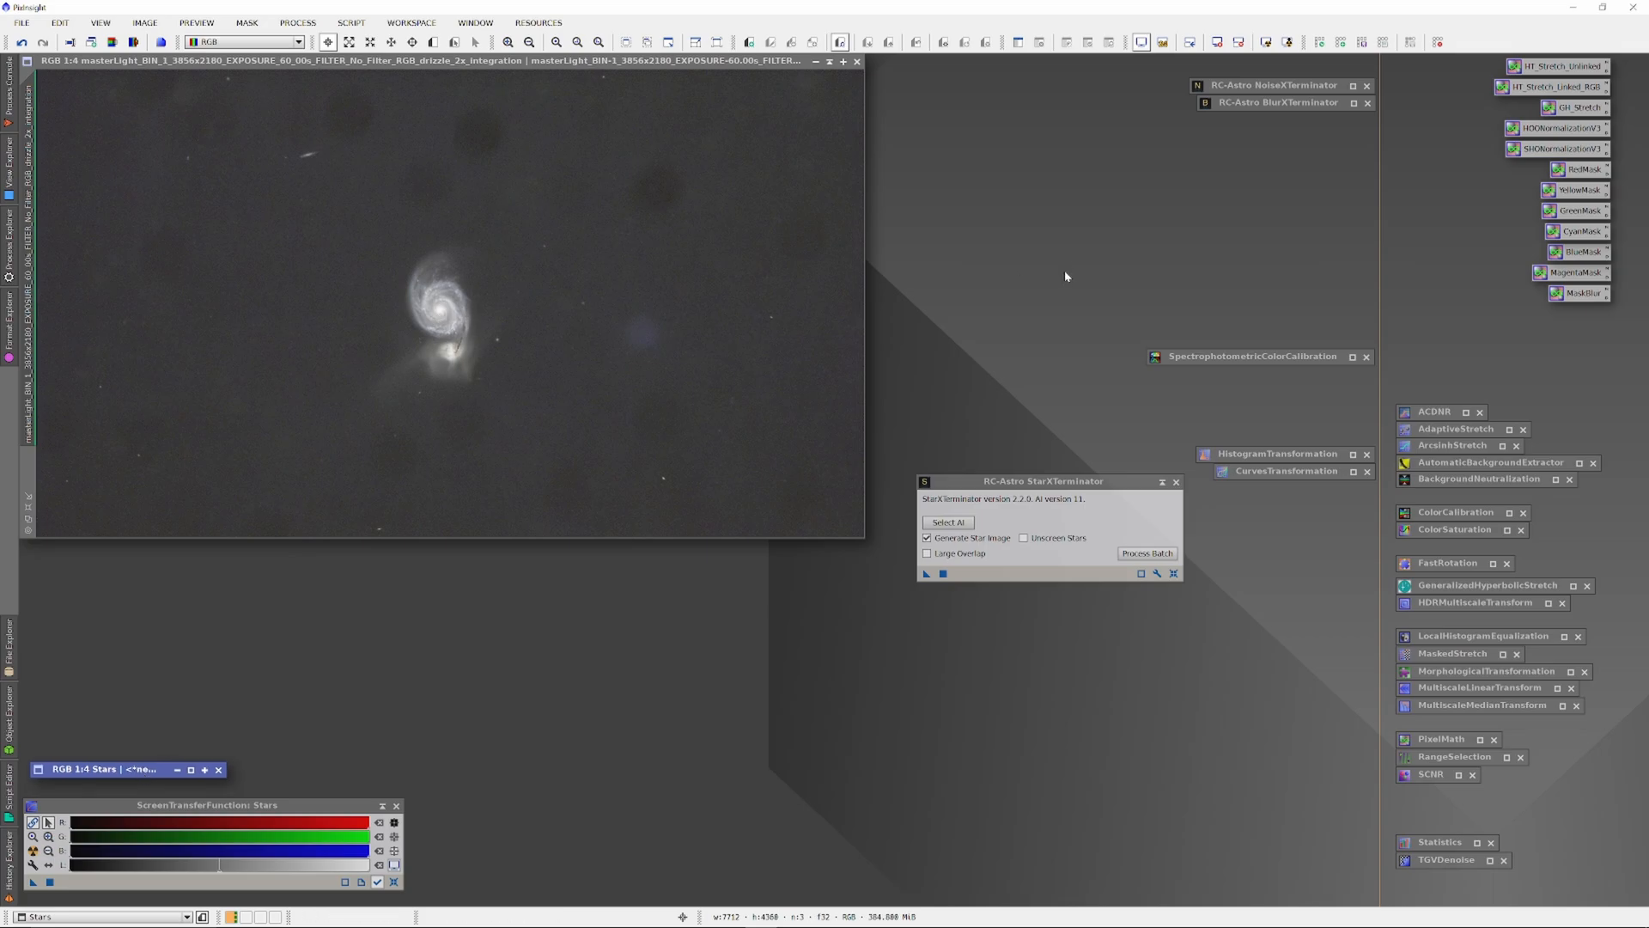
mouse_move(261, 137)
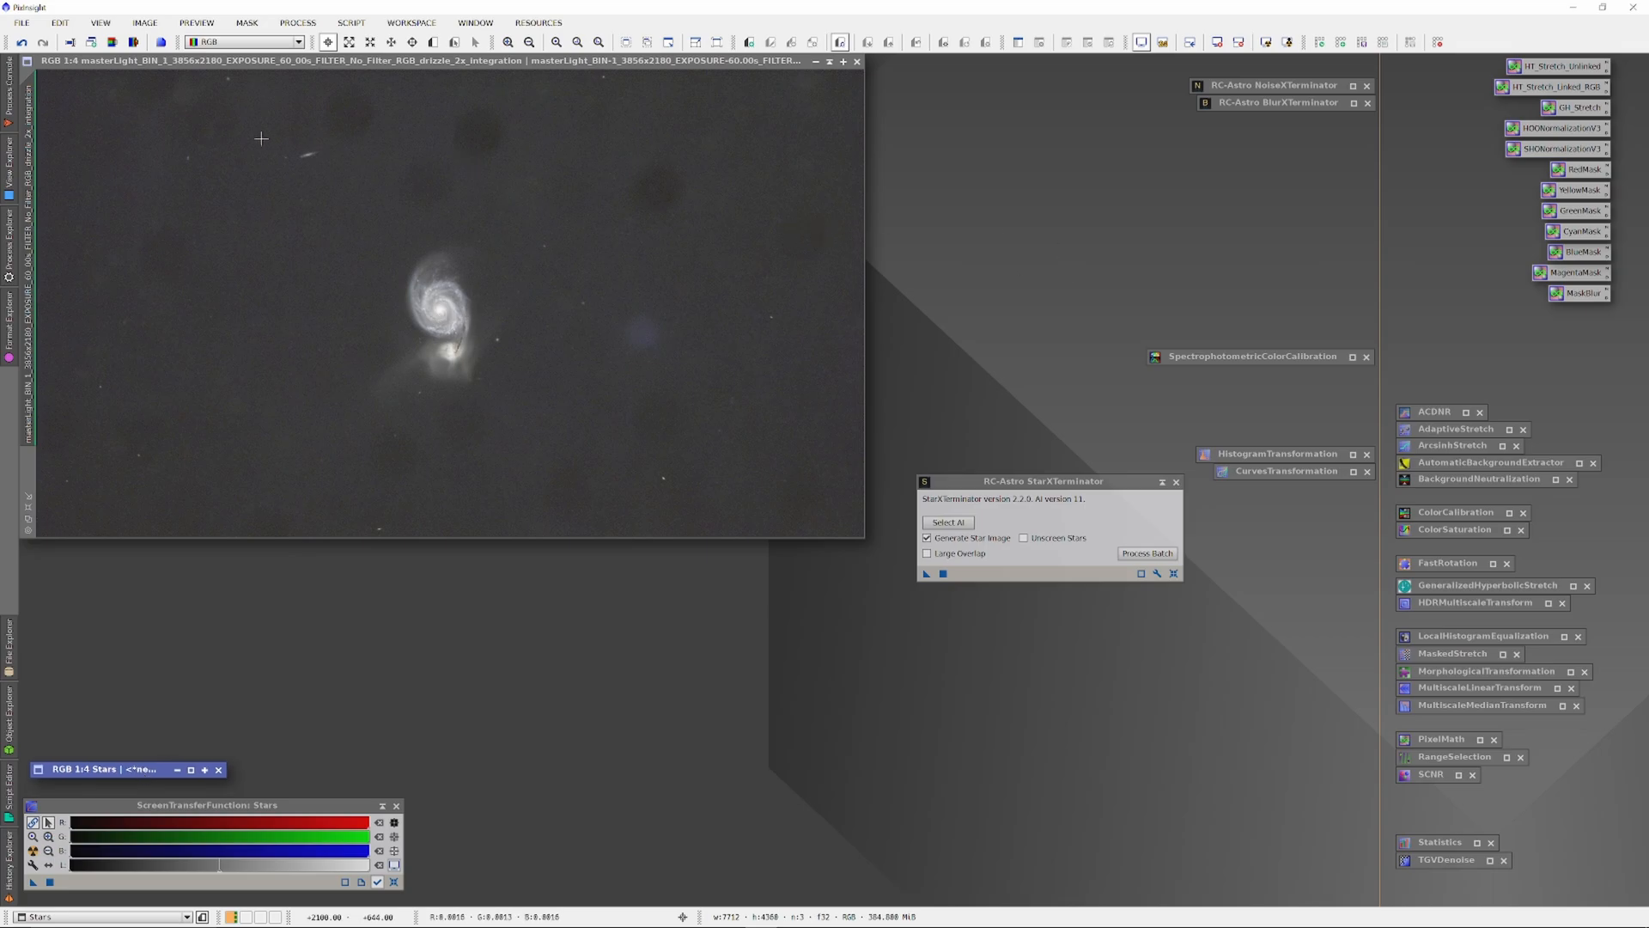
left_click(144, 23)
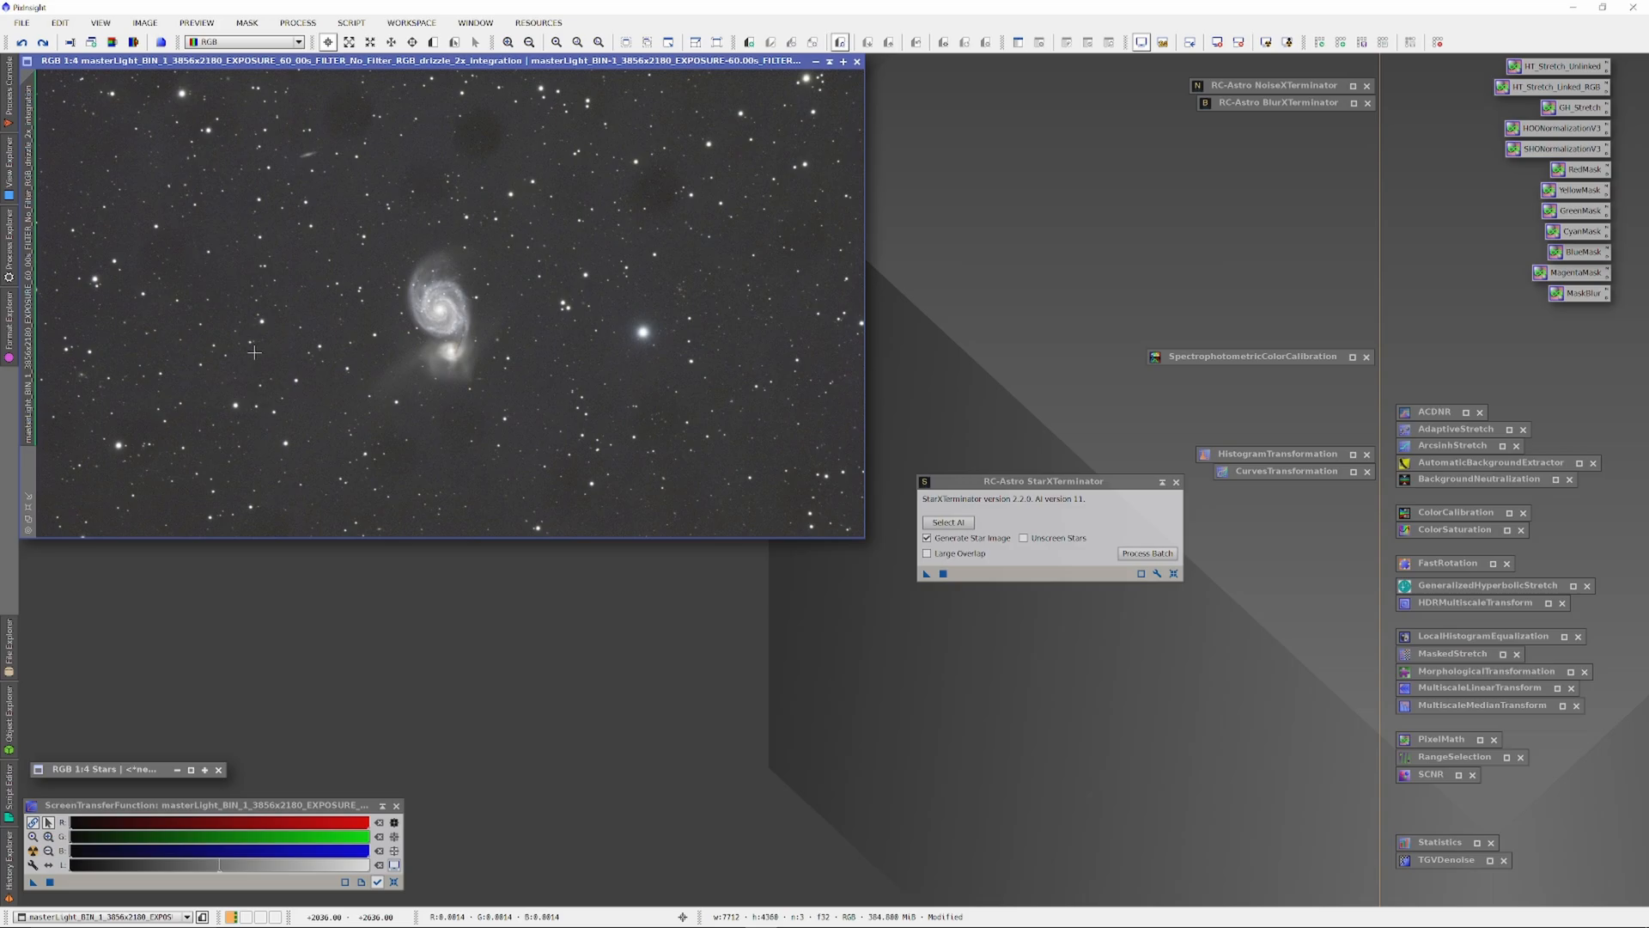
mouse_move(538, 695)
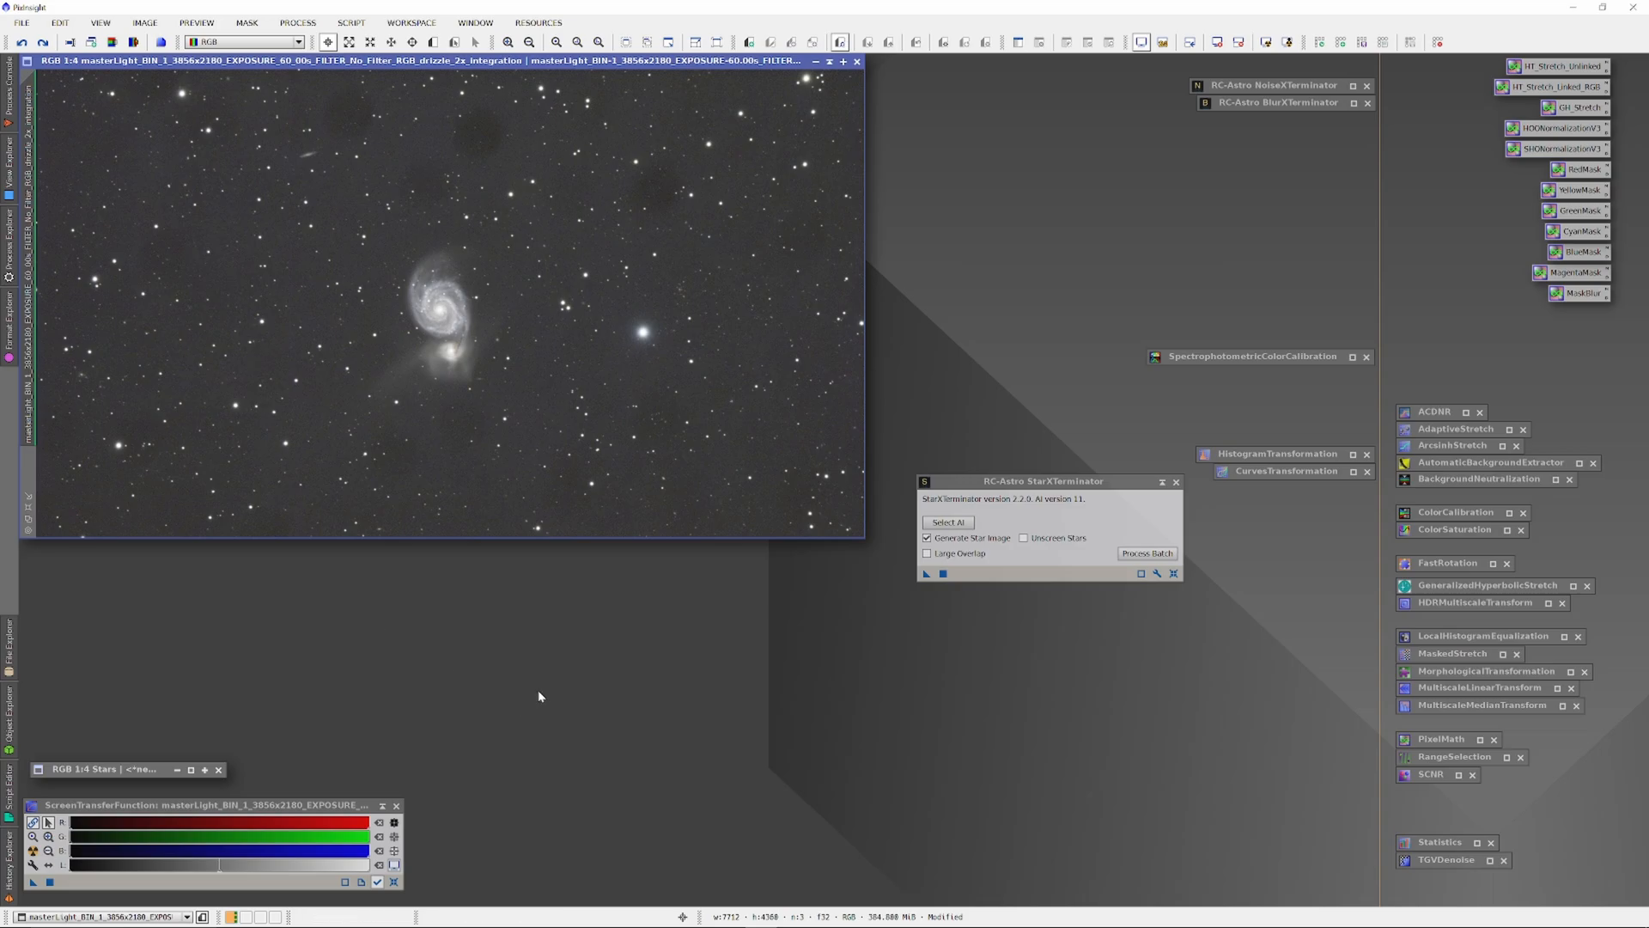
mouse_move(636, 737)
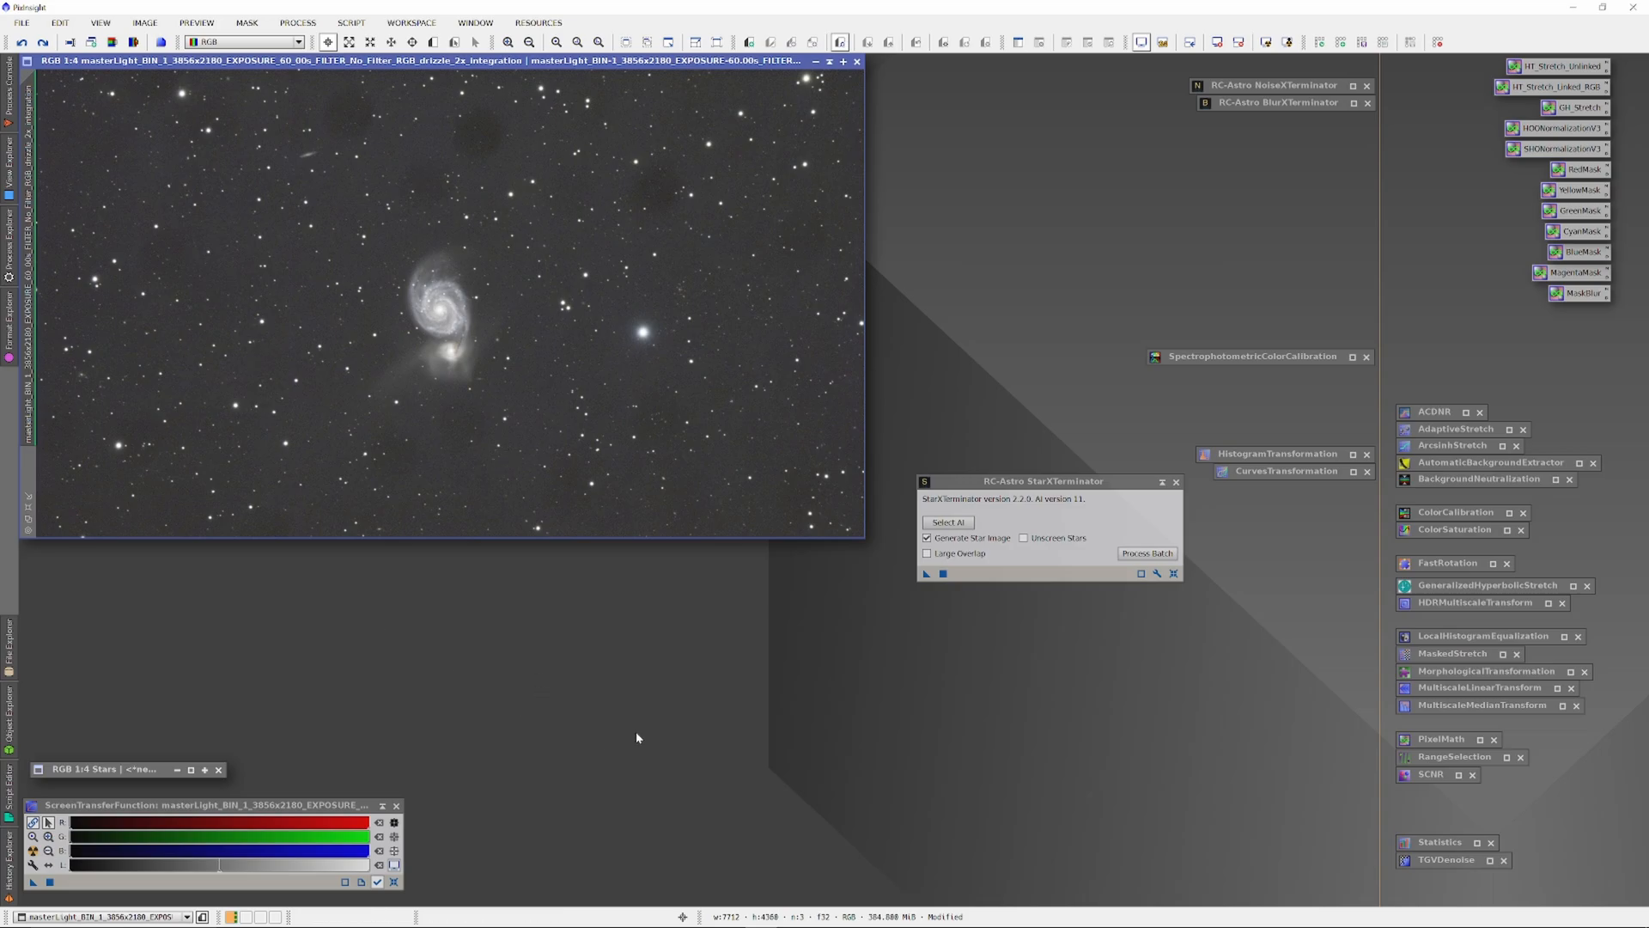
- Rename the galaxy image's identifier to Whirlpool
right_click(421, 315)
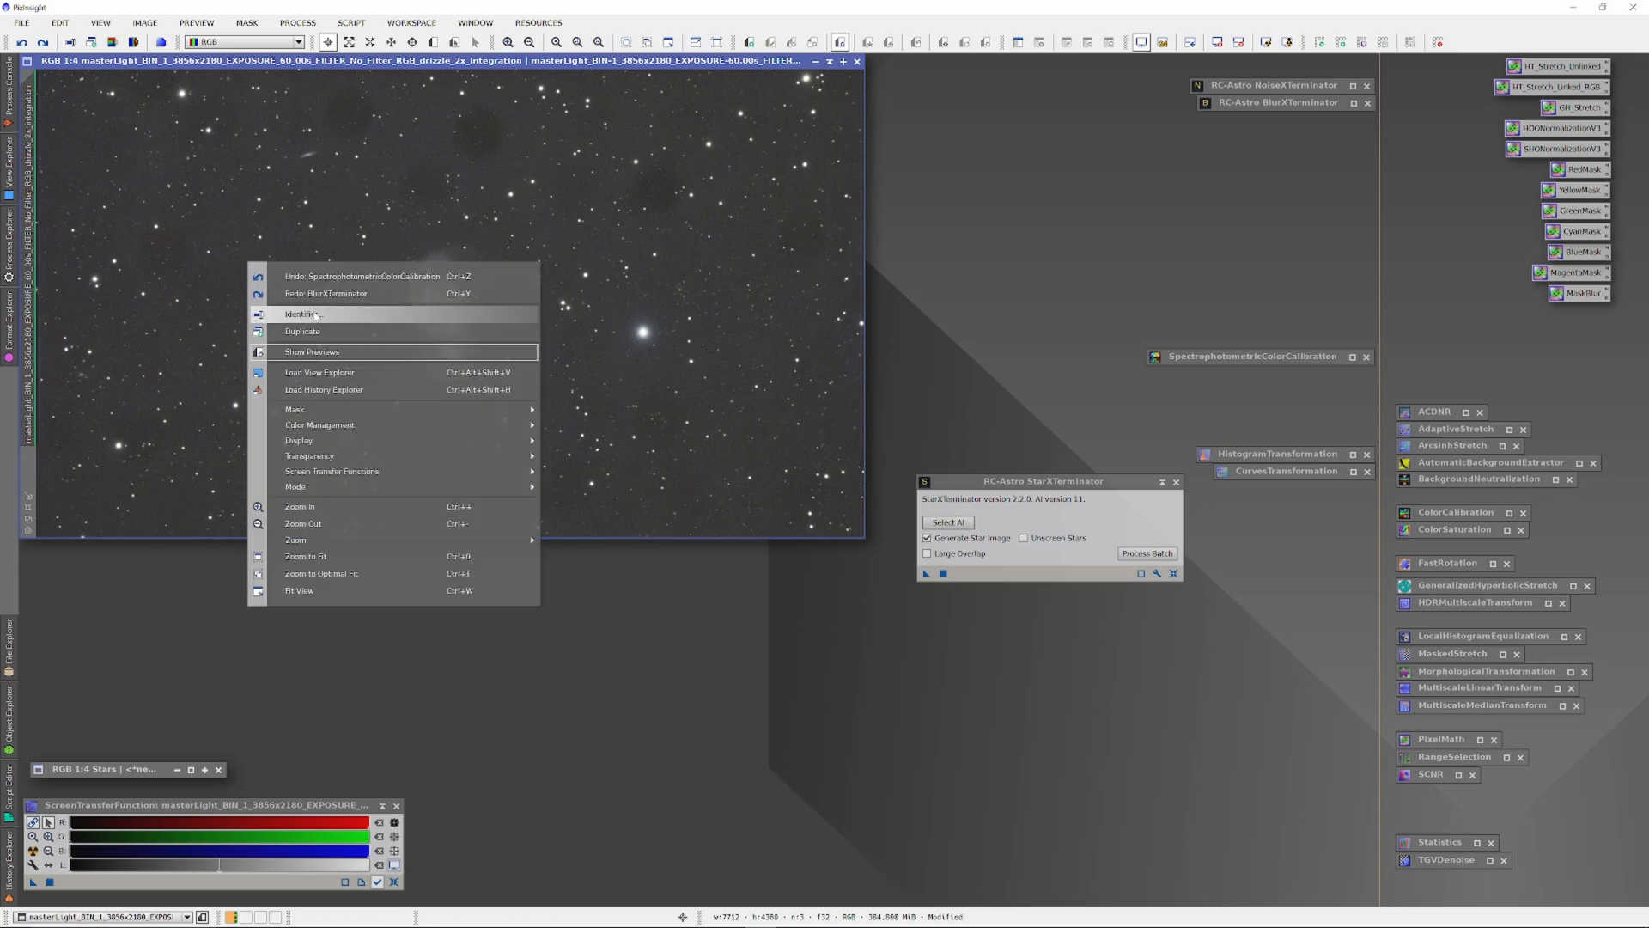
left_click(303, 314)
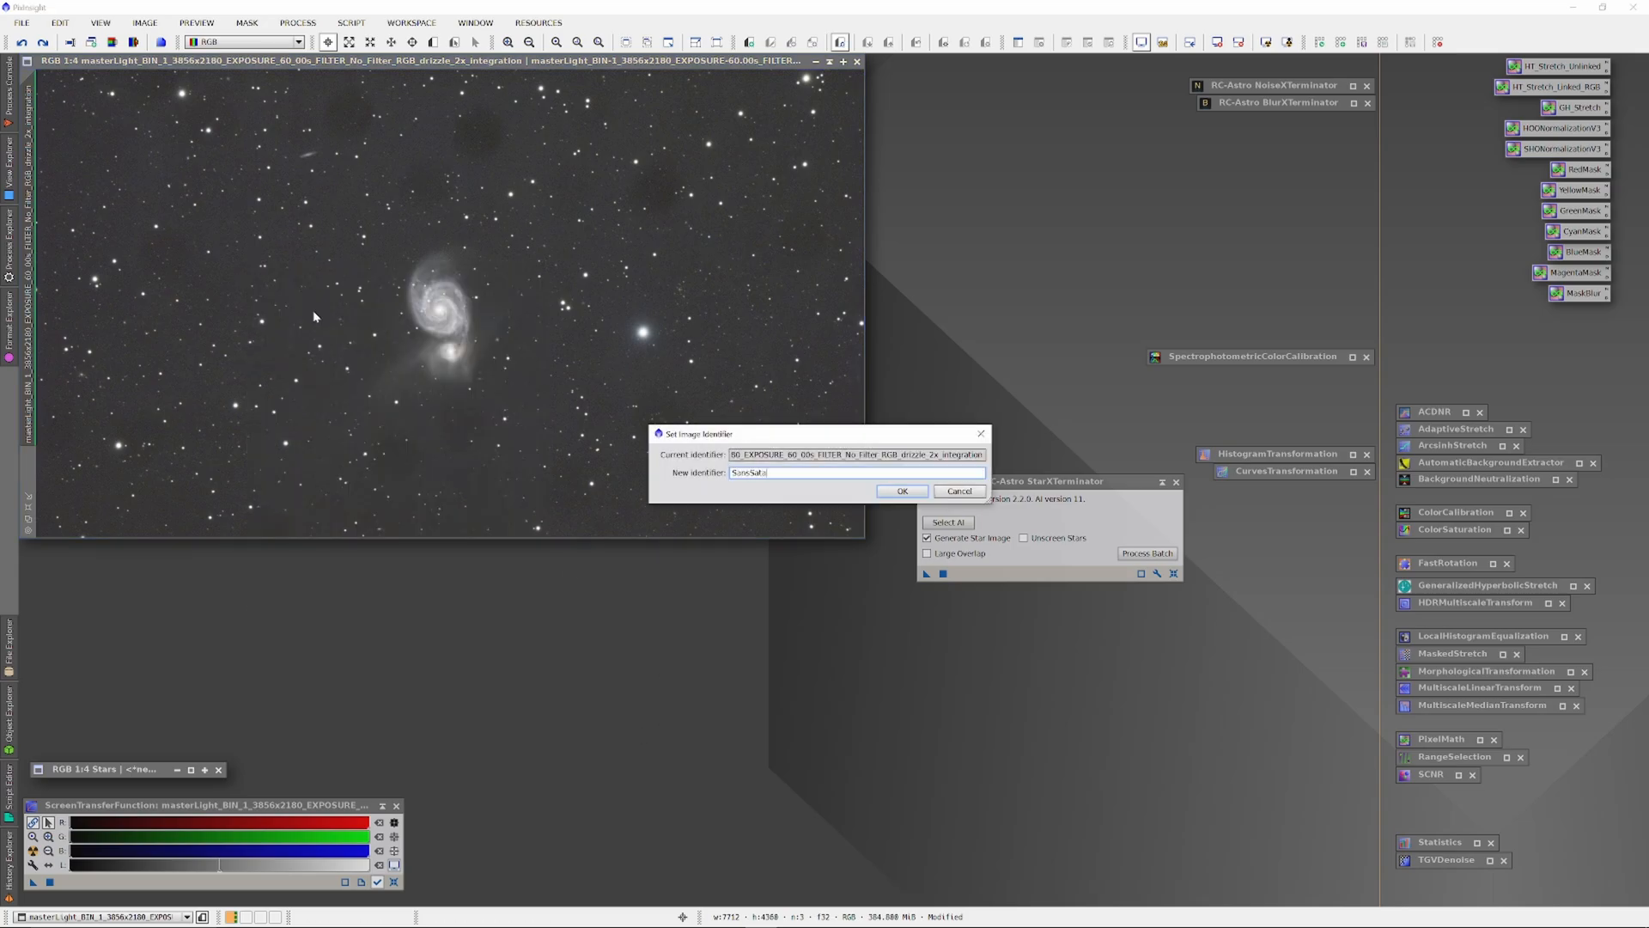
left_click(901, 492)
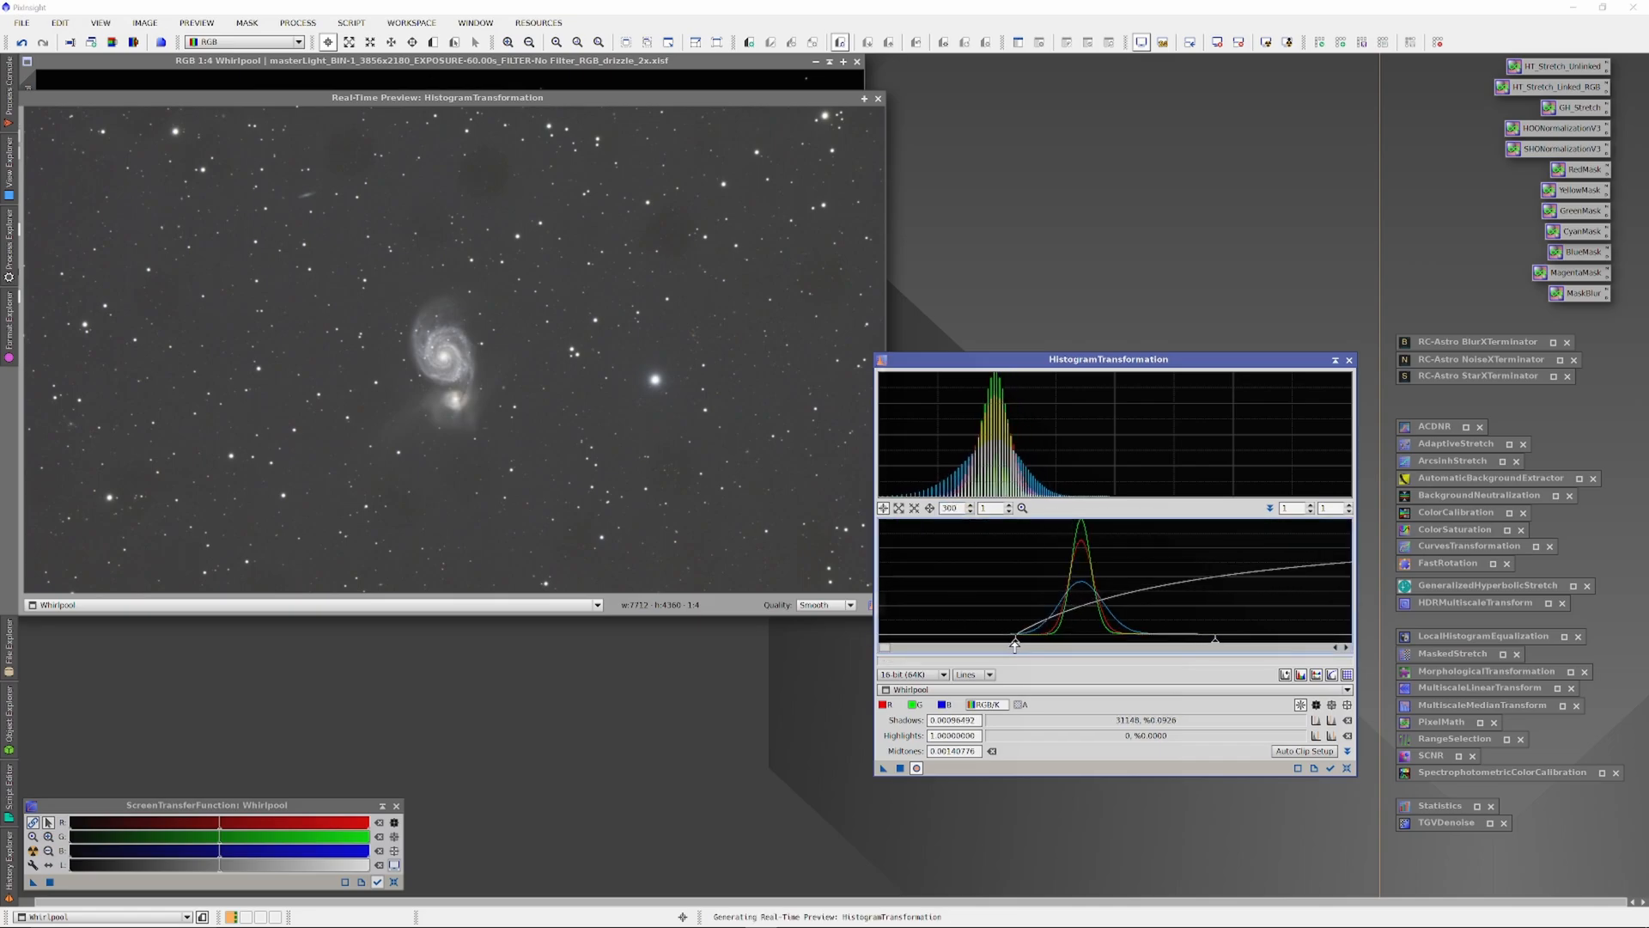
- Adjust a HistogramTransformation slider to darken the Whirlpool sky background
left_click_drag(1015, 639, 1004, 639)
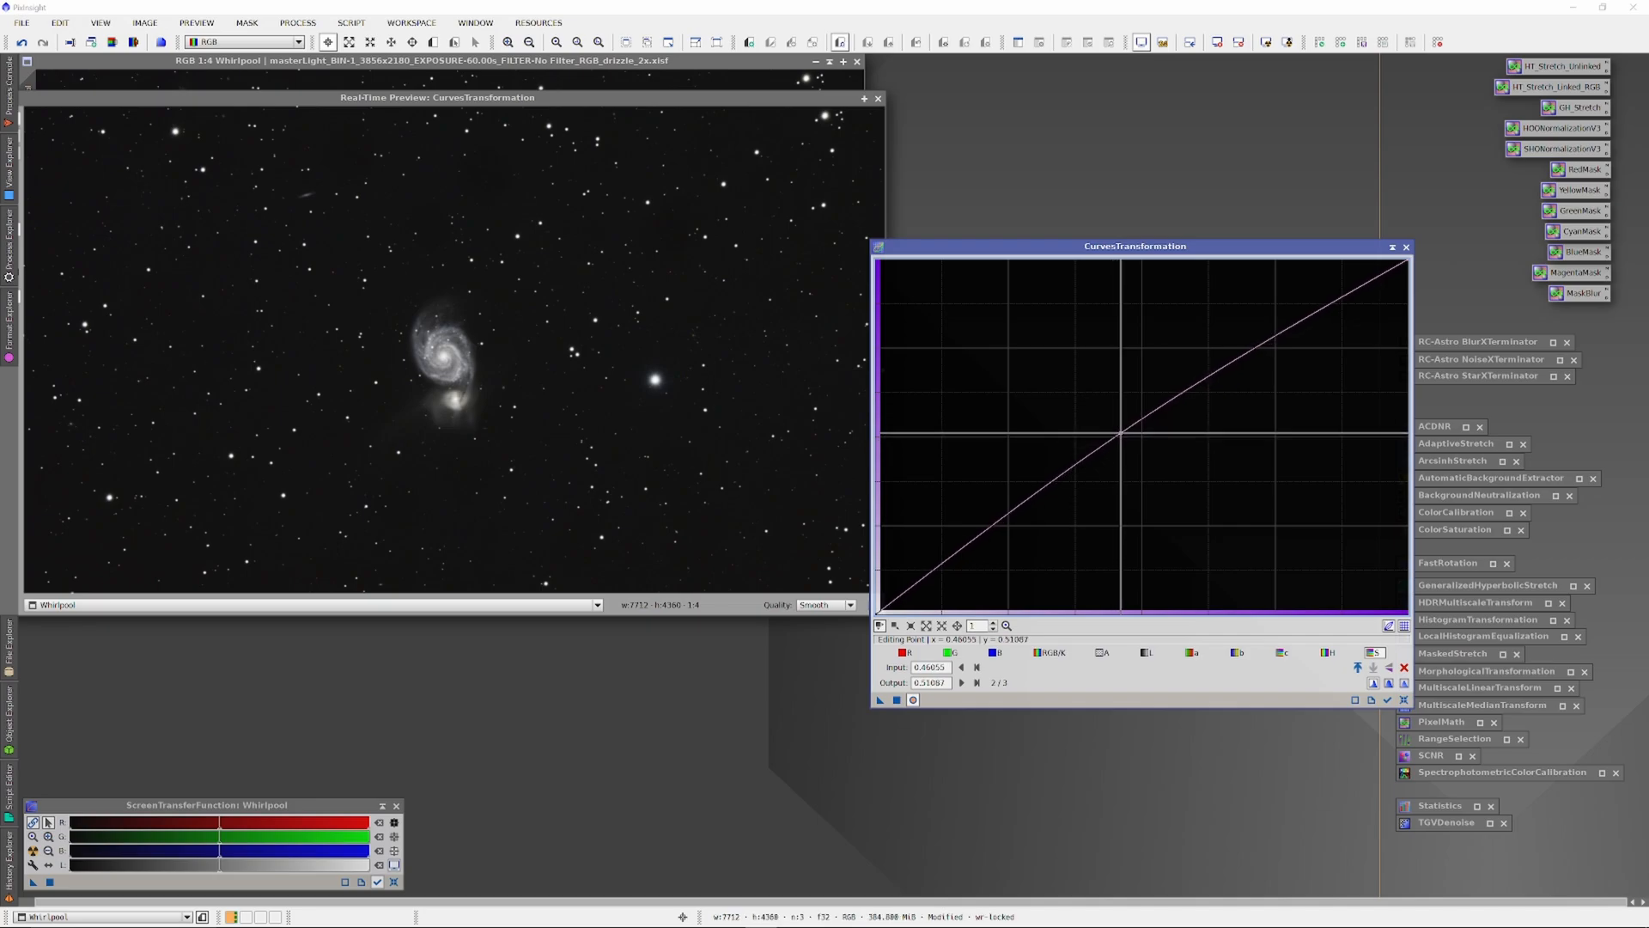
left_click_drag(1124, 439, 1121, 431)
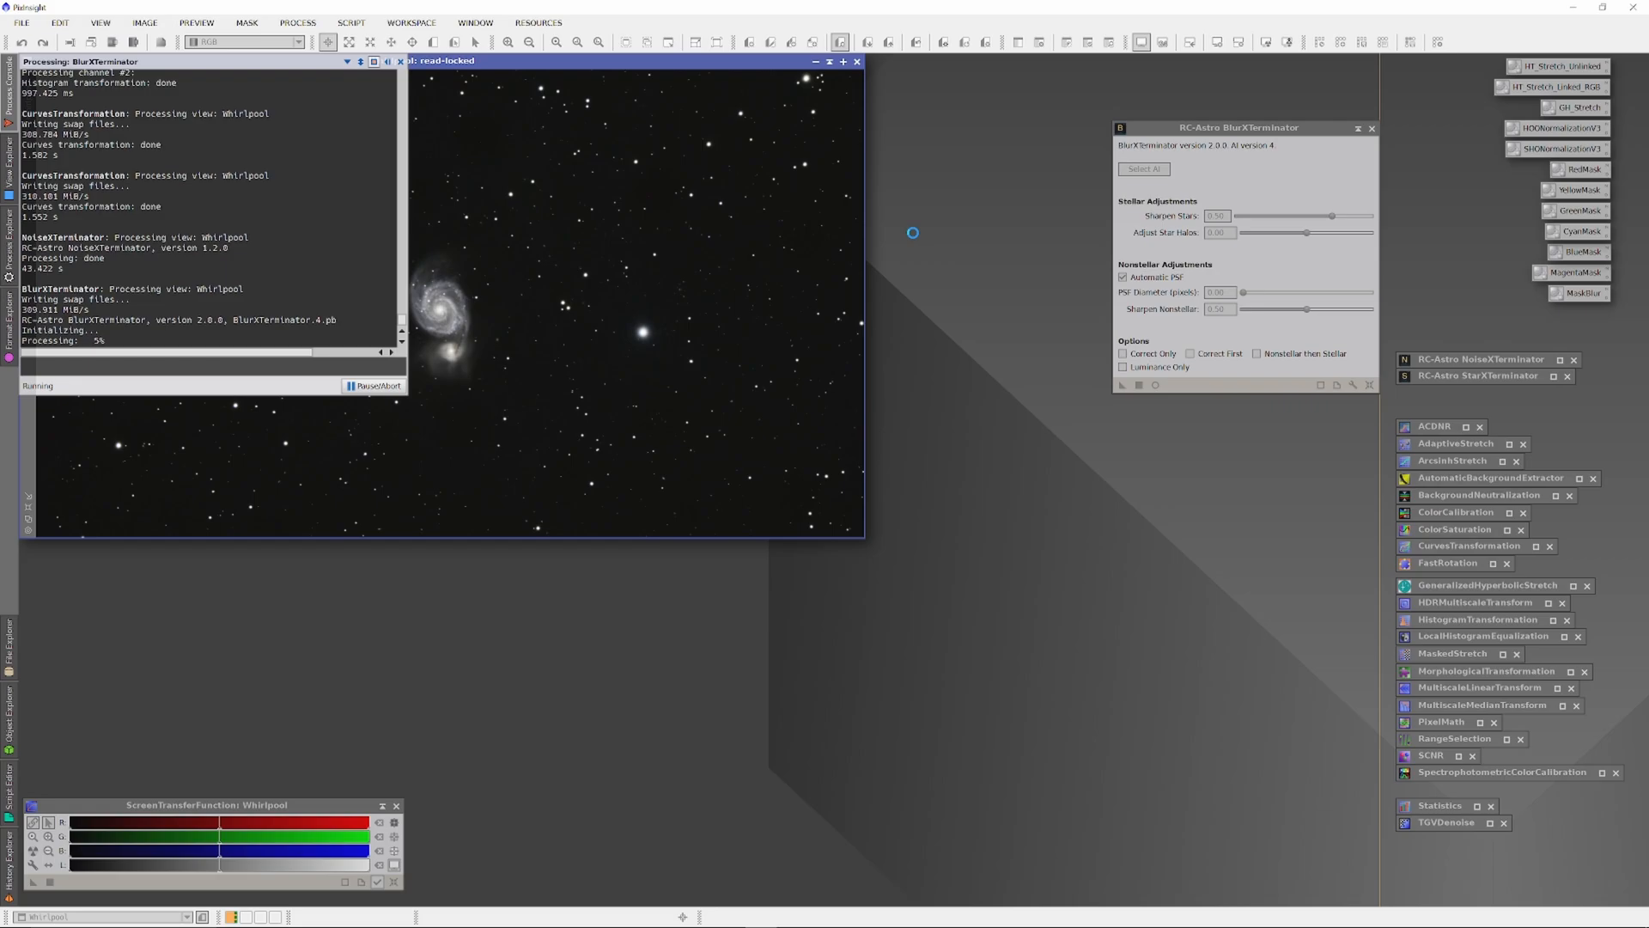
mouse_move(942, 646)
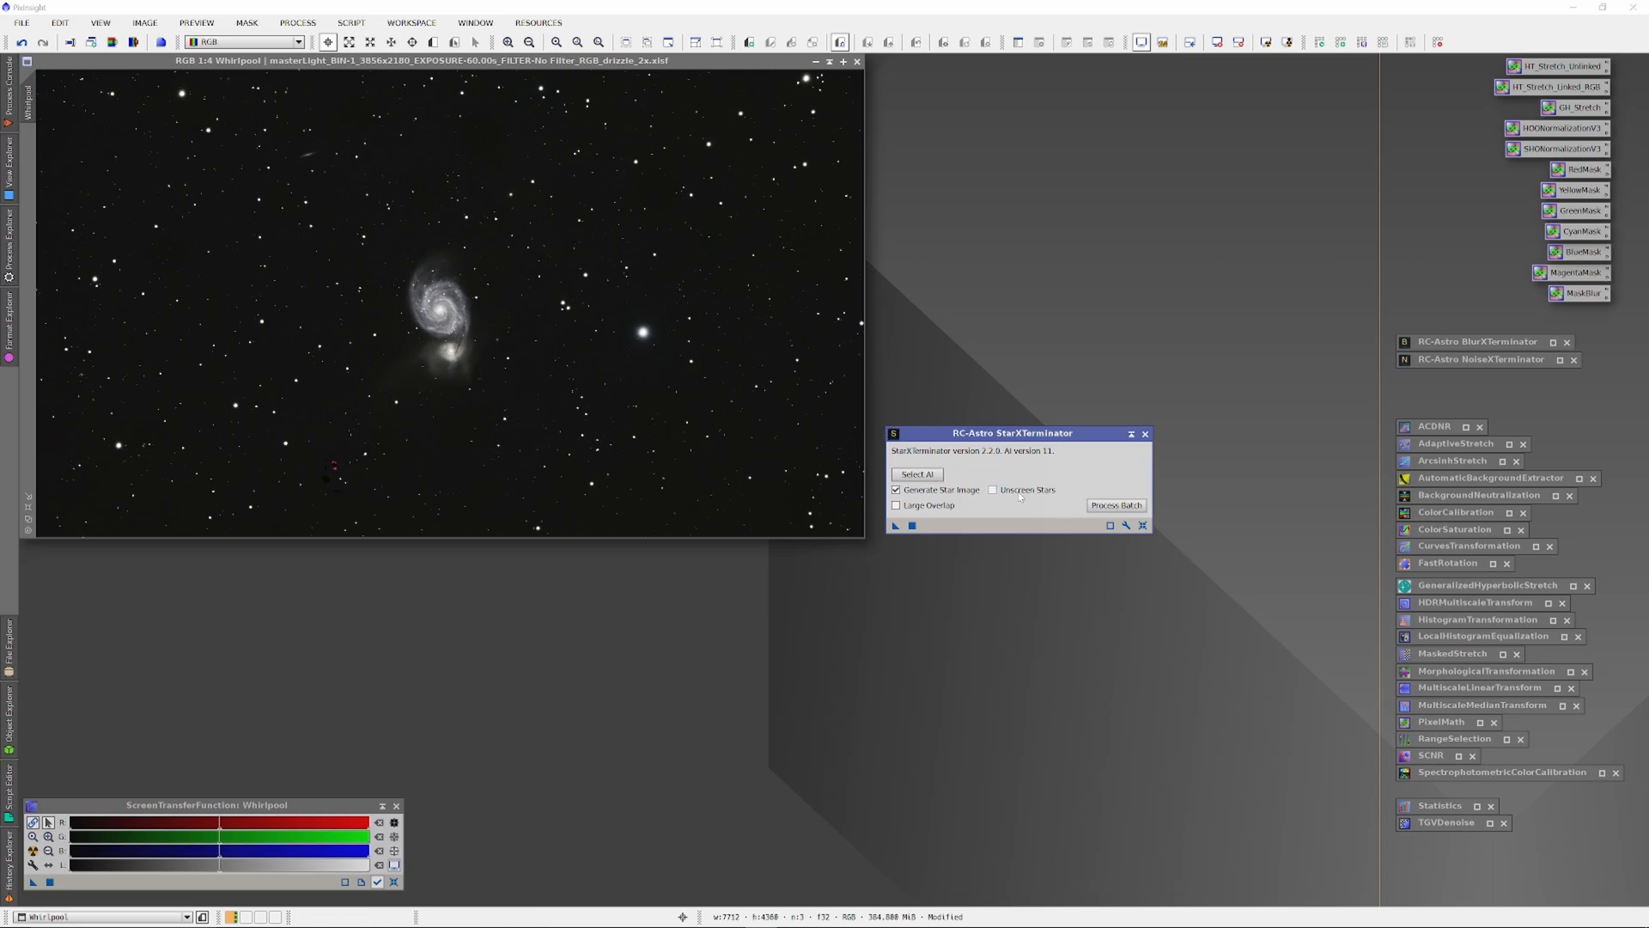
- Enable Unscreen Stars in StarXTerminator for the extracted star image
left_click(989, 489)
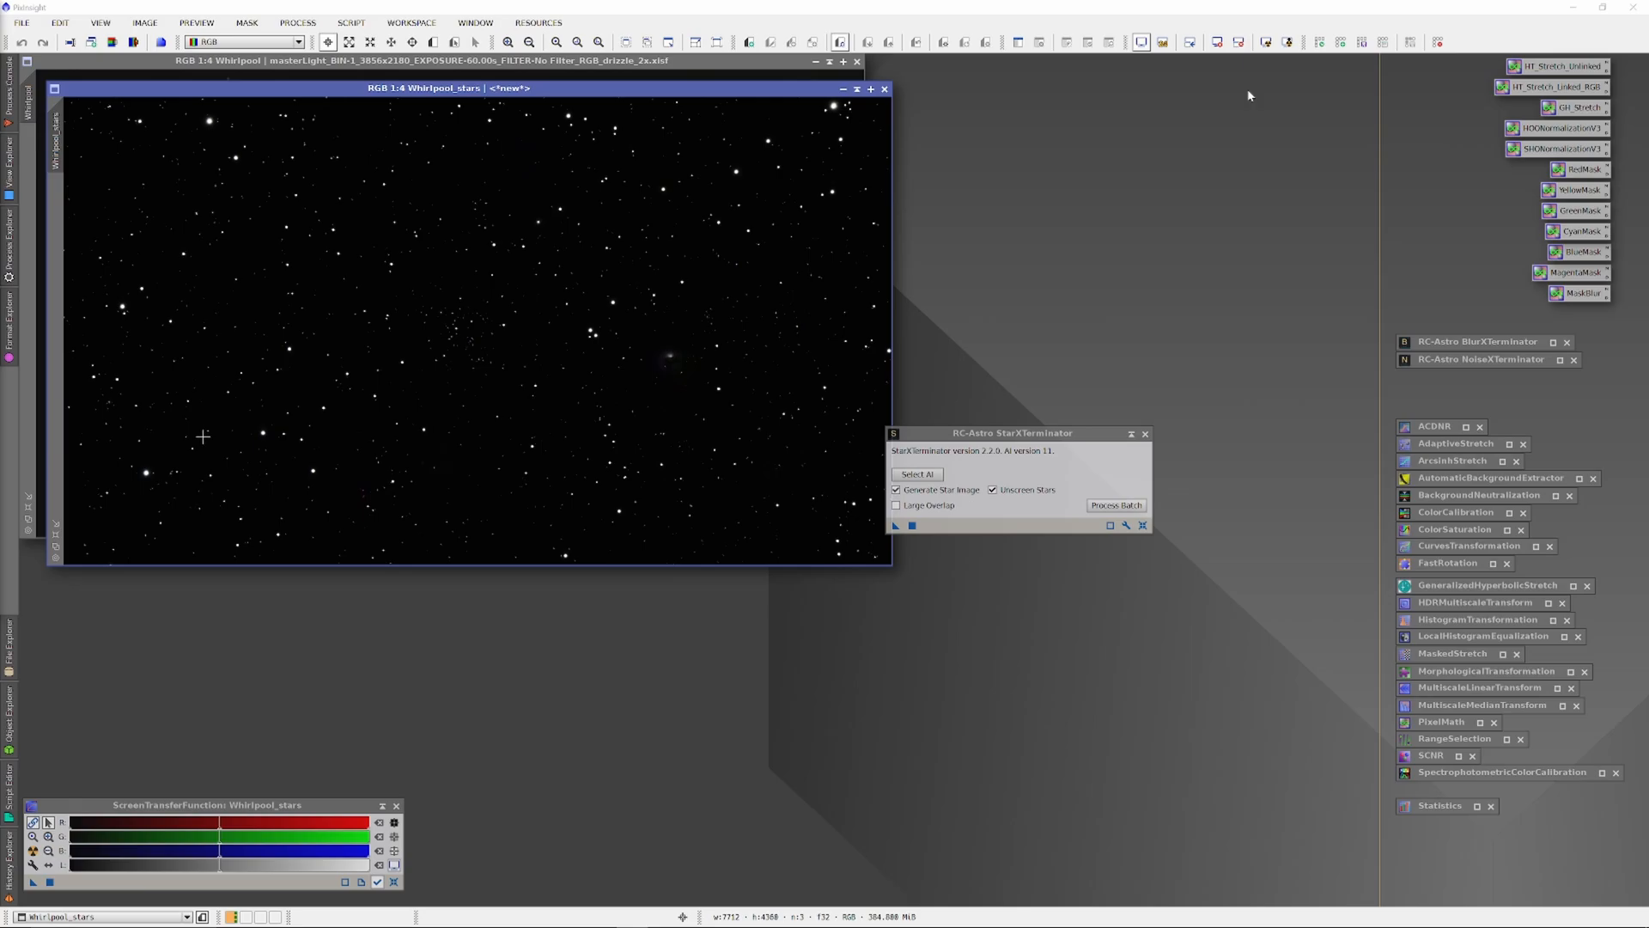
mouse_move(1185, 172)
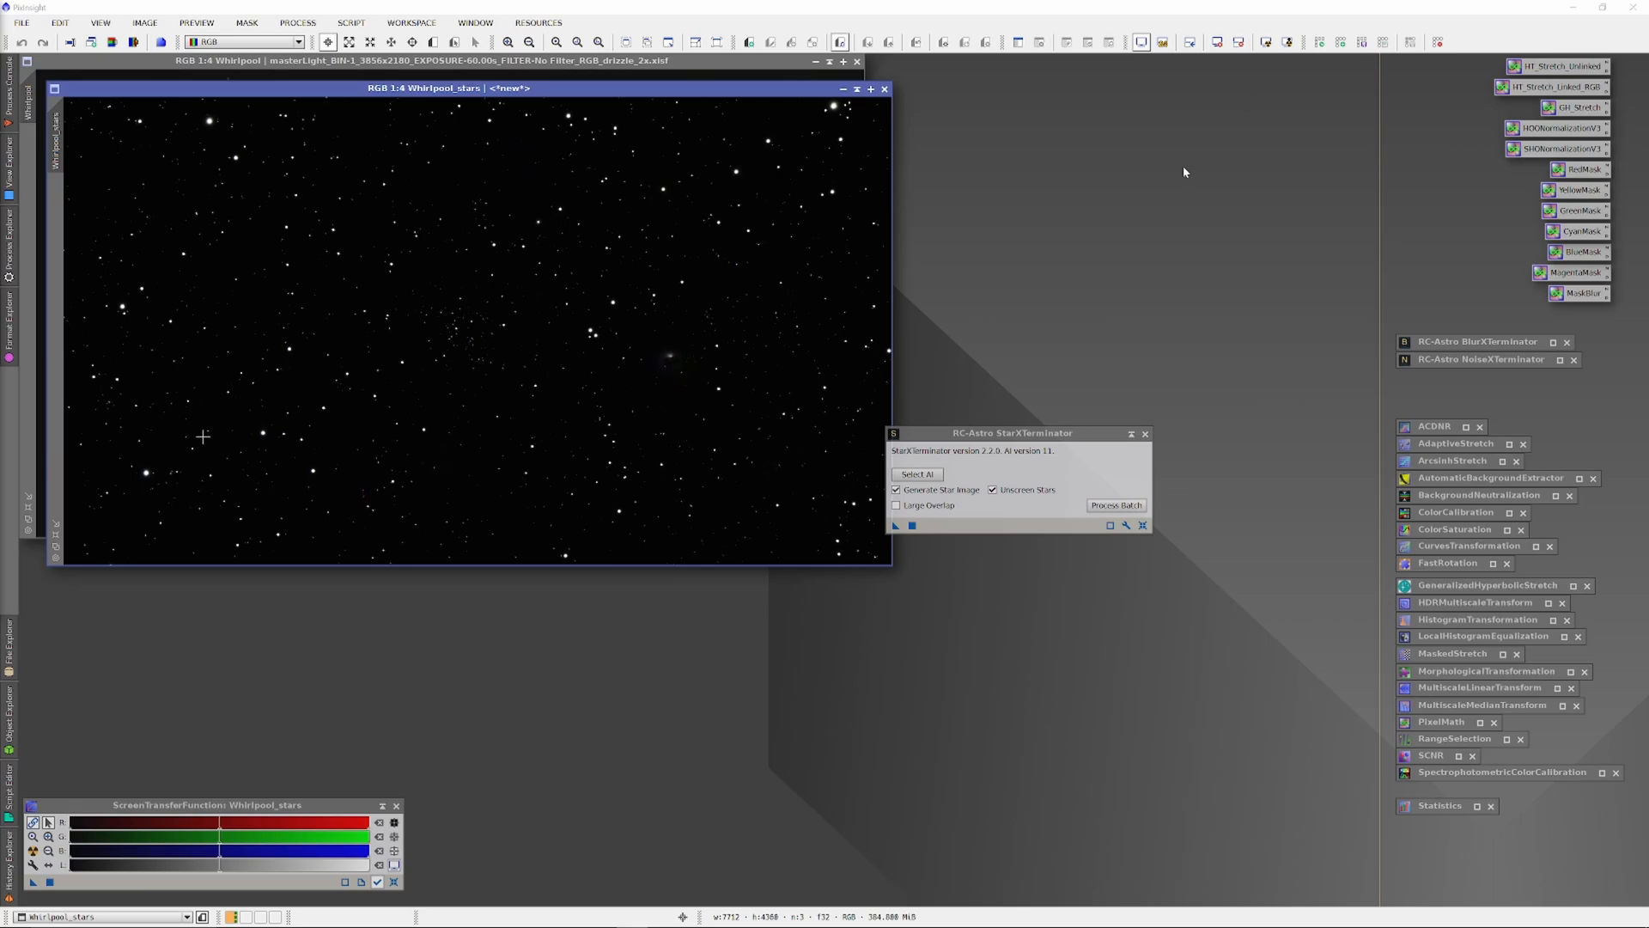
mouse_move(1007, 154)
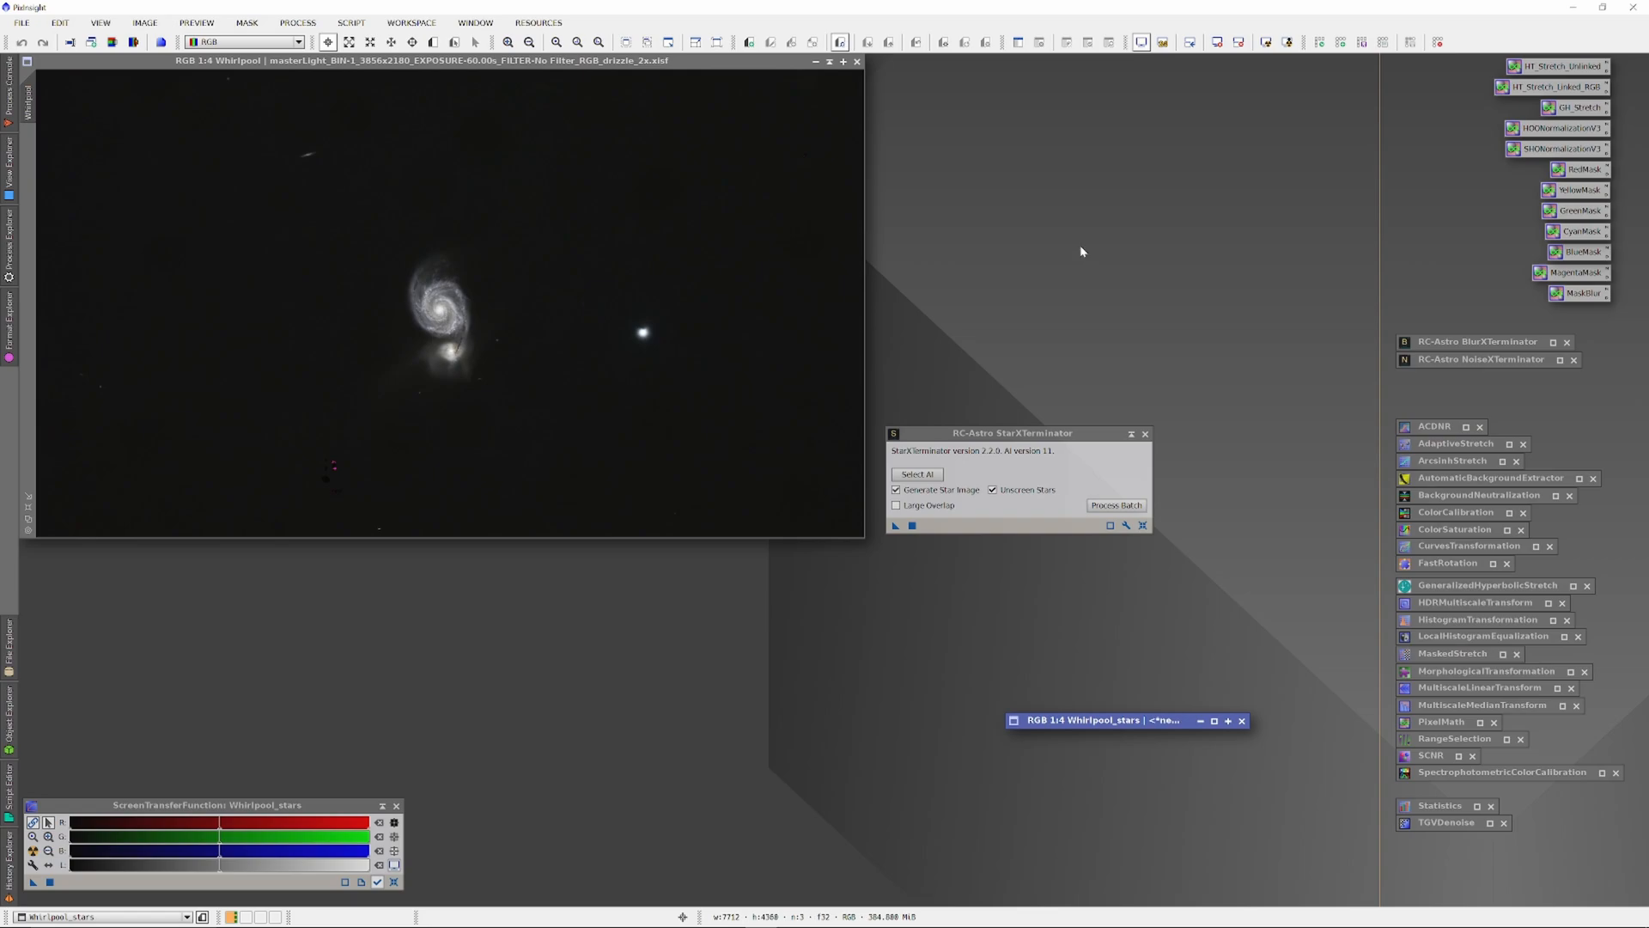
mouse_move(1077, 243)
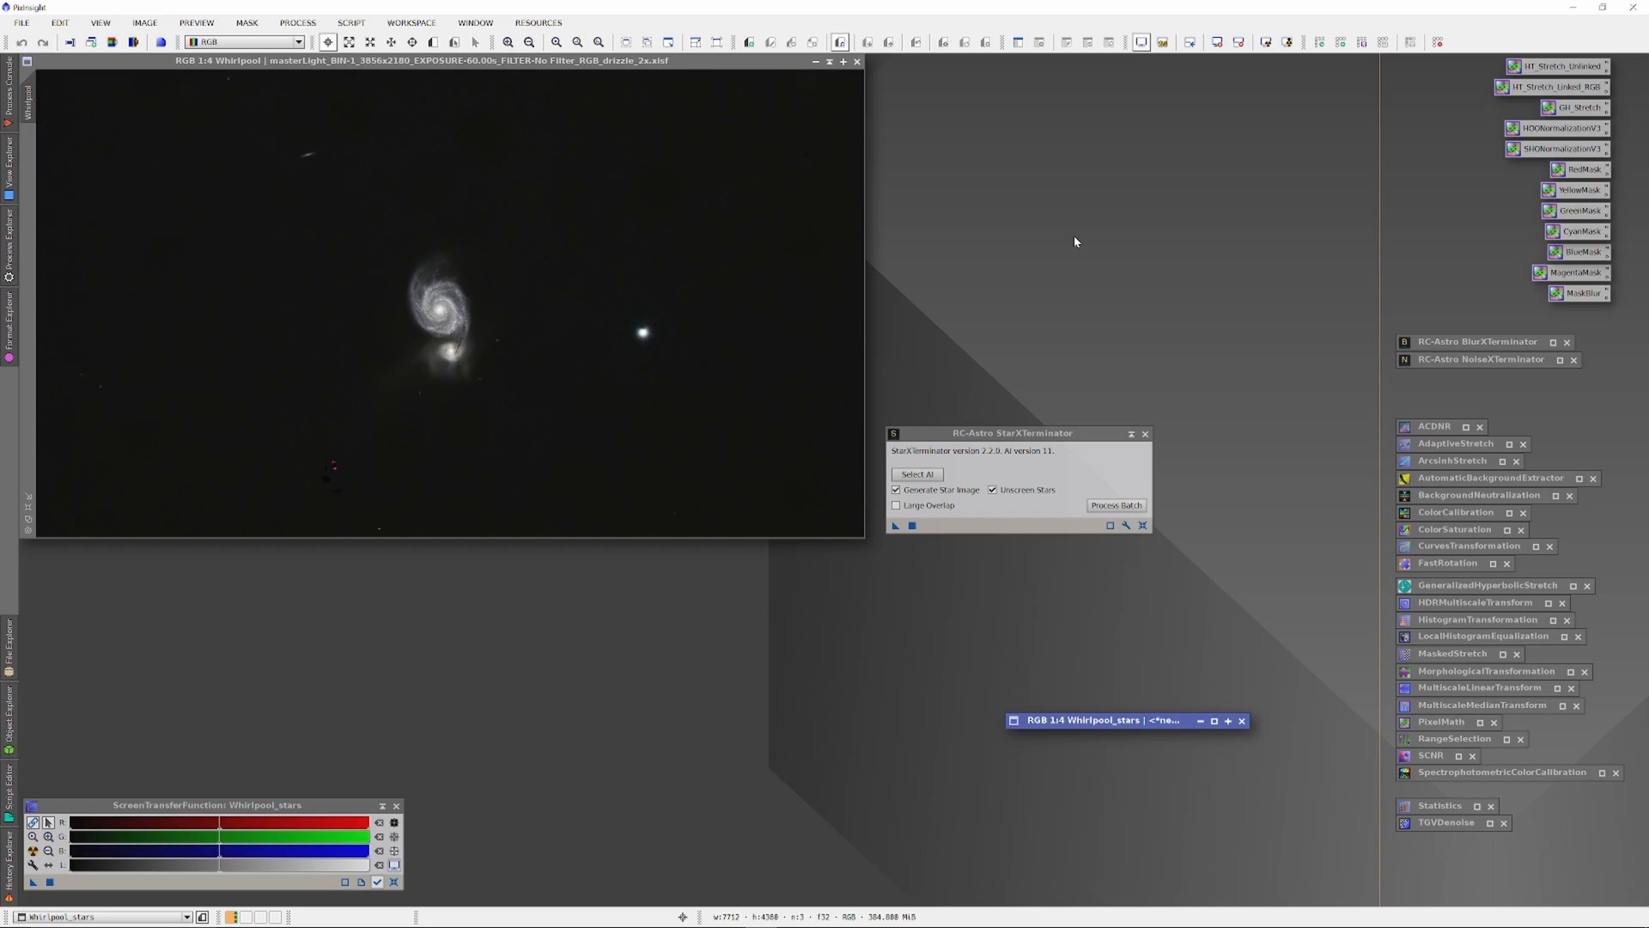
mouse_move(721, 306)
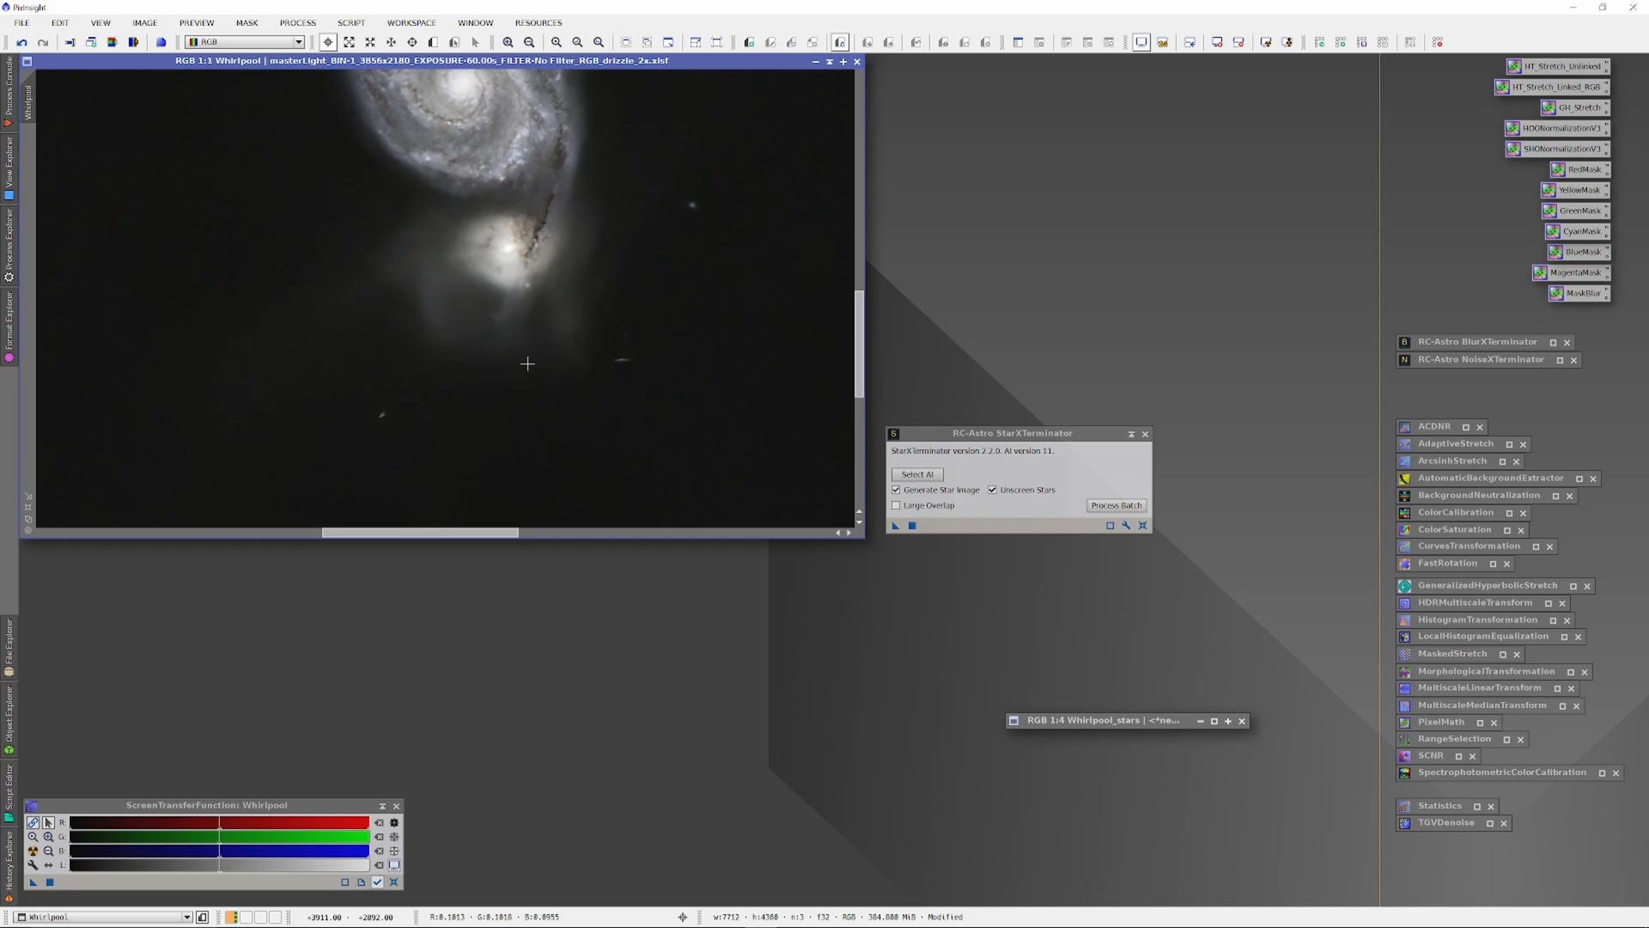
mouse_move(659, 238)
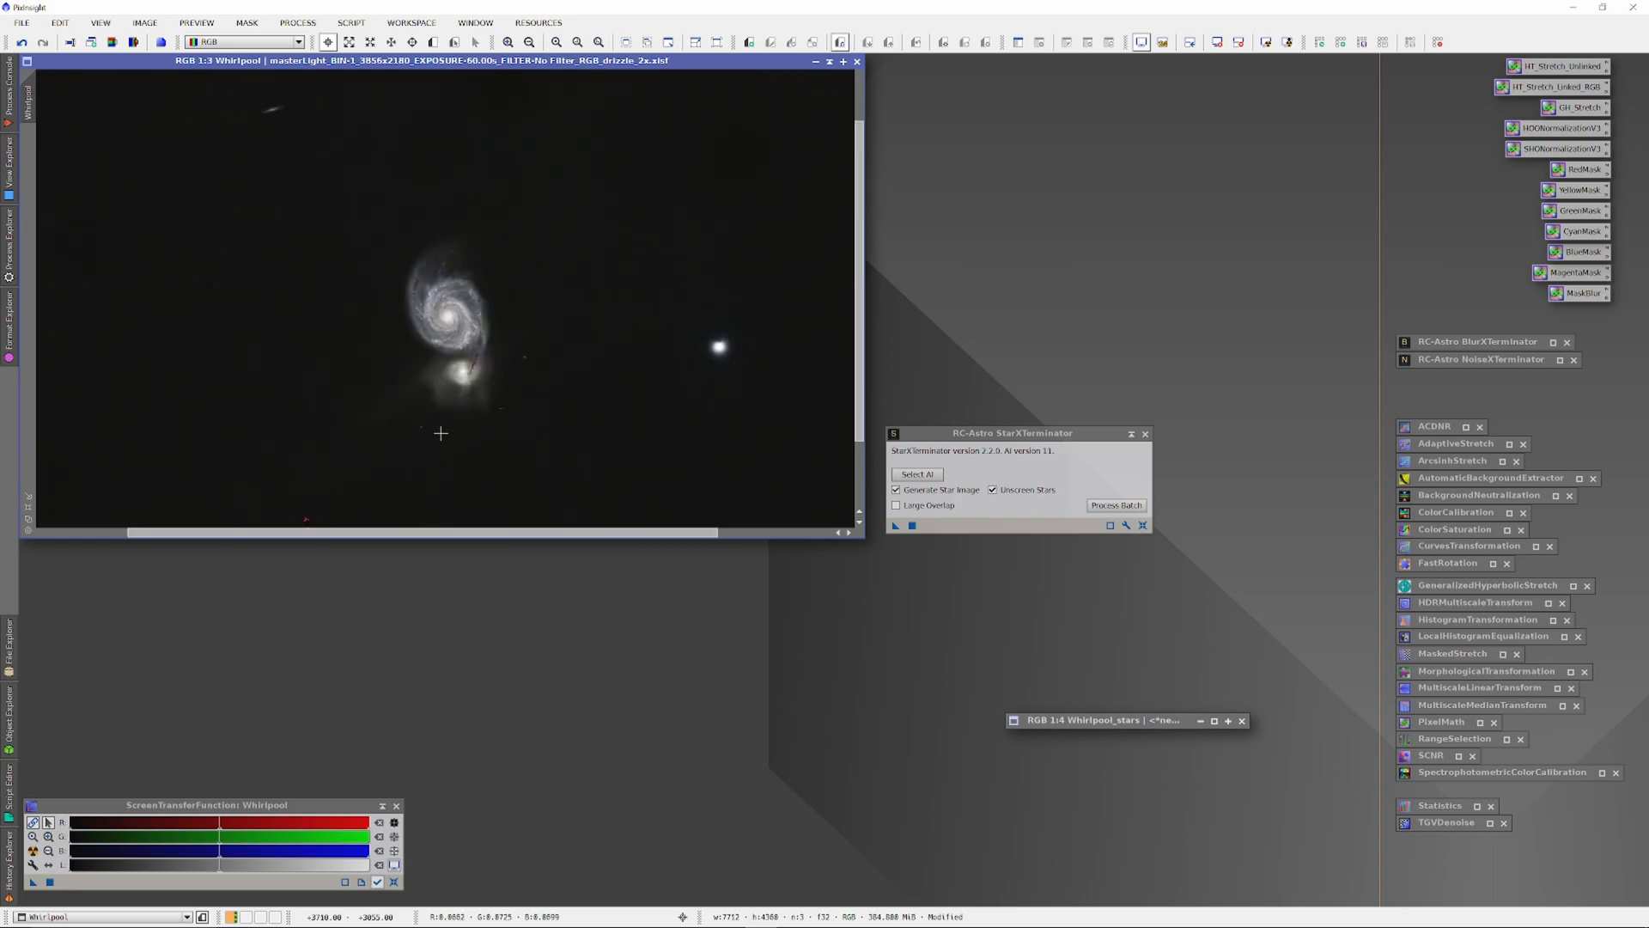
mouse_move(536, 427)
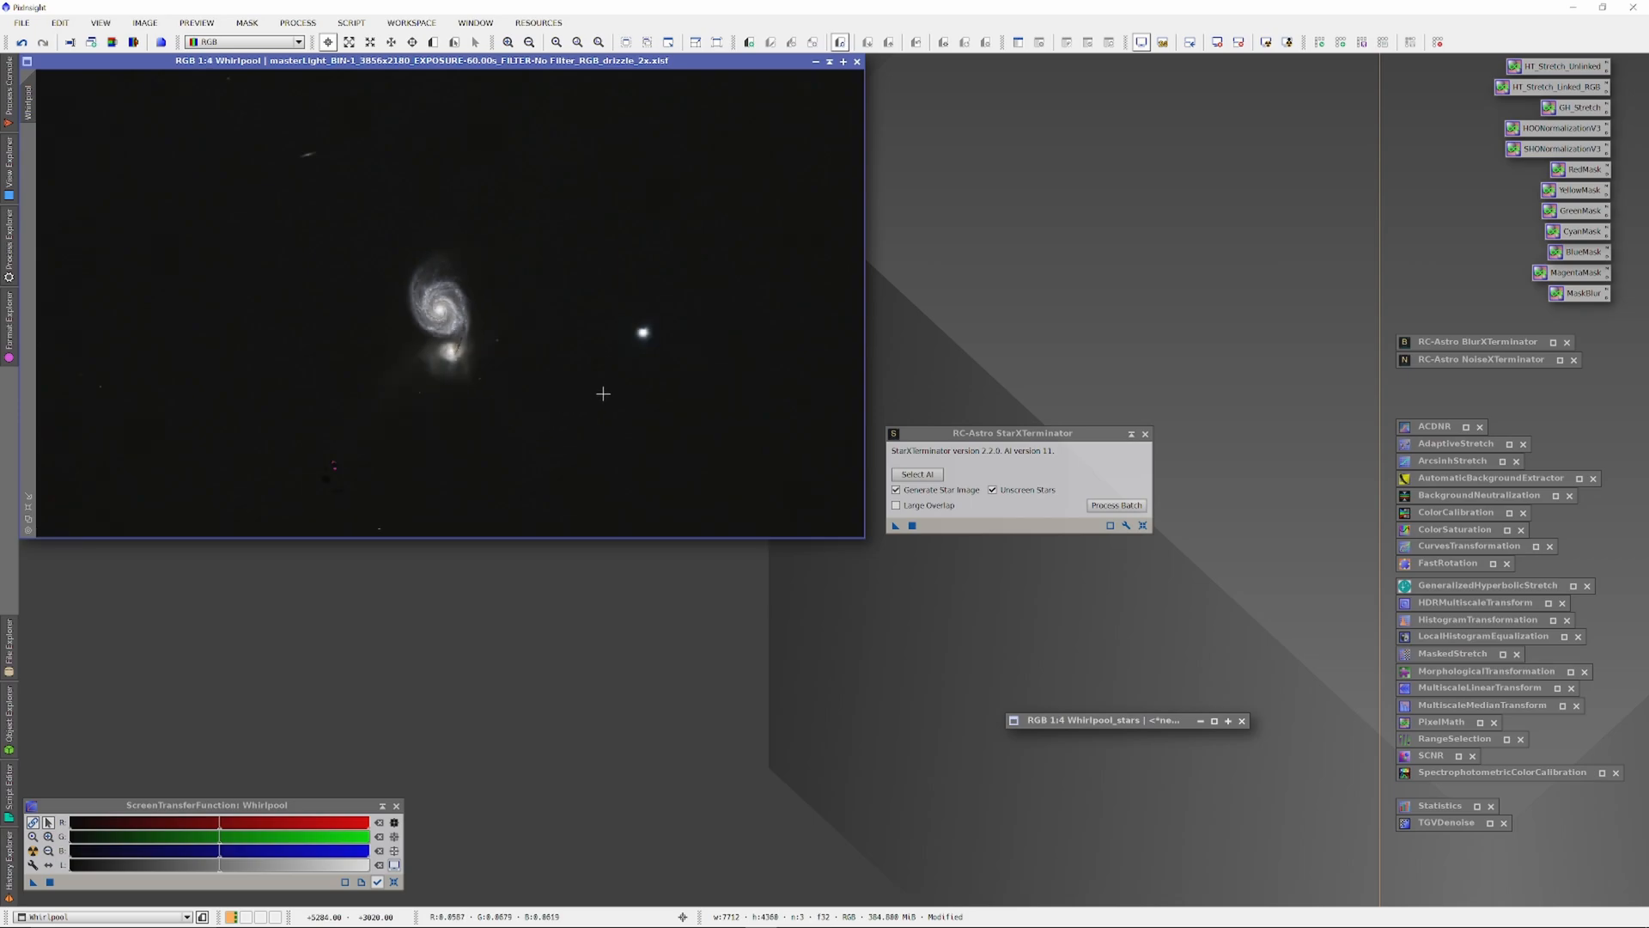
mouse_move(278, 217)
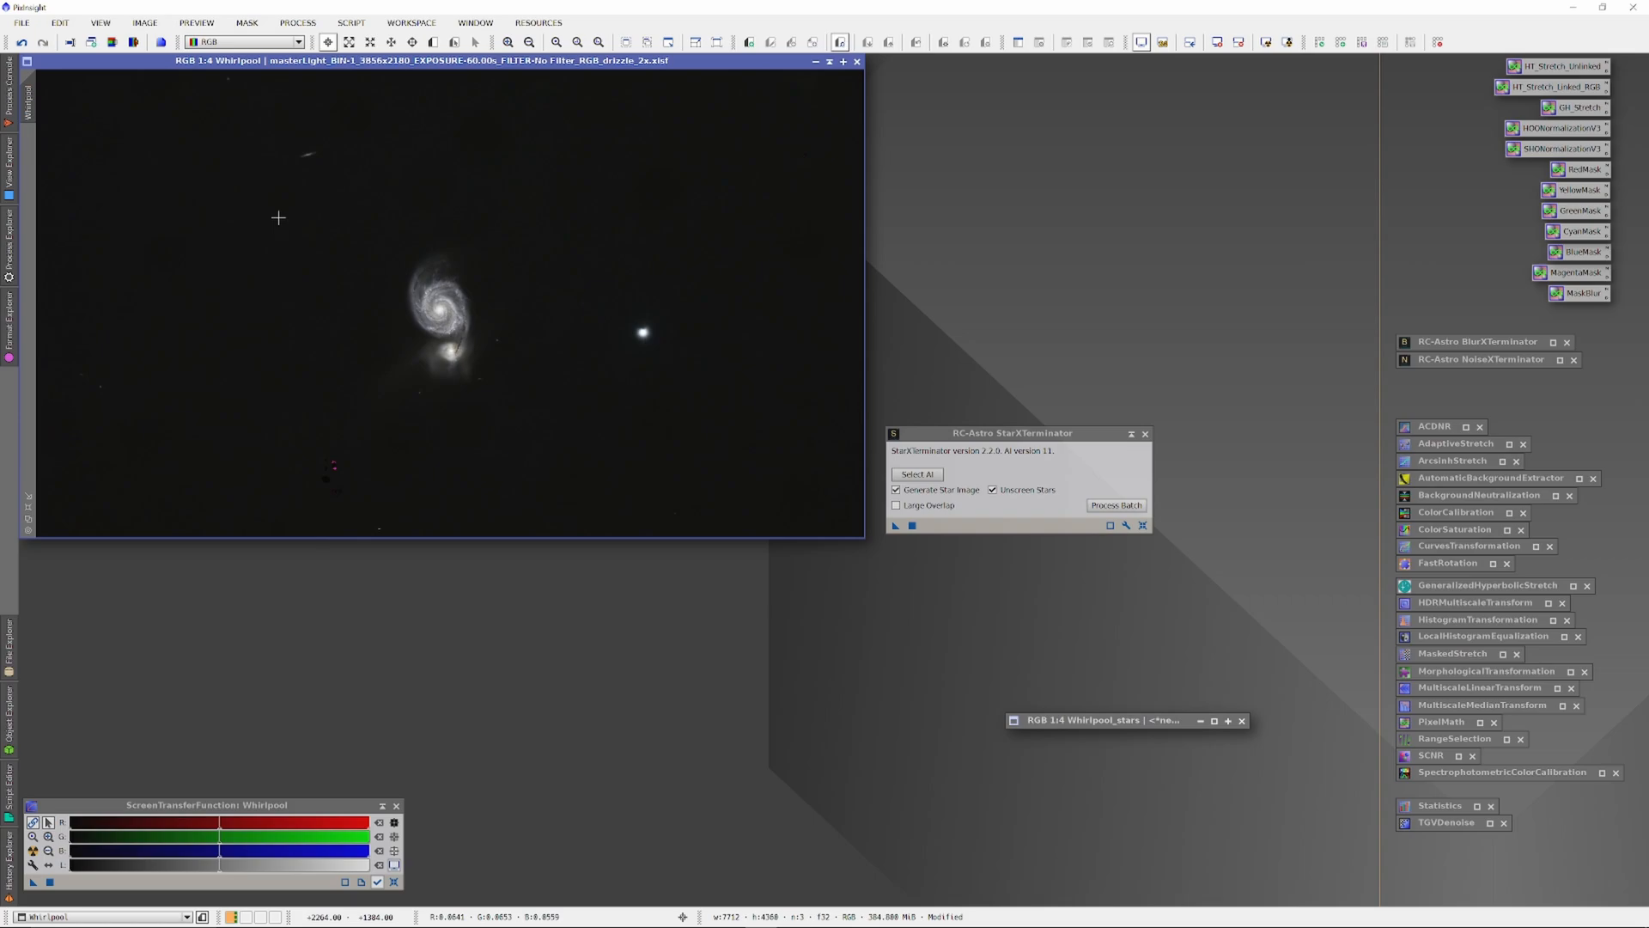
mouse_move(86, 113)
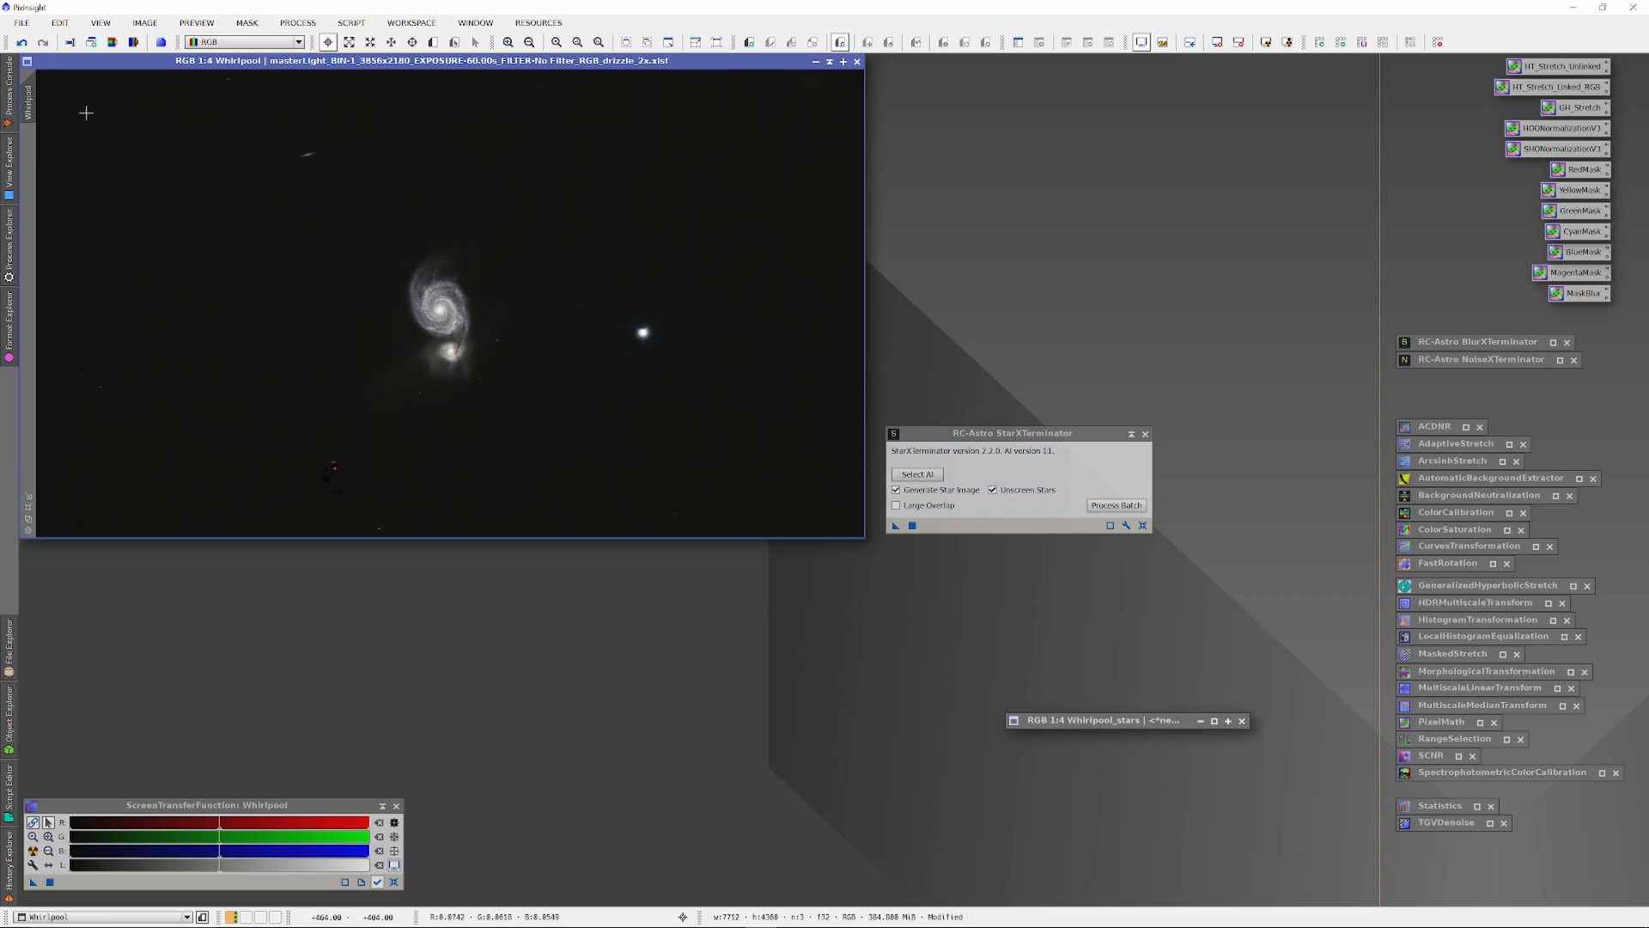
- Open the File menu to save the starless Whirlpool image
left_click(20, 22)
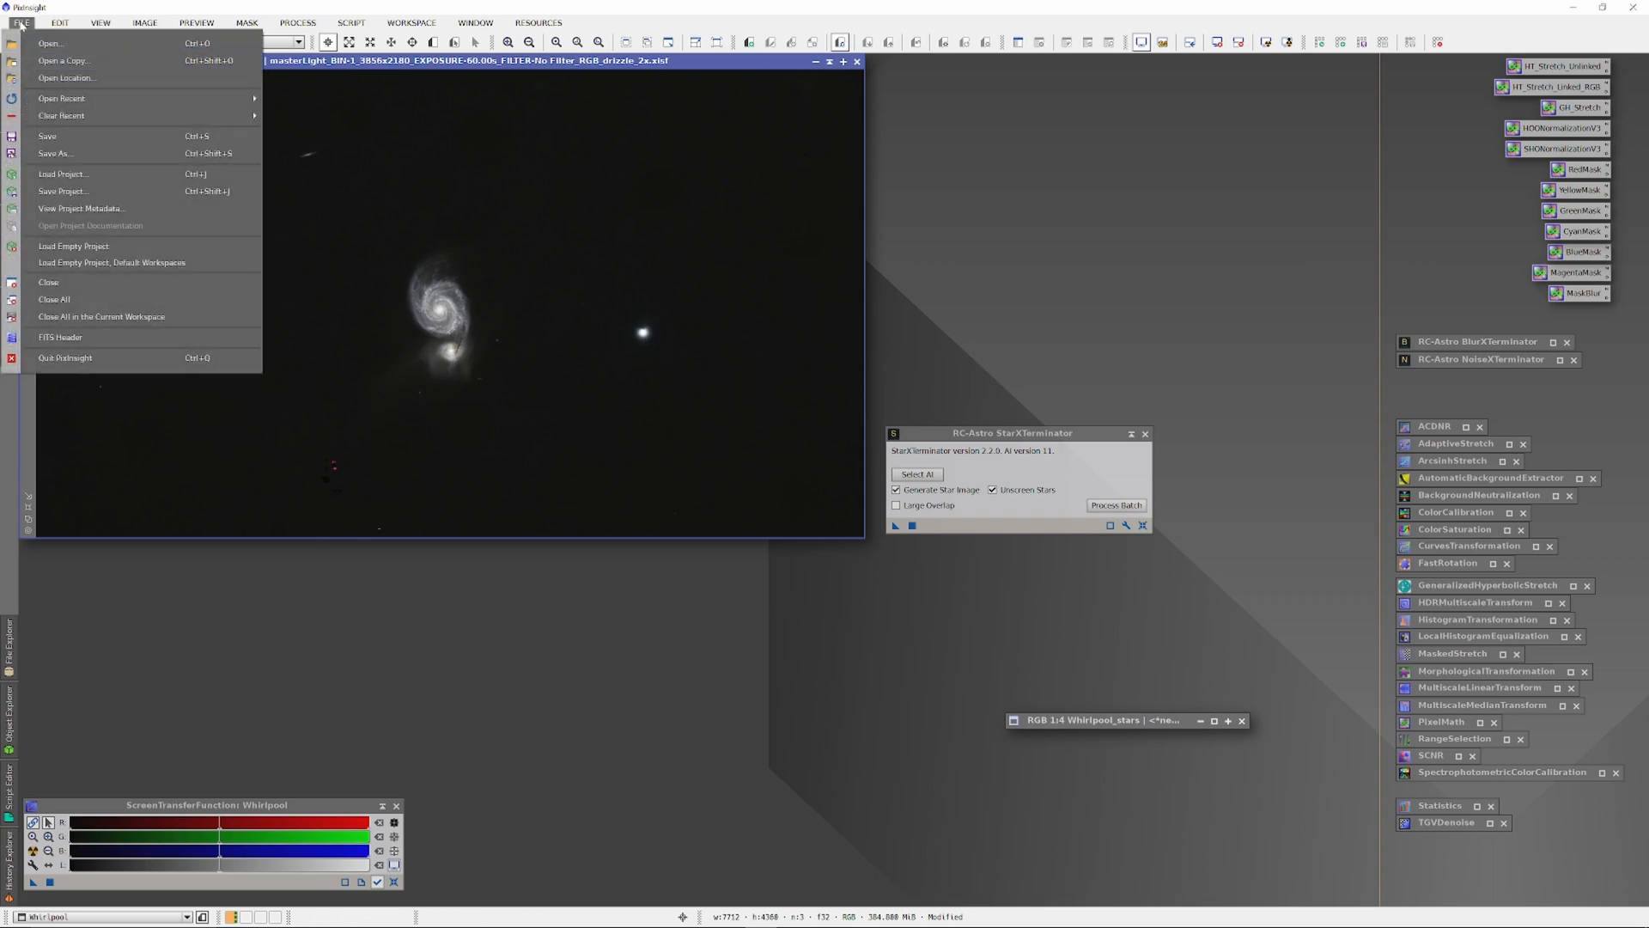
mouse_move(62, 98)
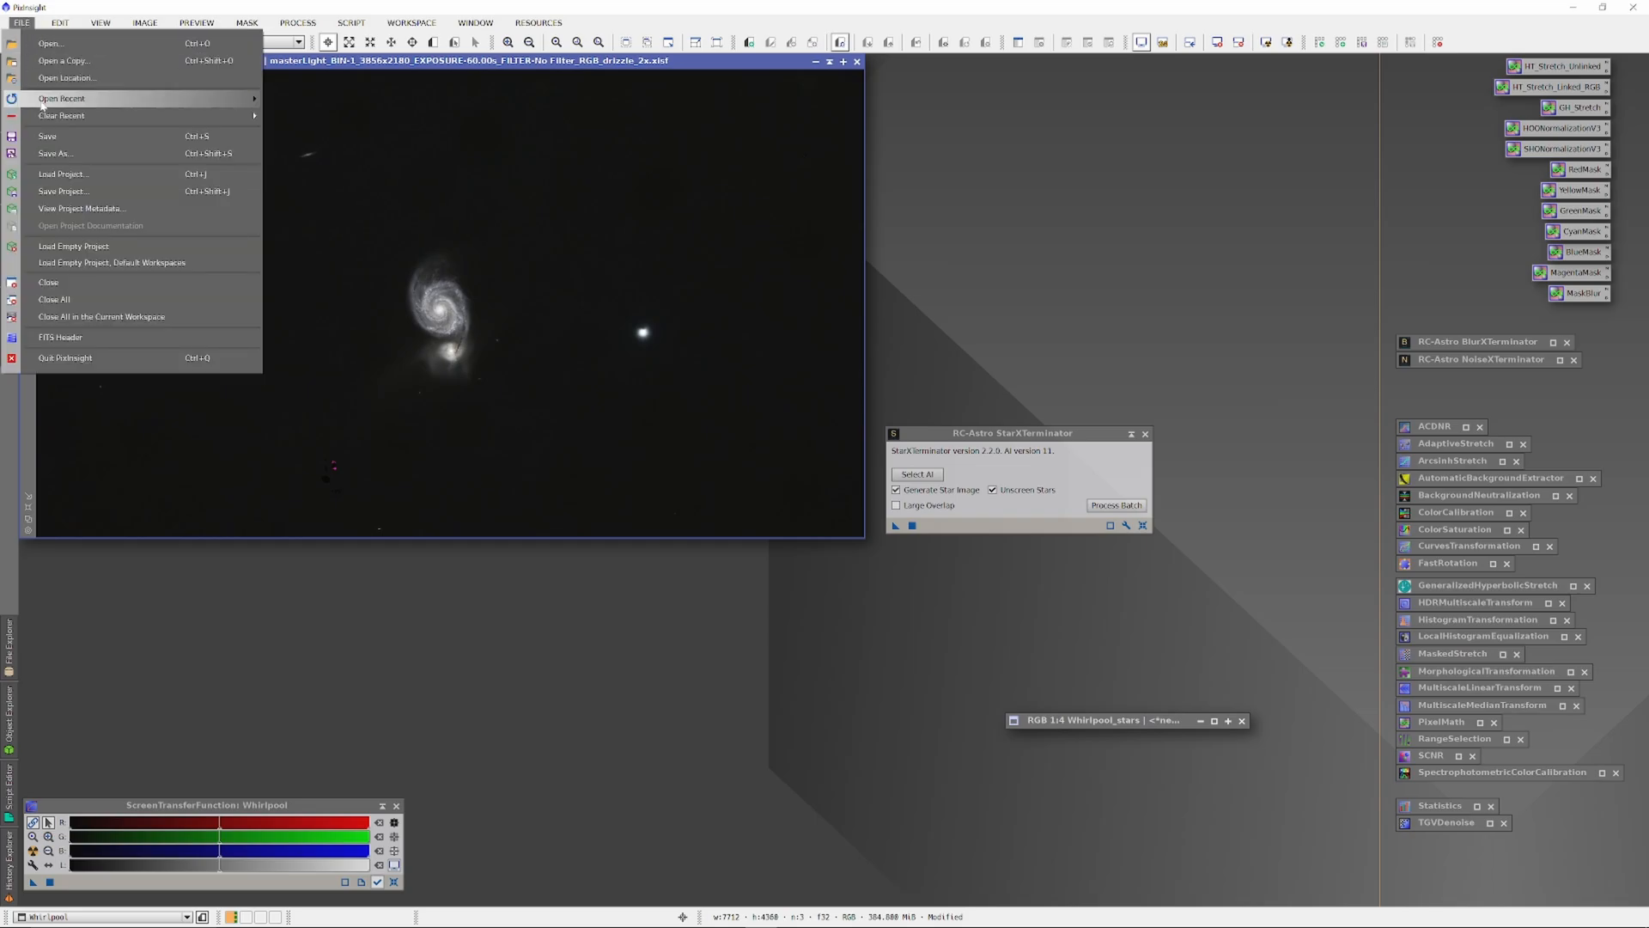
mouse_move(55, 152)
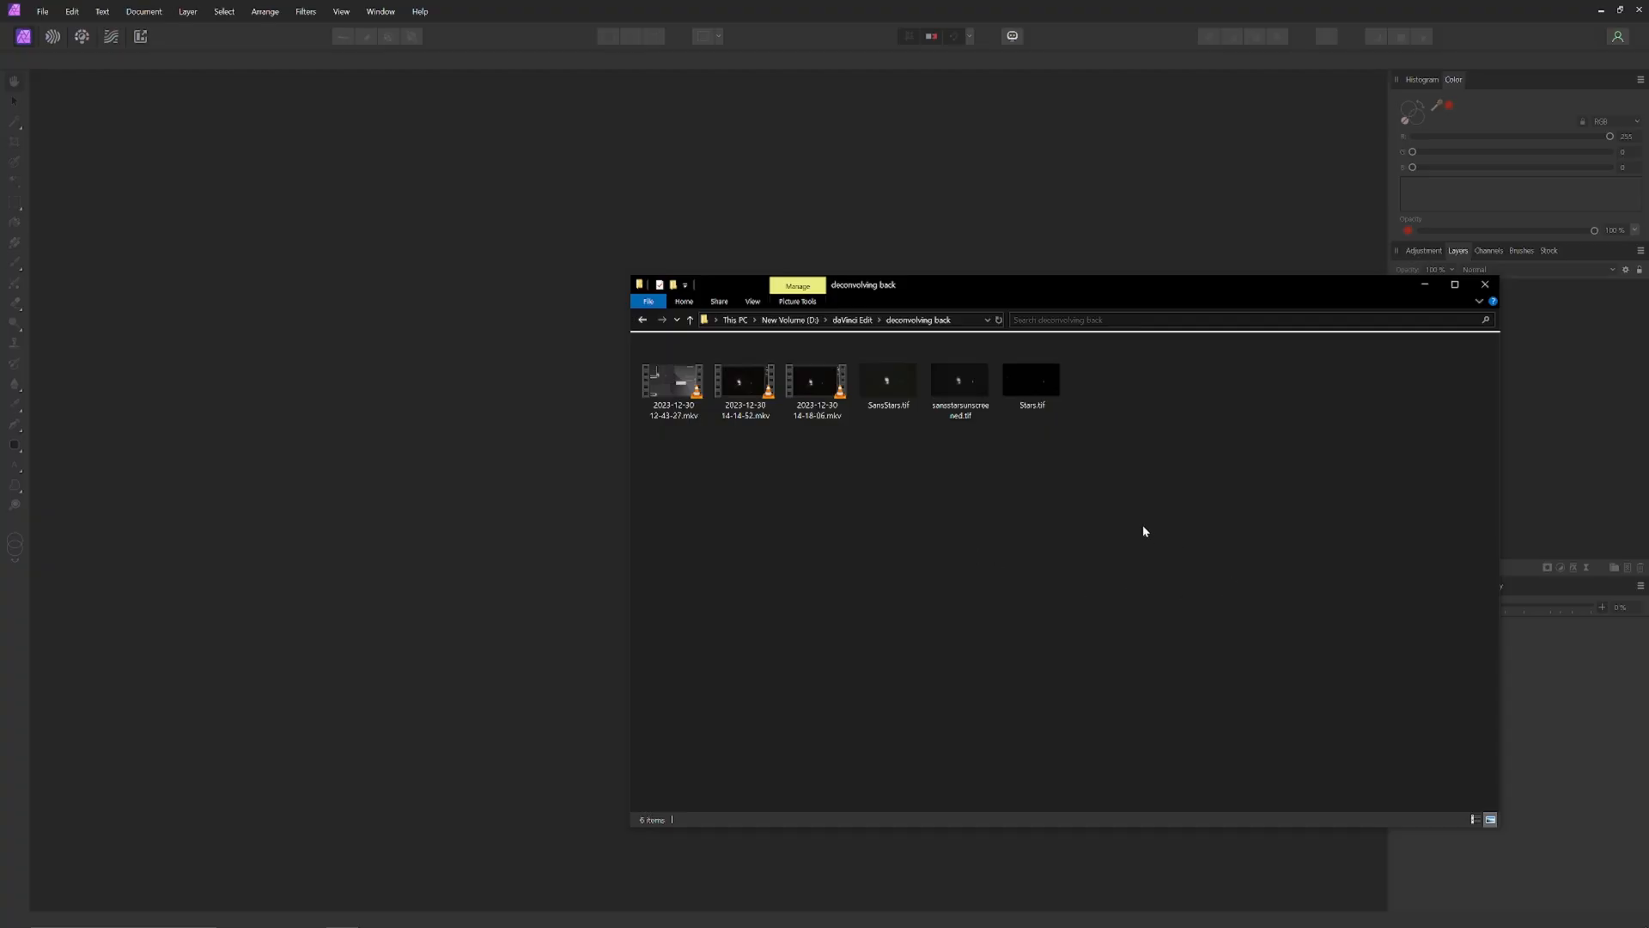
mouse_move(1144, 506)
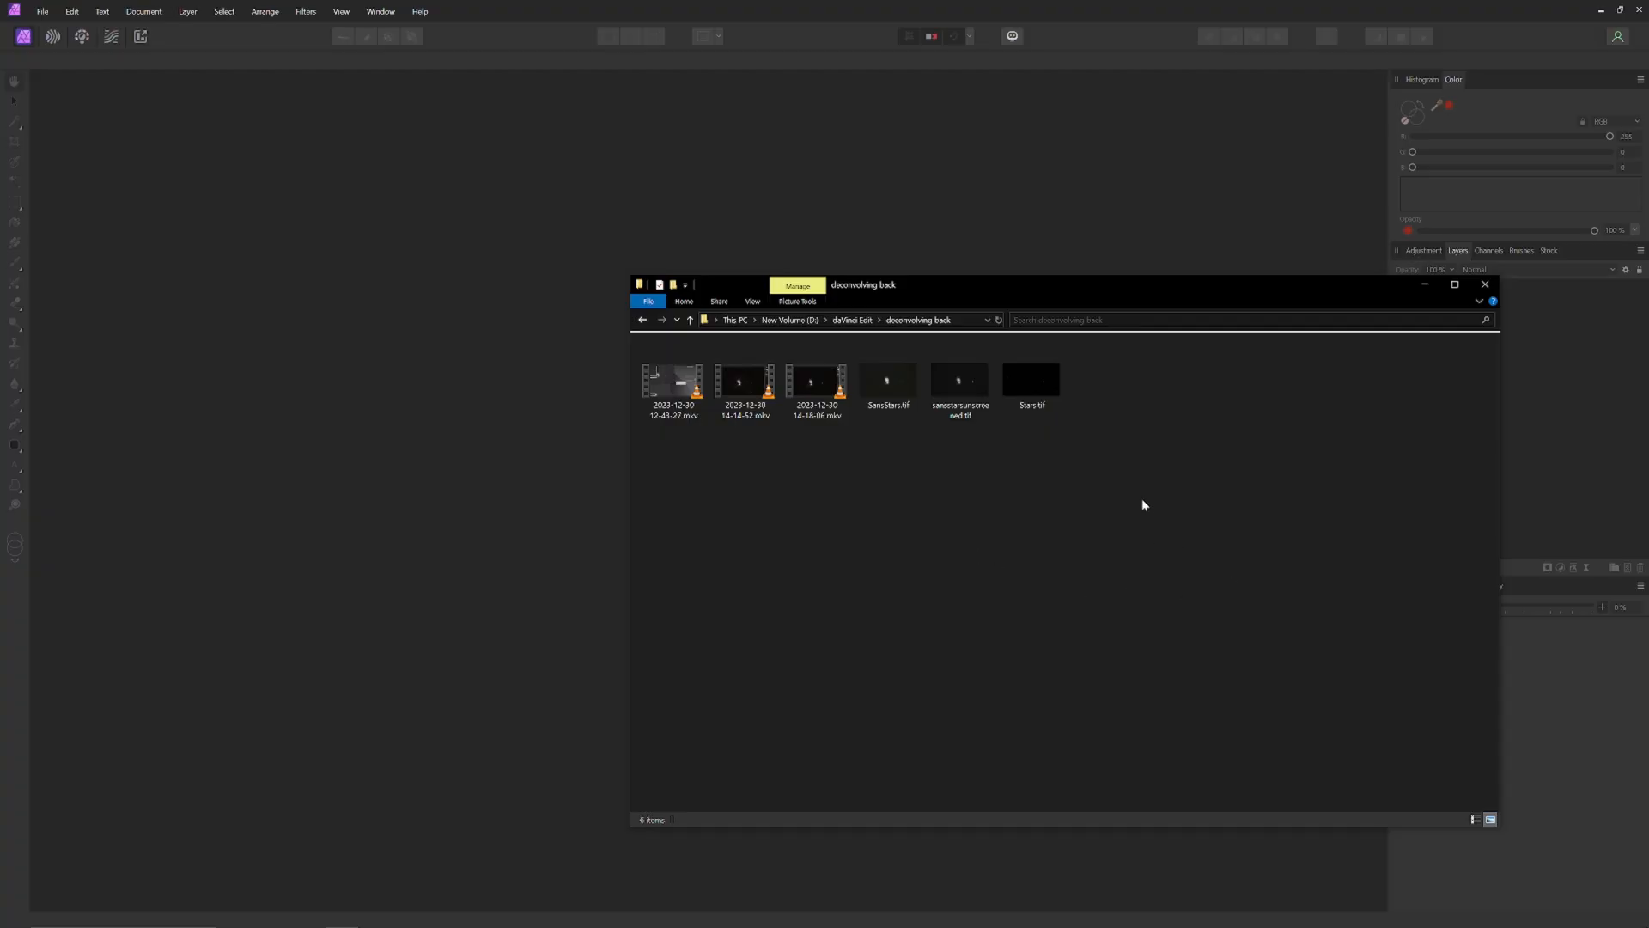
- Open the unscreened starless galaxy TIFF in Affinity Photo and view it
left_click(958, 381)
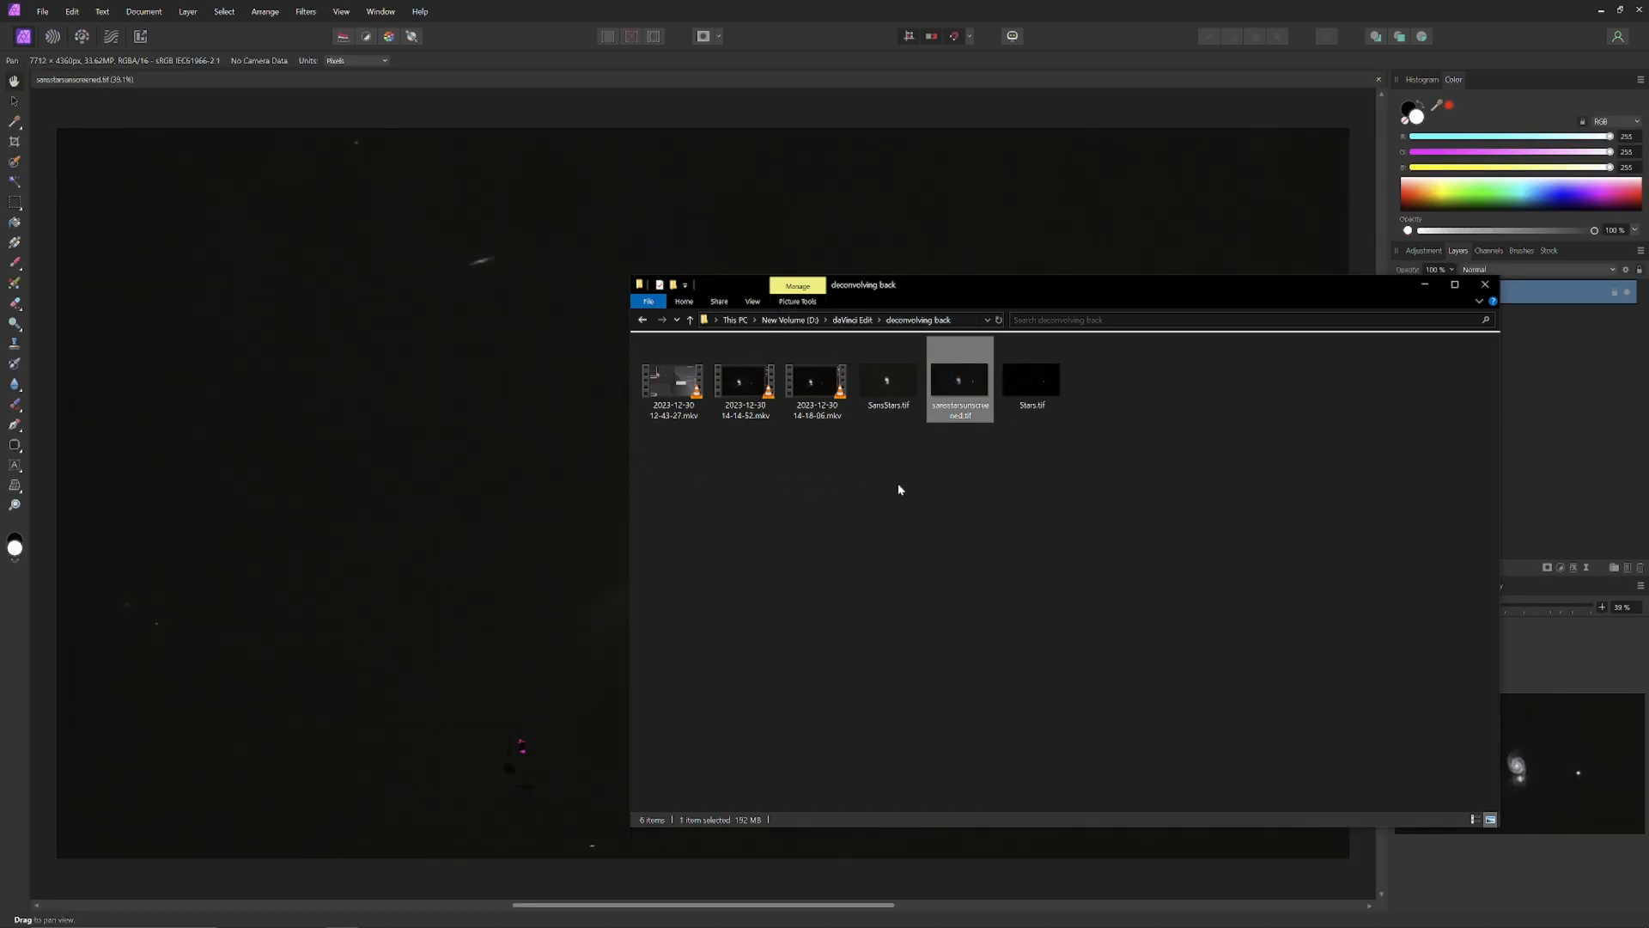
mouse_move(924, 391)
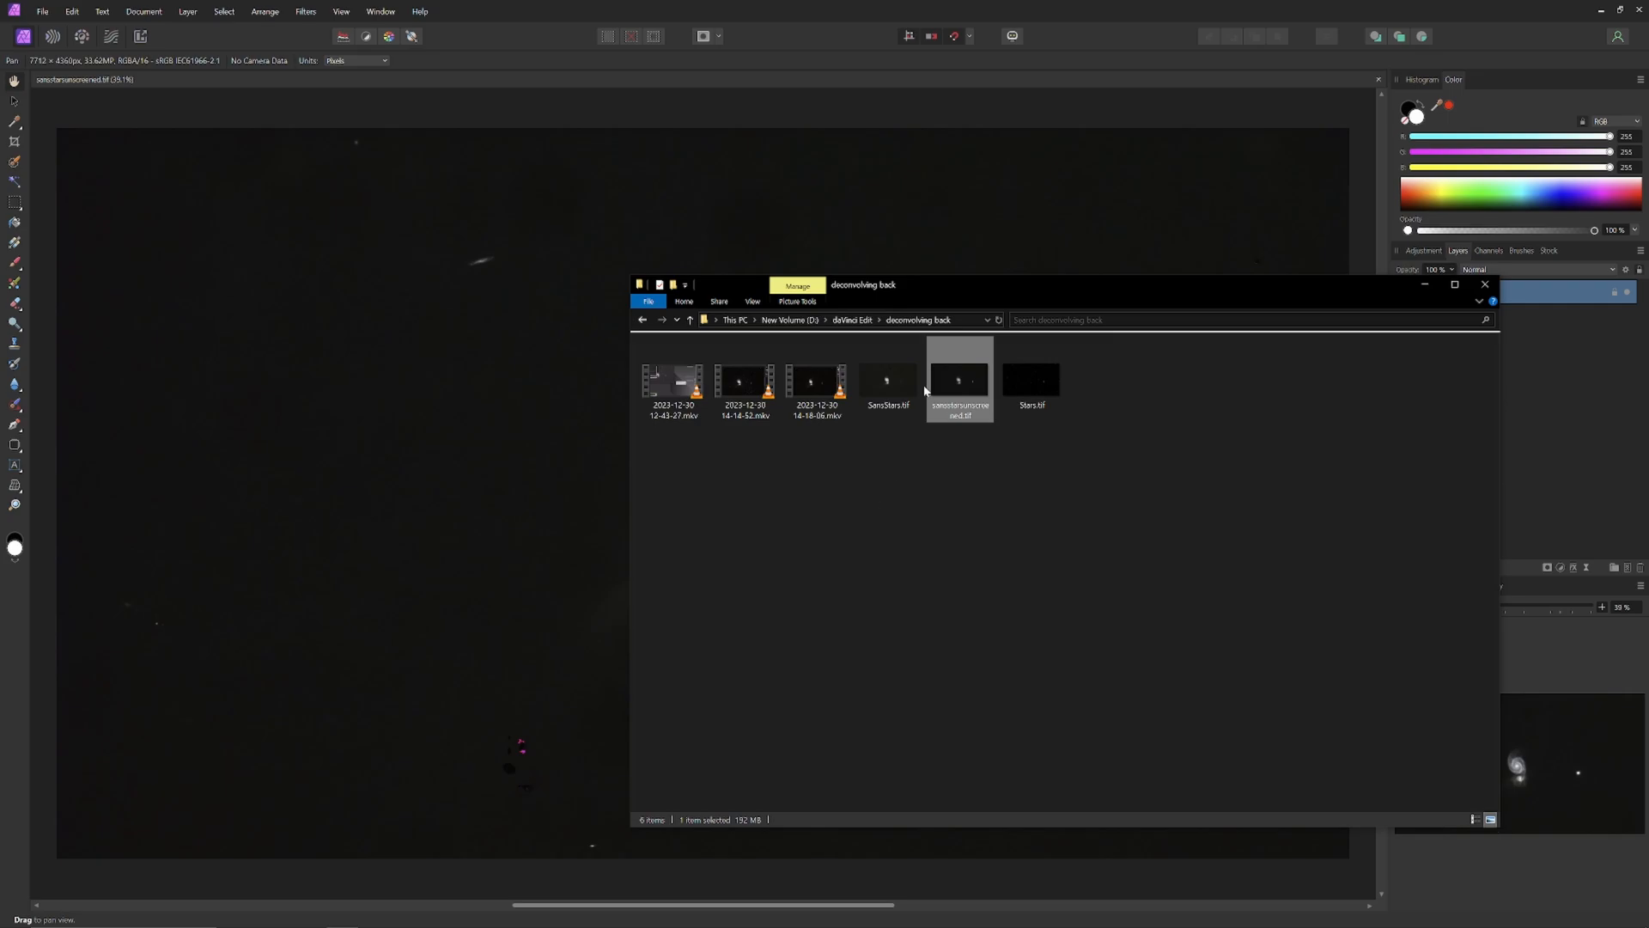
left_click(1484, 284)
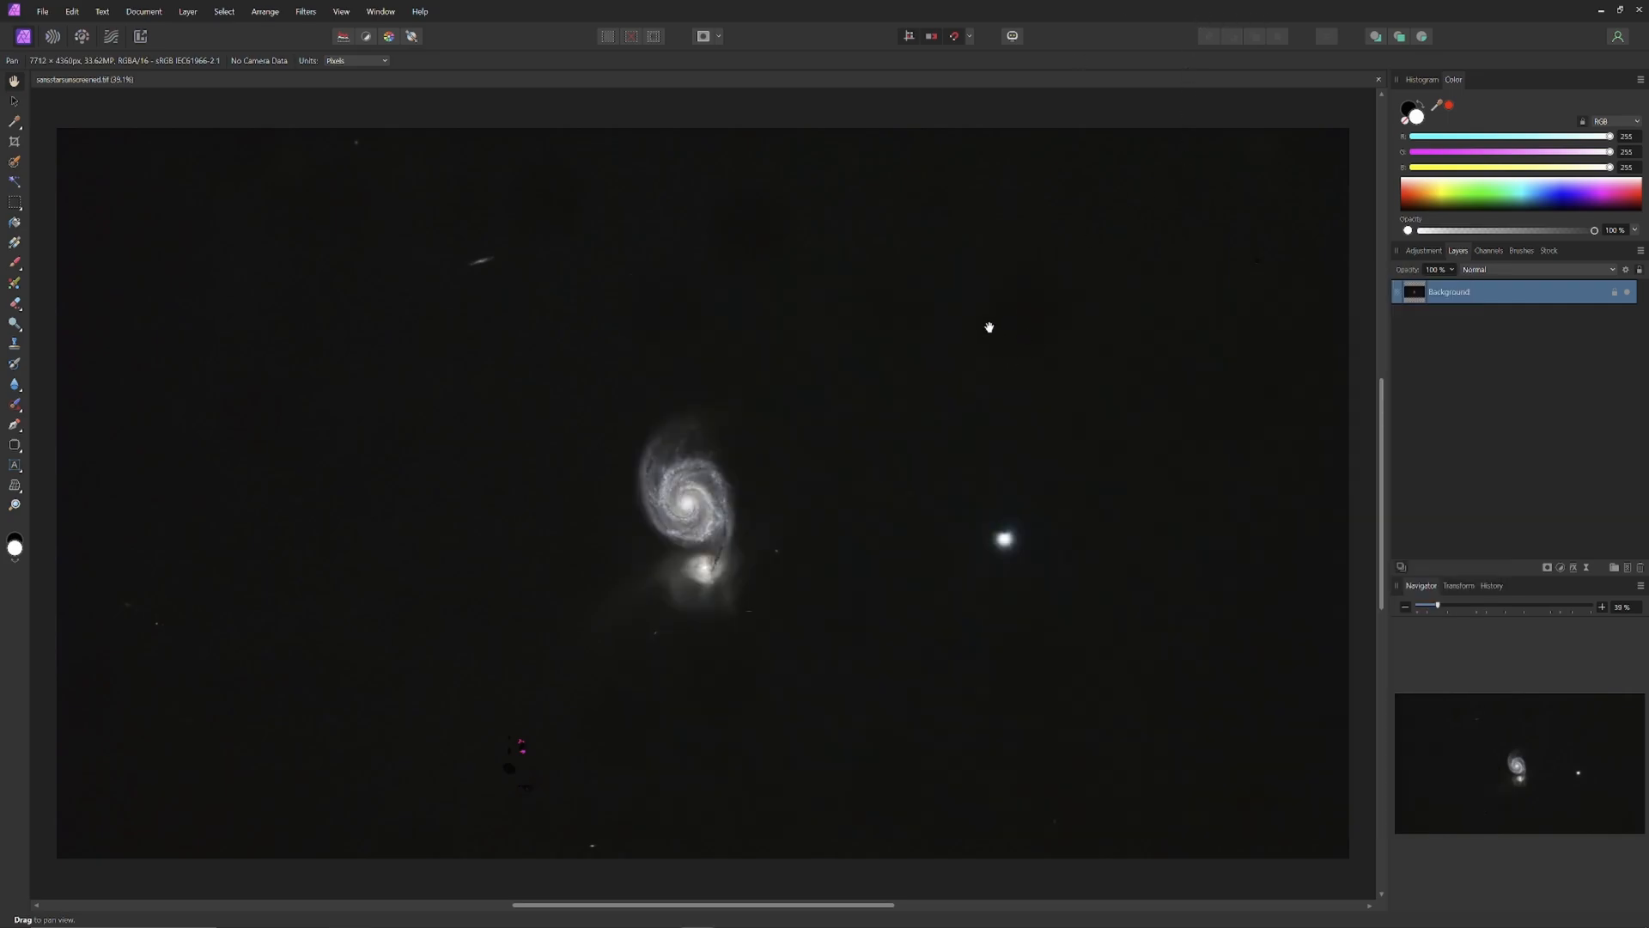
mouse_move(303, 371)
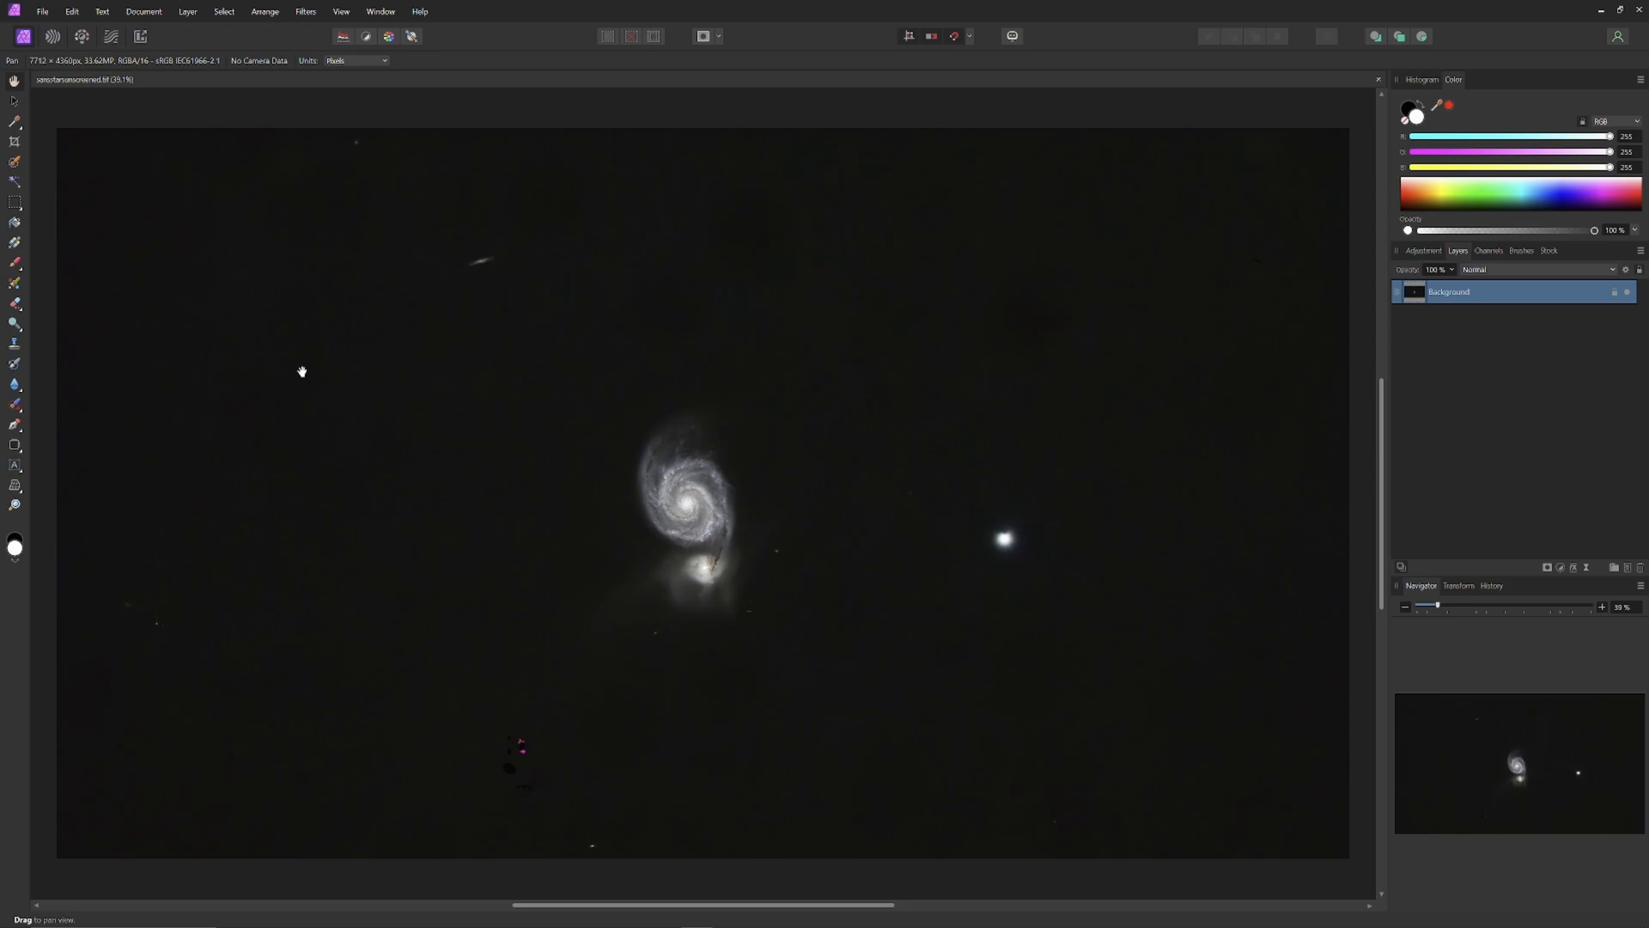
mouse_move(146, 481)
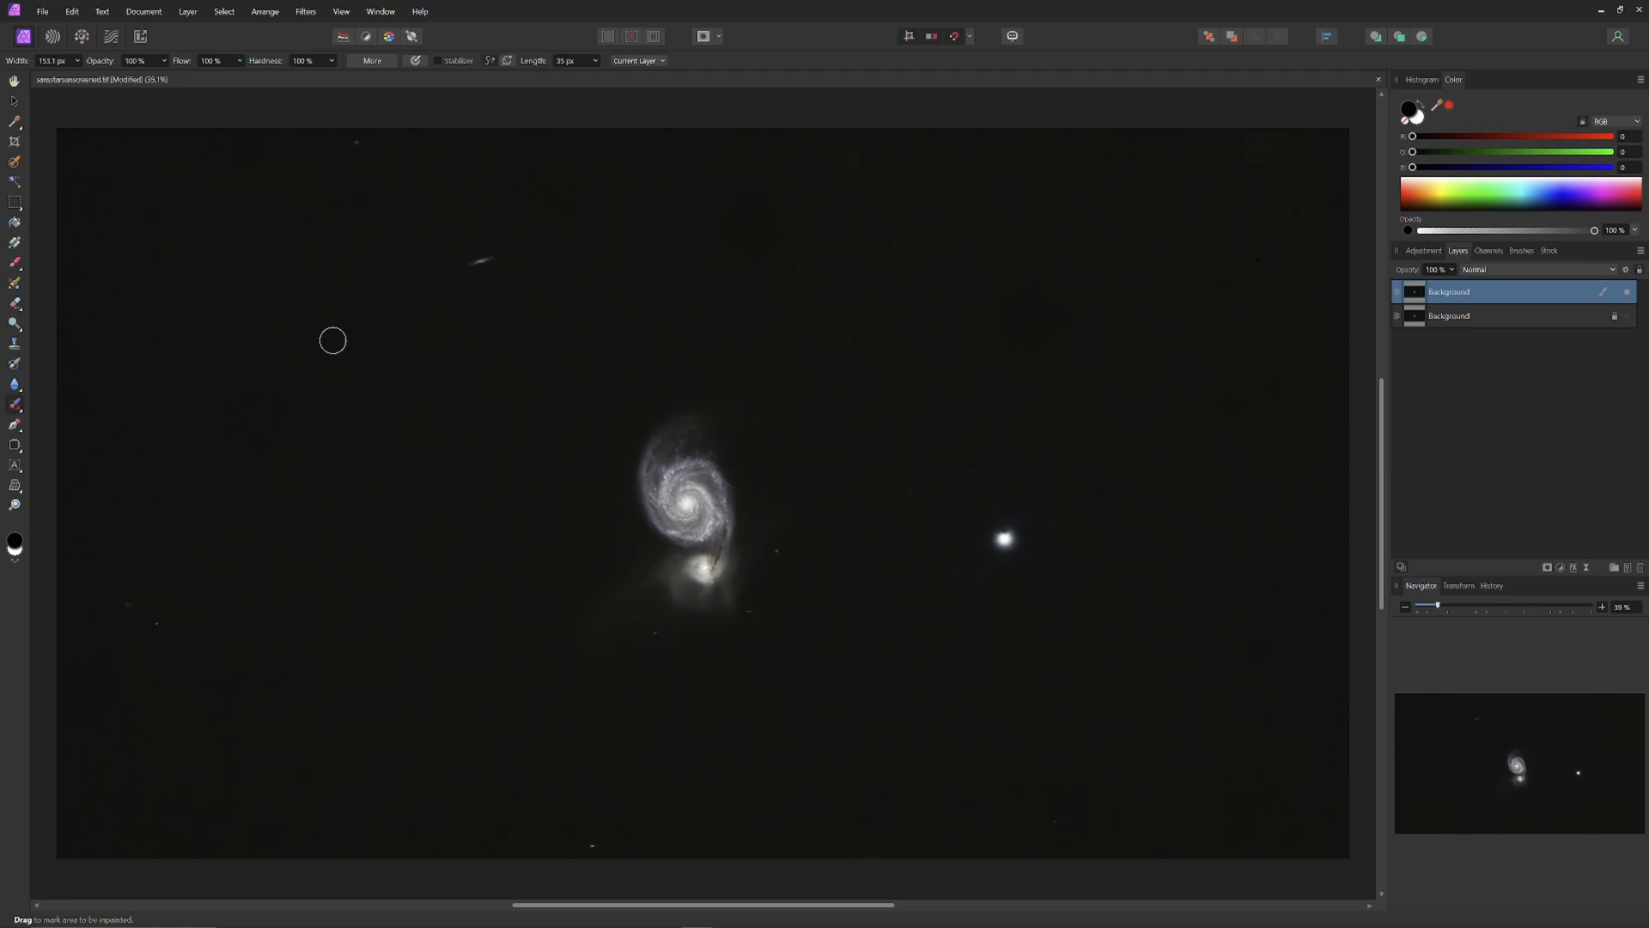
mouse_move(303, 341)
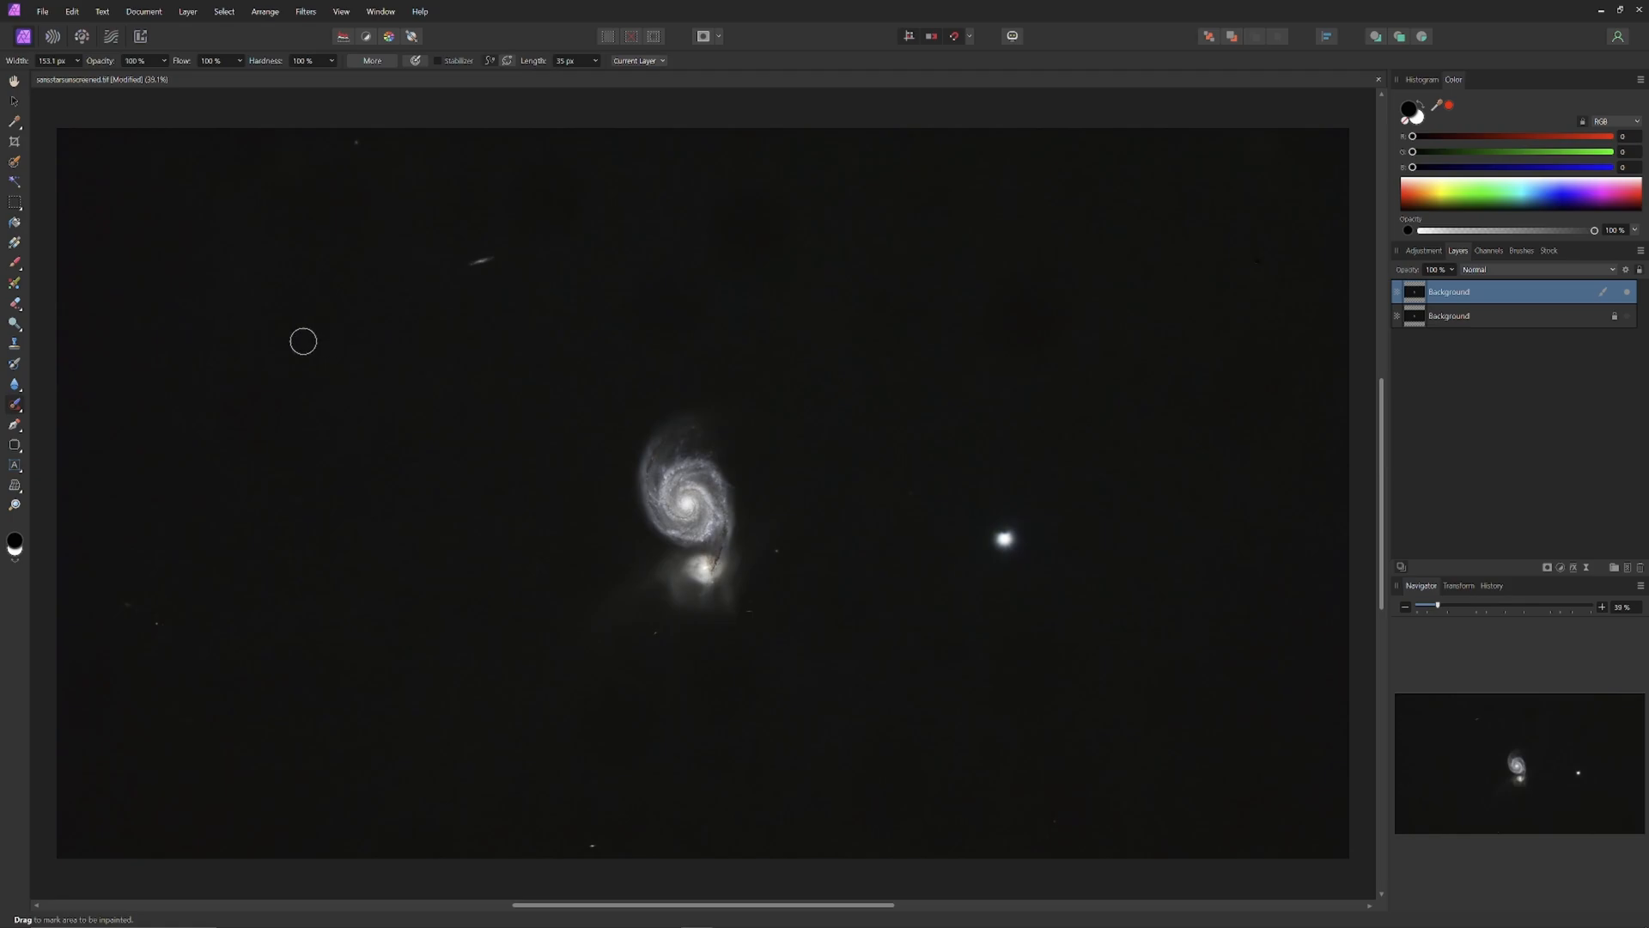
mouse_move(838, 305)
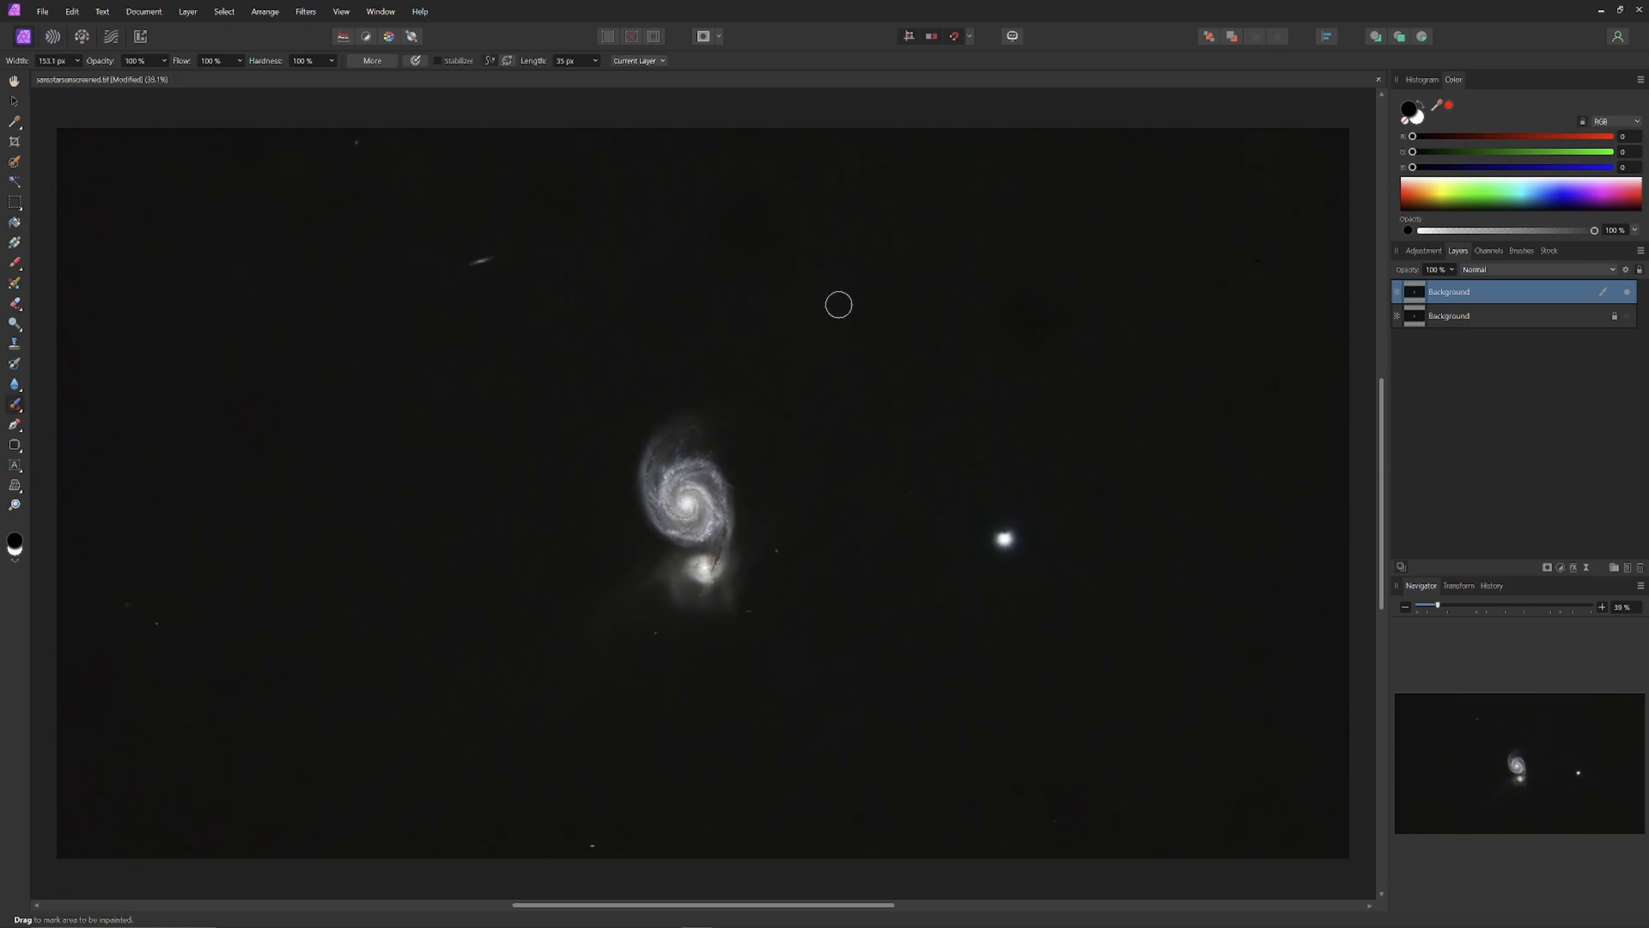
mouse_move(240, 810)
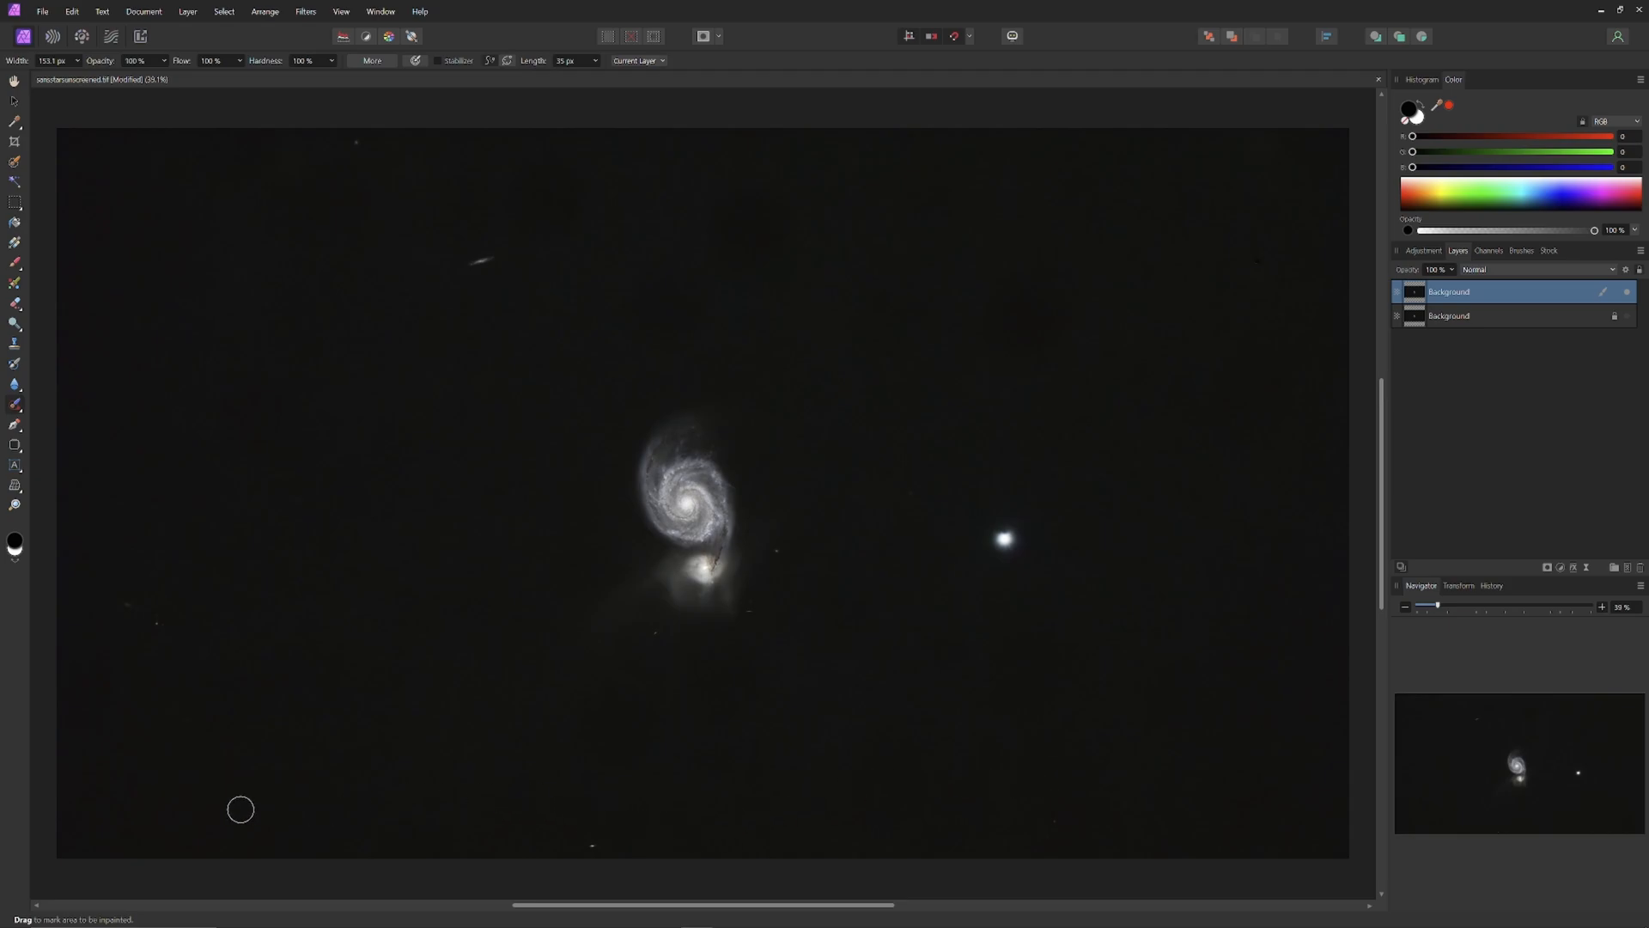
mouse_move(236, 501)
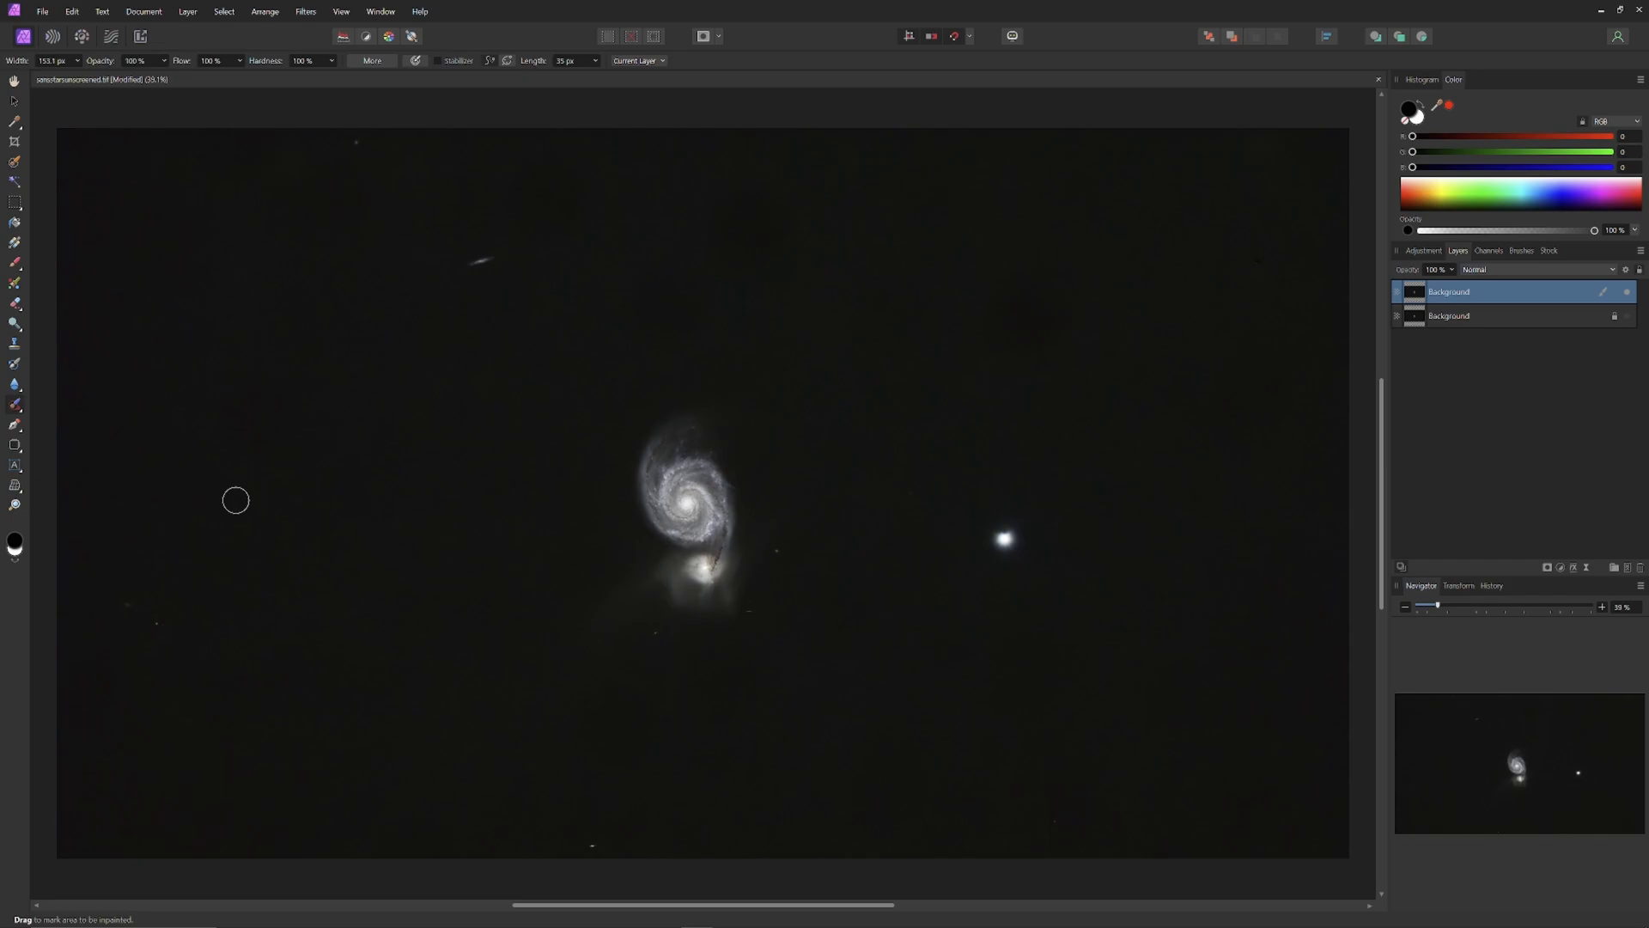
mouse_move(453, 707)
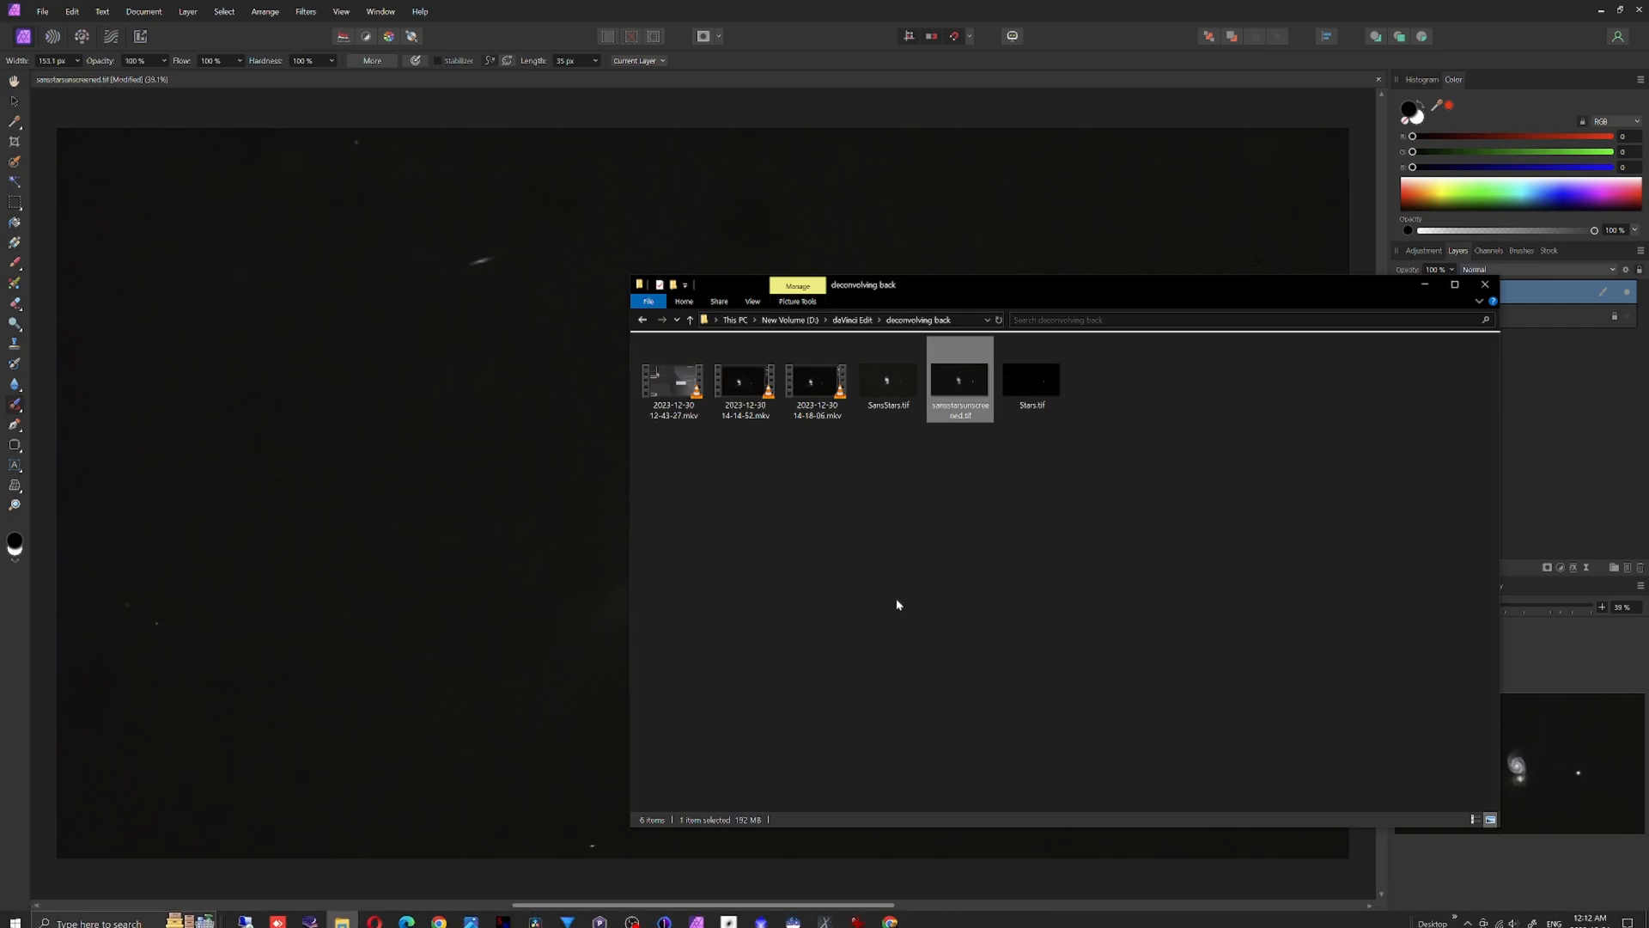
- Add Stars.tif as a layer, test its opacity, and leave it at 100%
left_click(1031, 380)
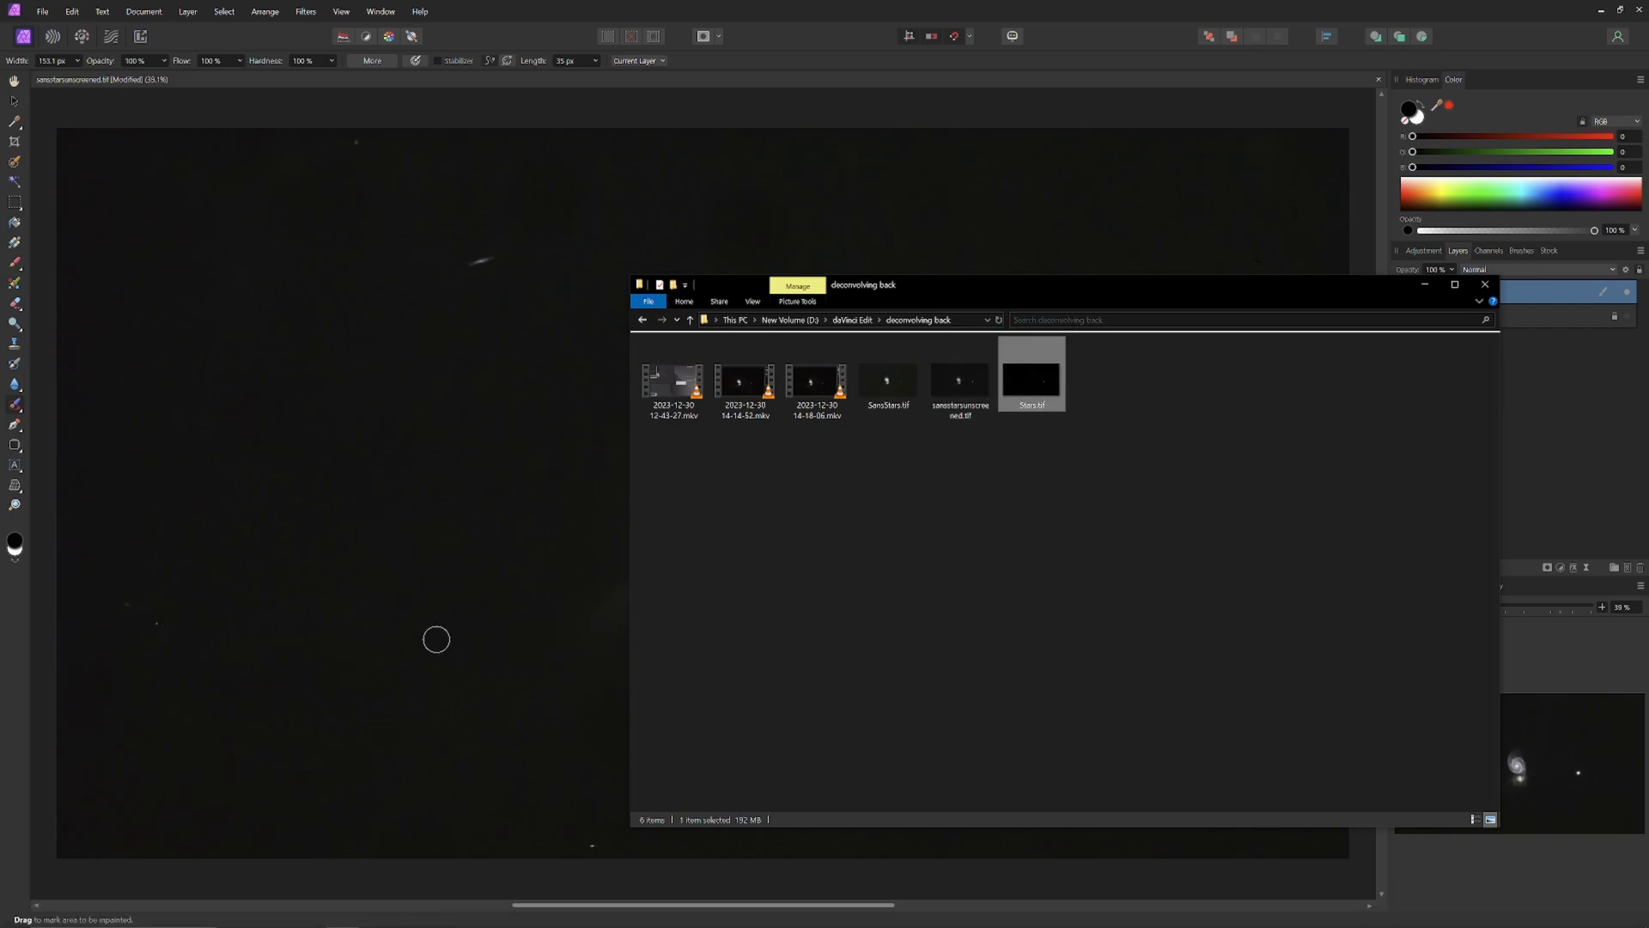
mouse_move(715, 684)
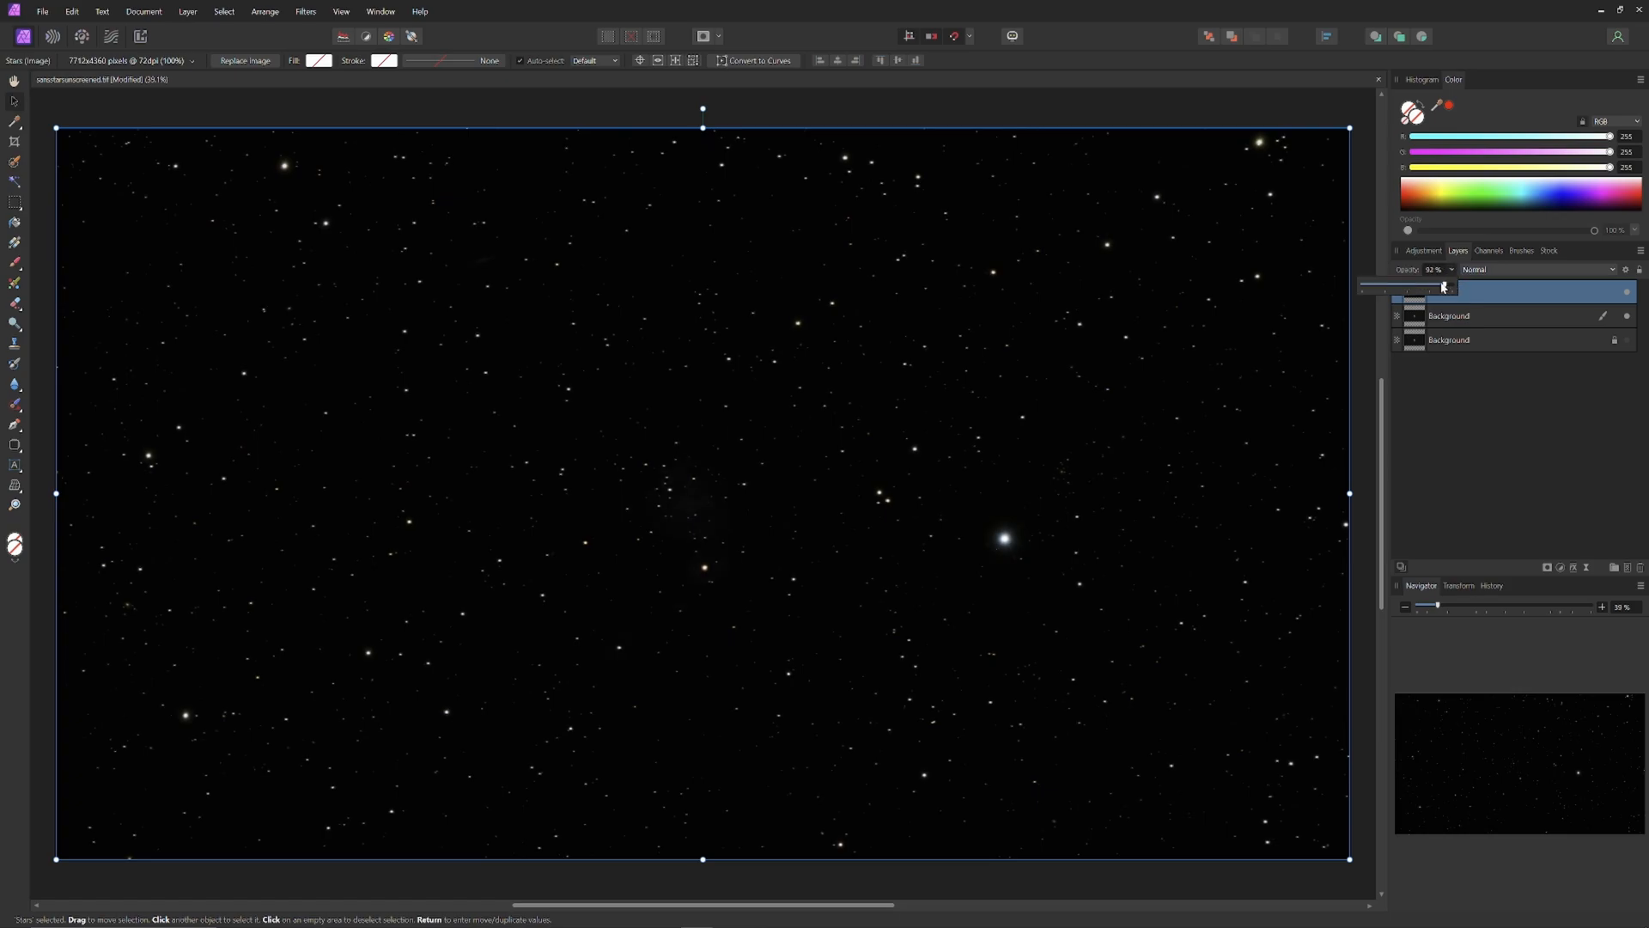
left_click_drag(1435, 286, 1407, 286)
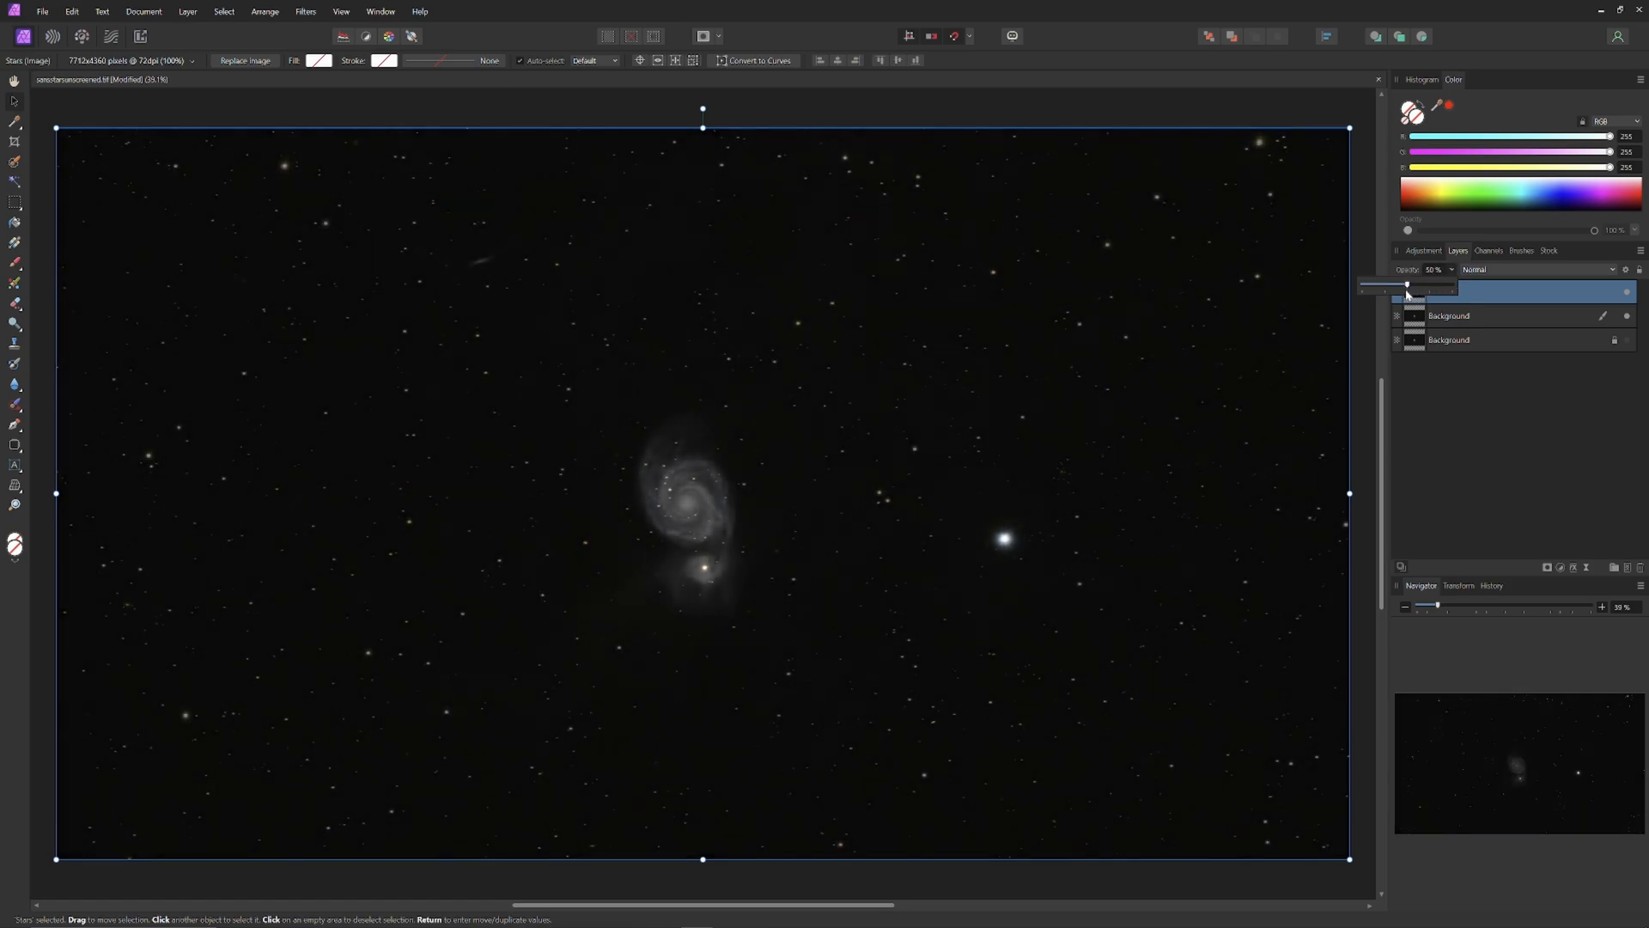
left_click_drag(1408, 285, 1397, 286)
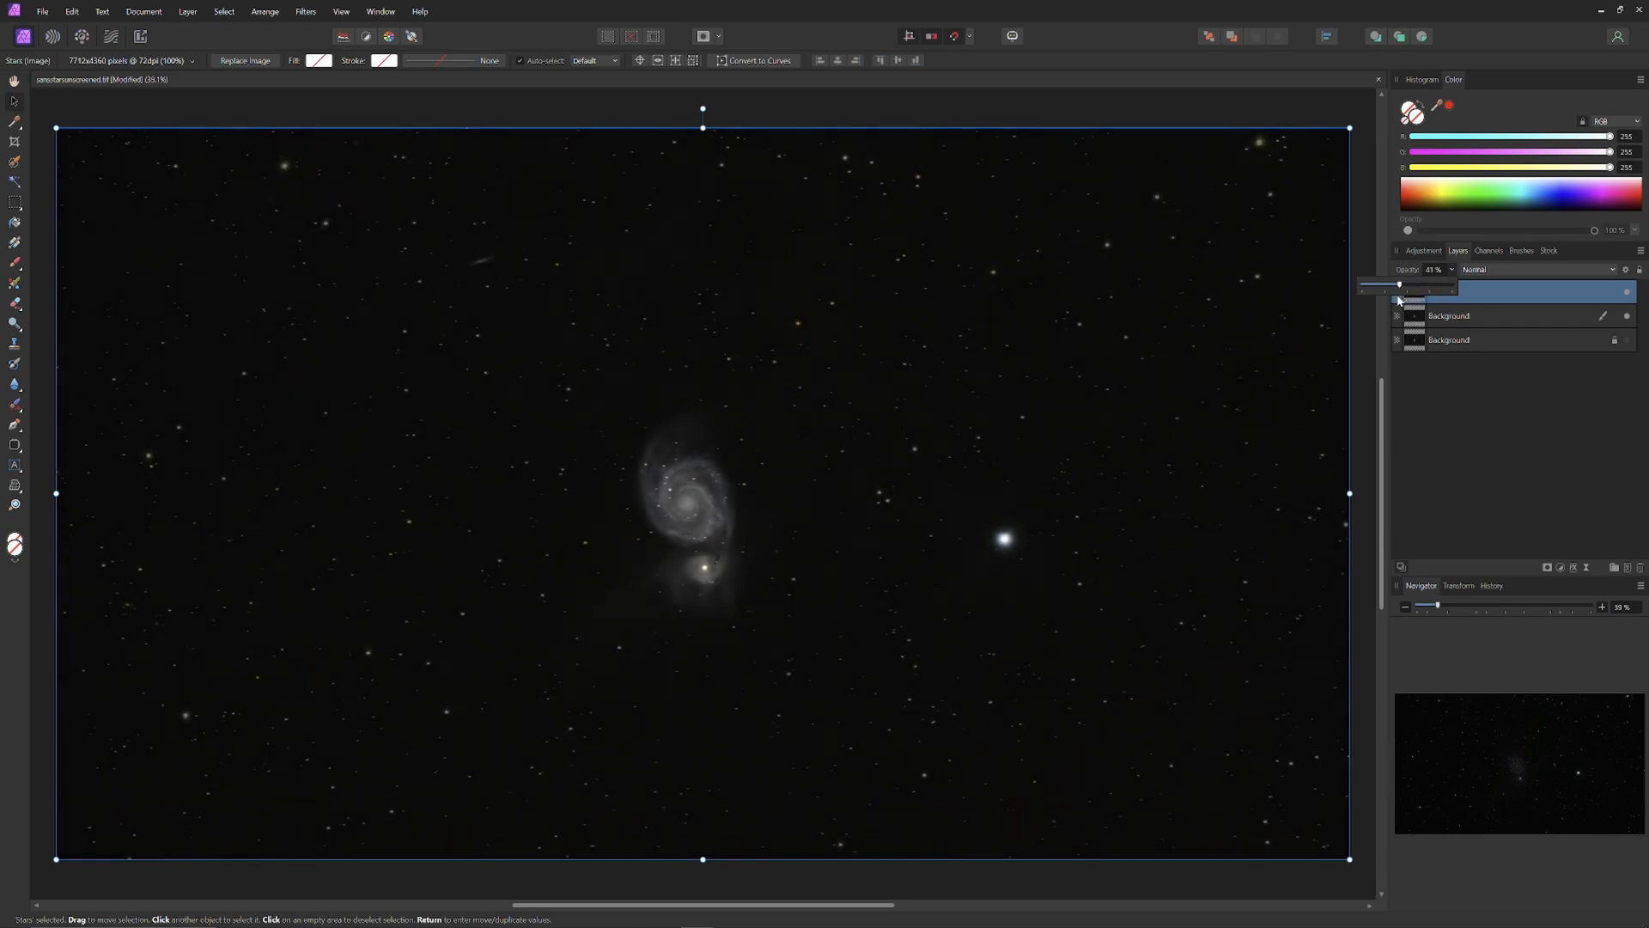
left_click_drag(1396, 285, 1360, 285)
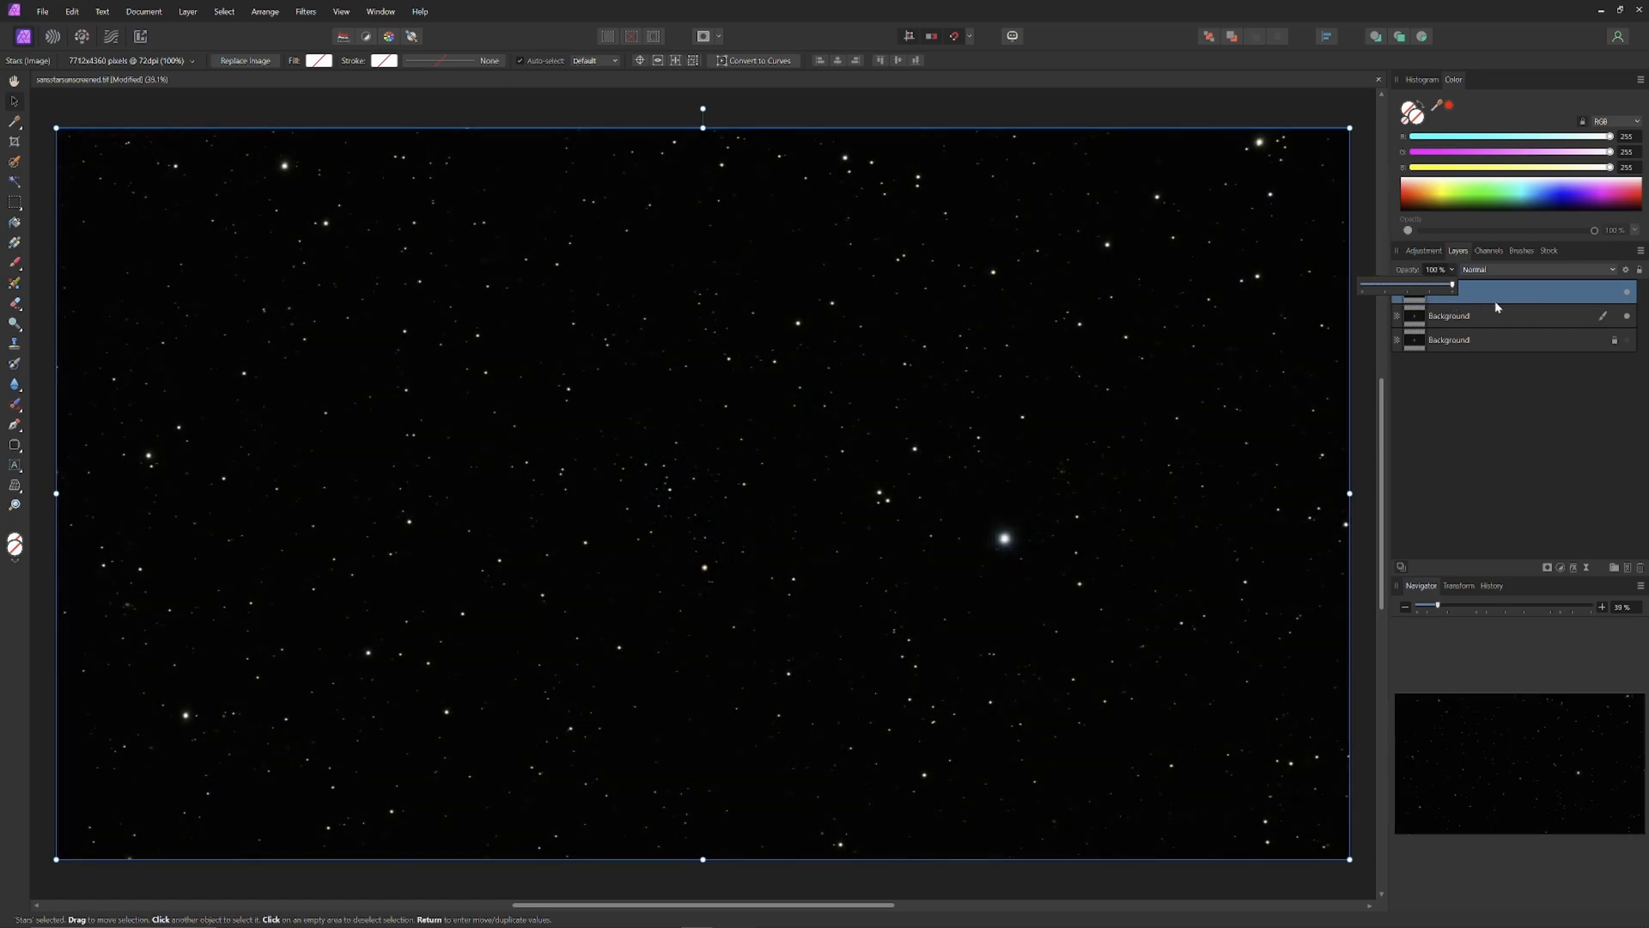
left_click_drag(1454, 286, 1362, 286)
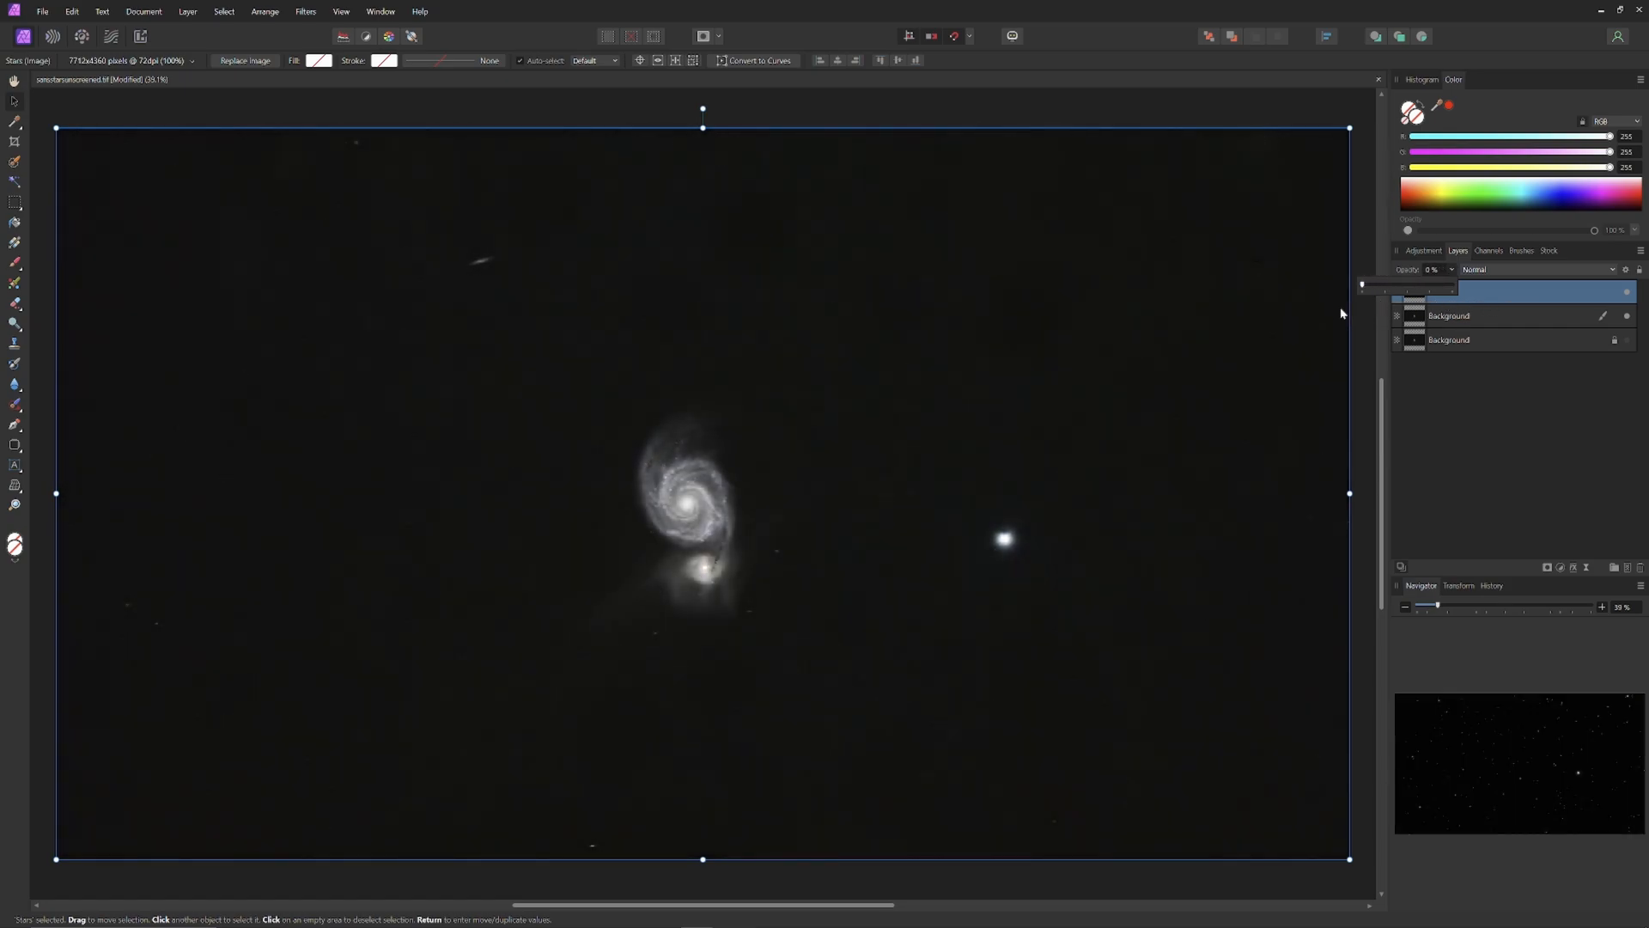
left_click_drag(1365, 287, 1451, 287)
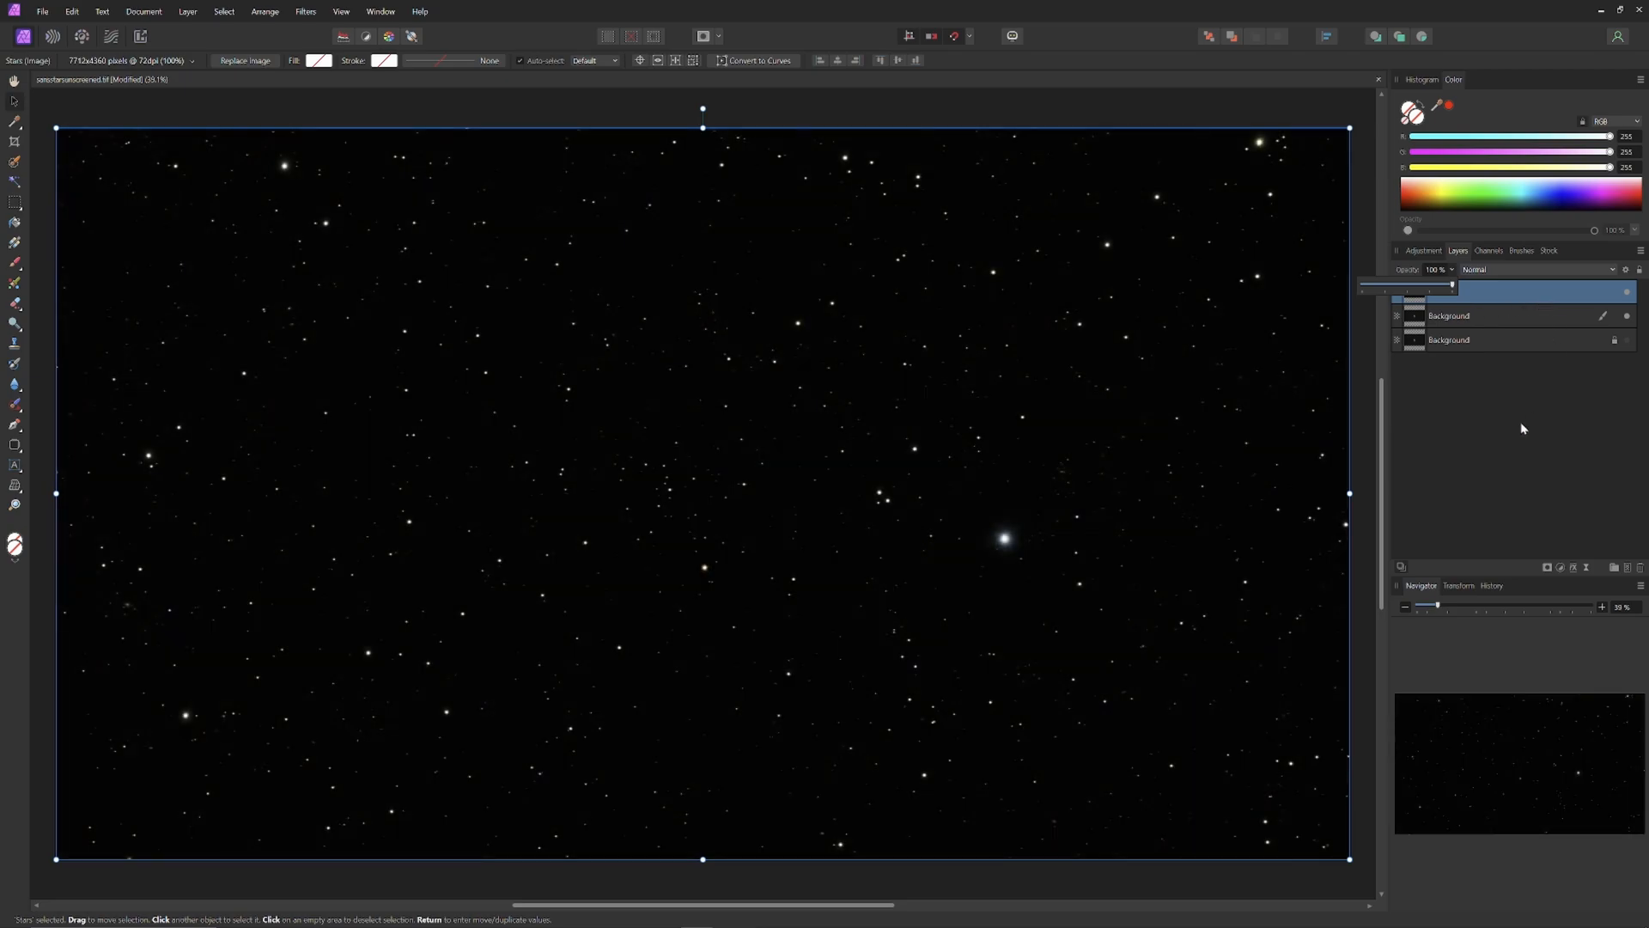
left_click(1452, 291)
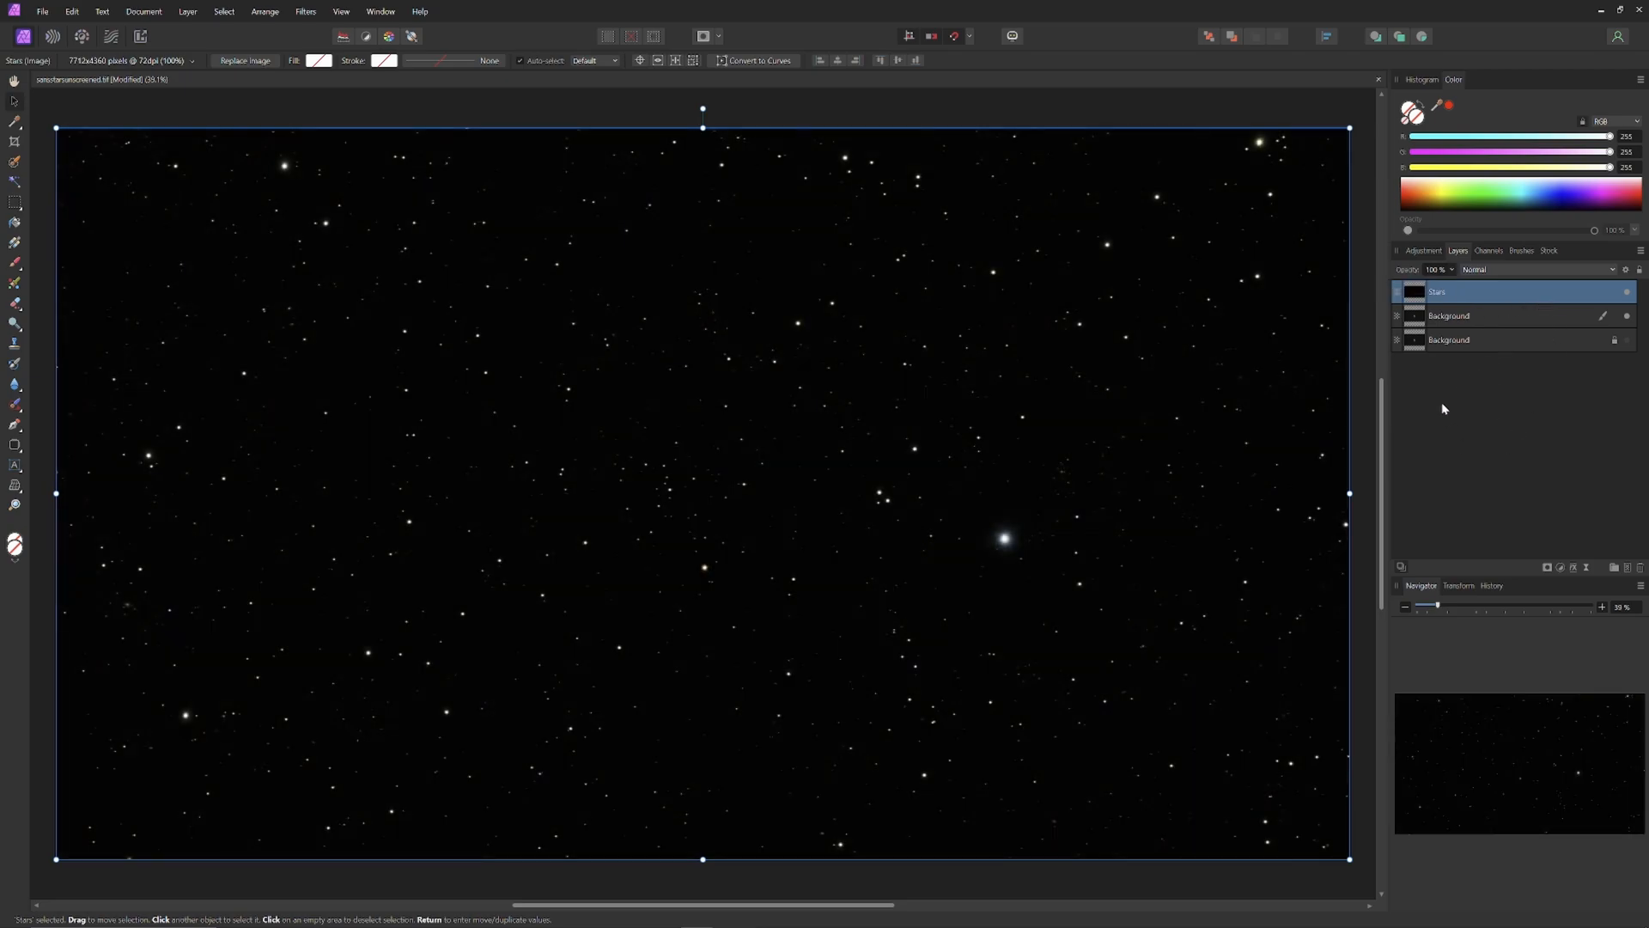
mouse_move(1448, 431)
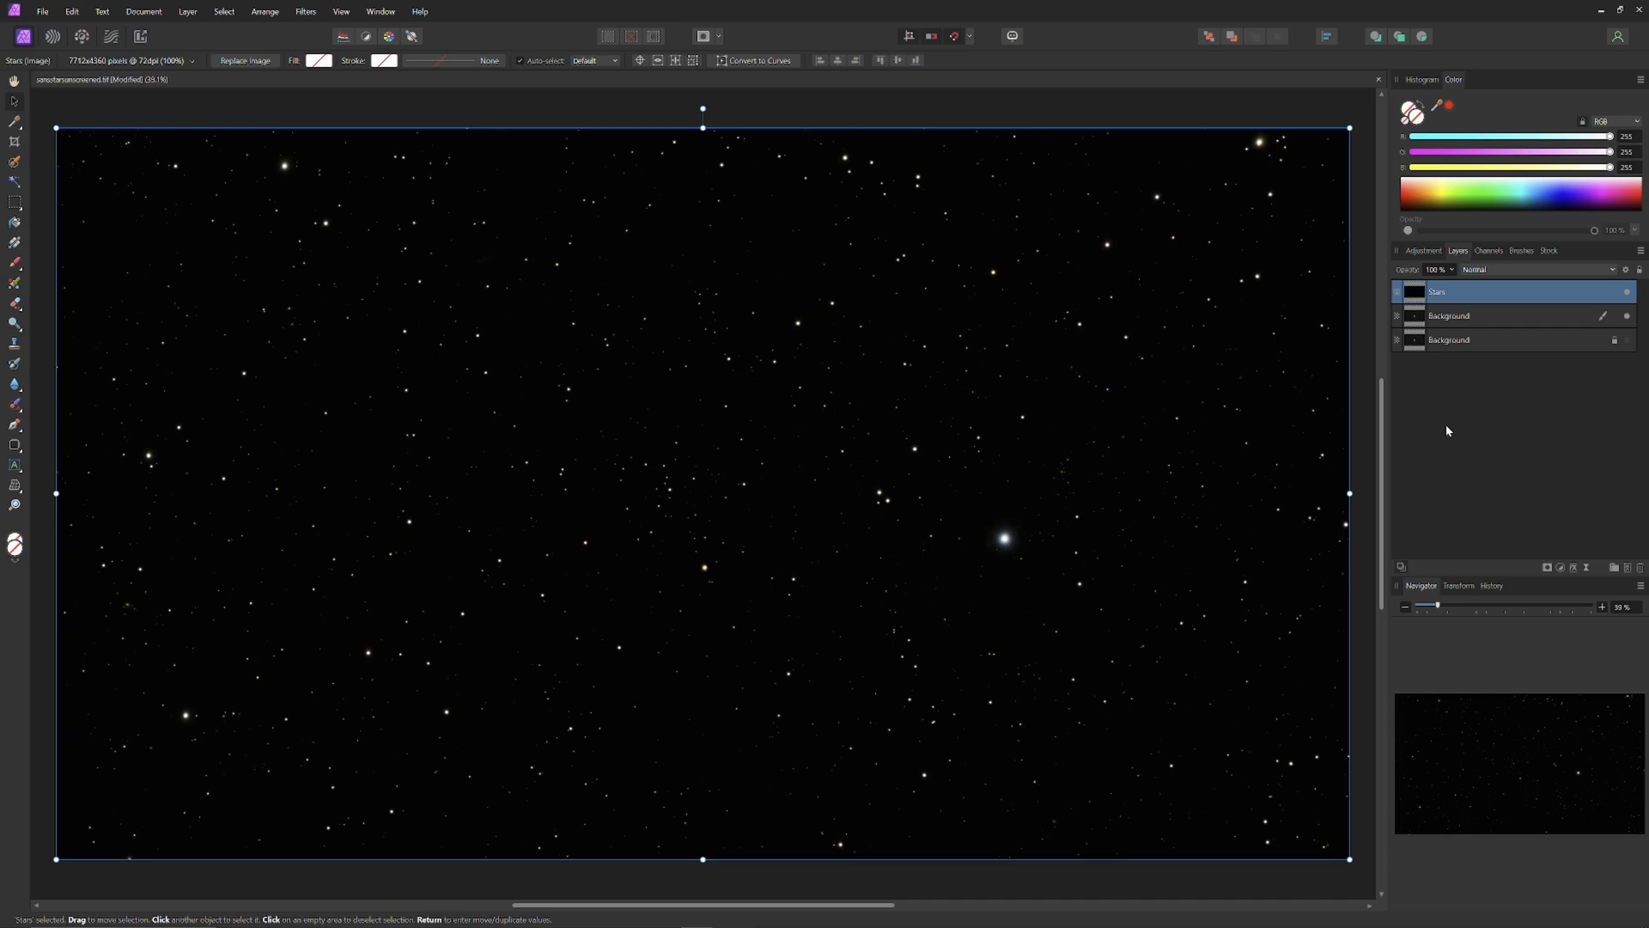
mouse_move(1533, 371)
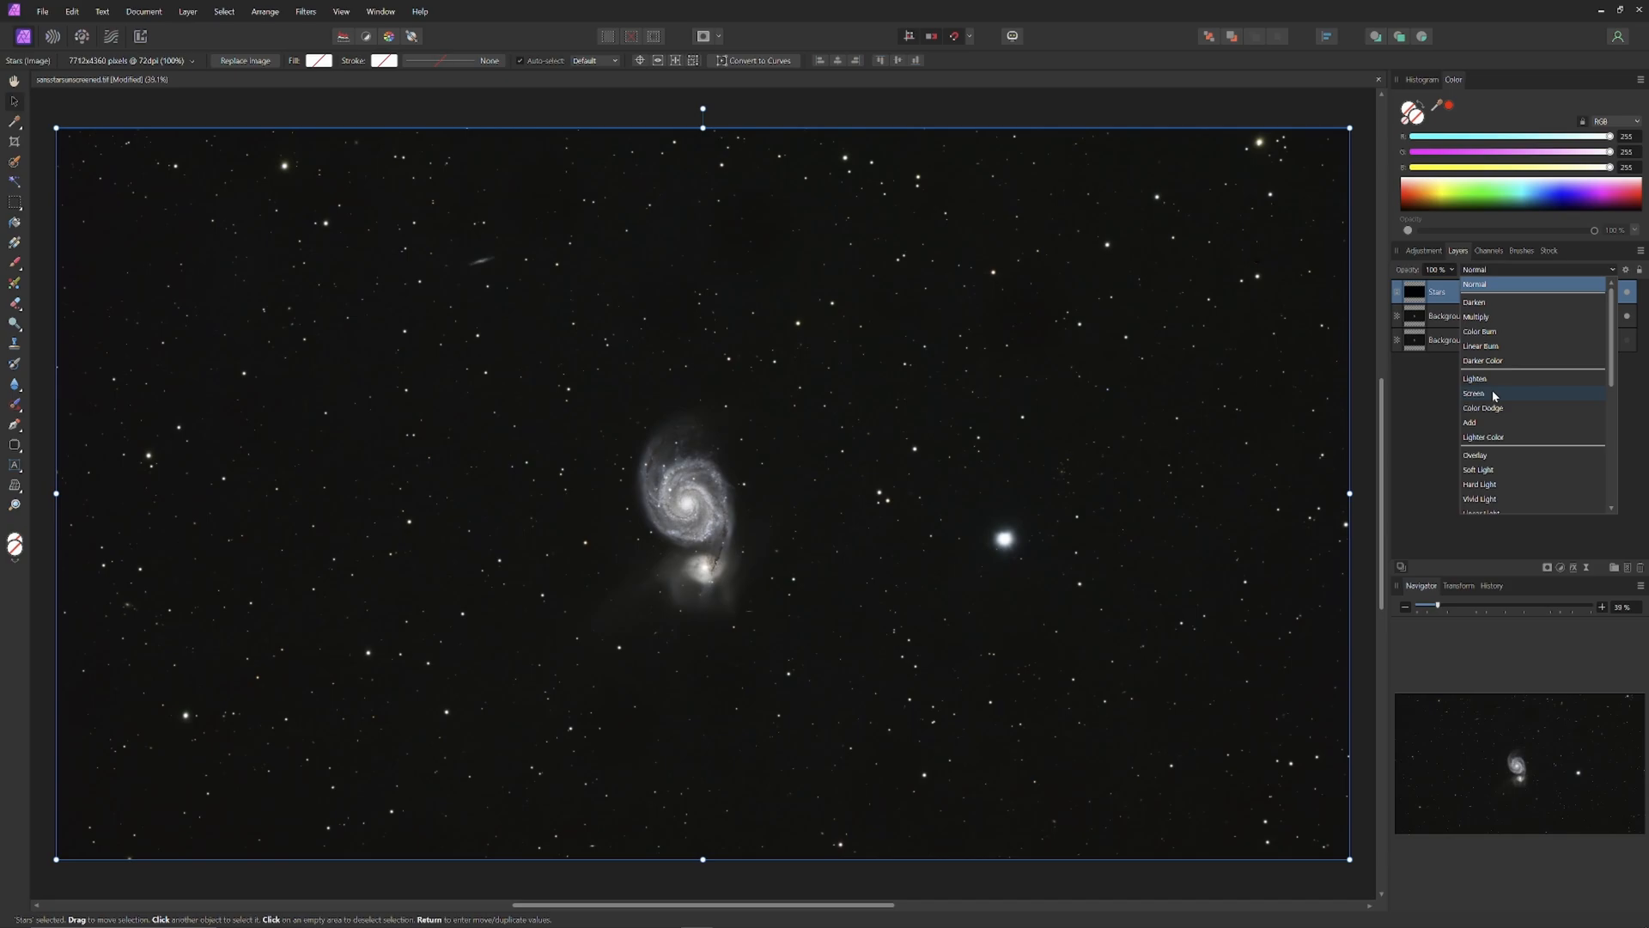
- Set the Stars layer blend mode to Screen
left_click(1474, 392)
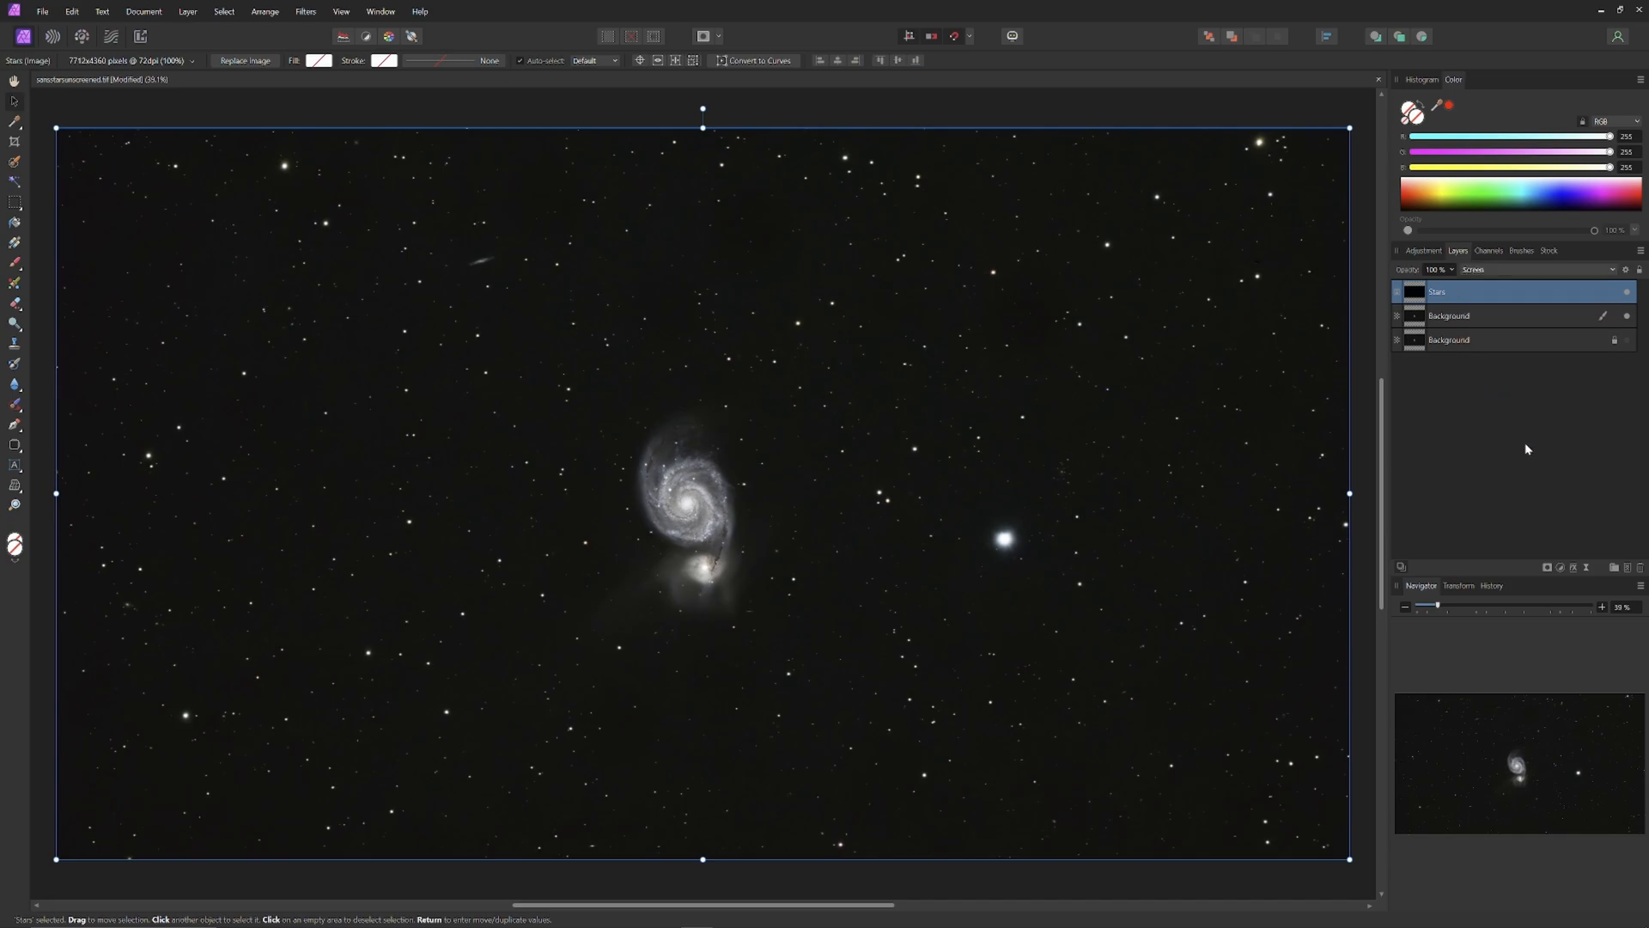
mouse_move(1388, 420)
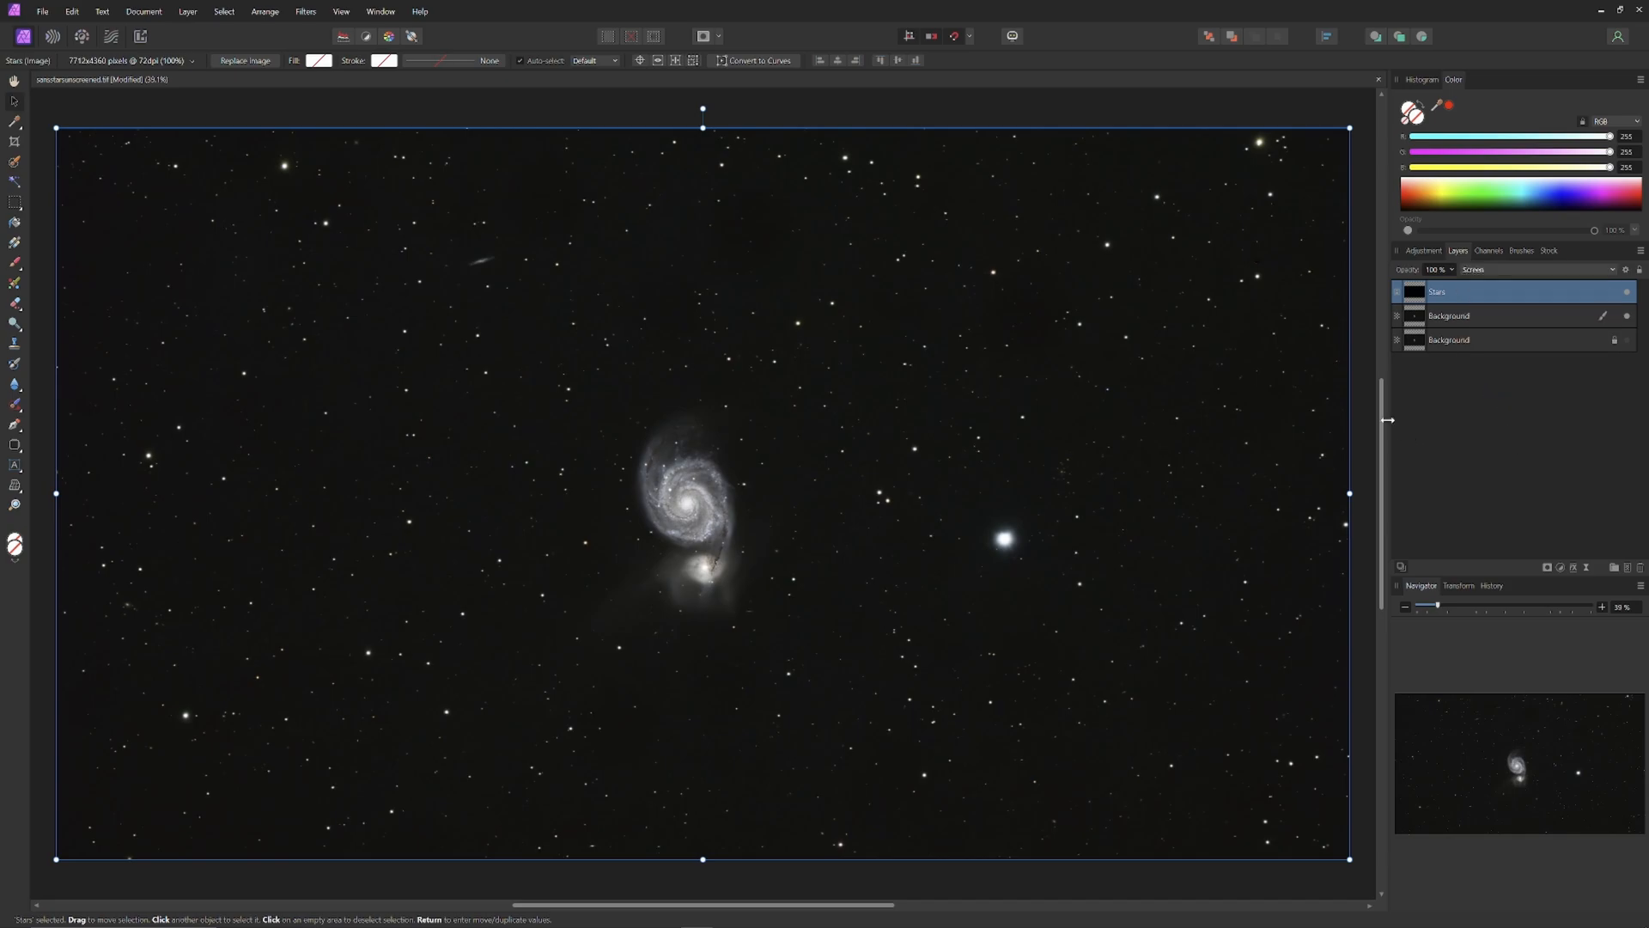
mouse_move(628, 478)
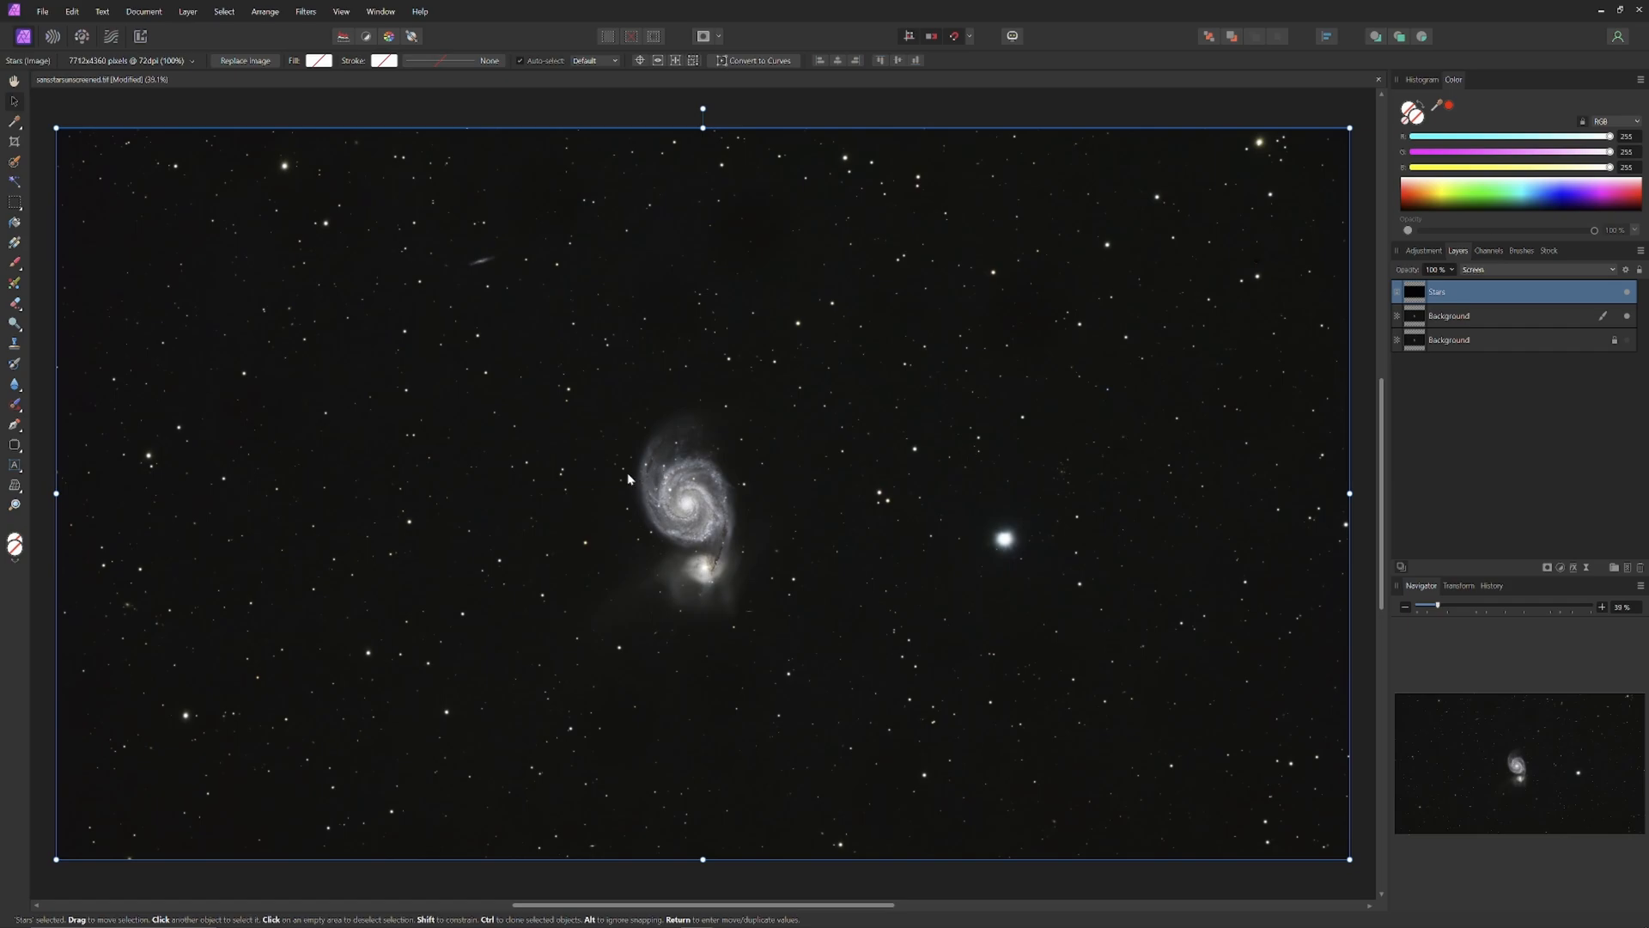
mouse_move(639, 486)
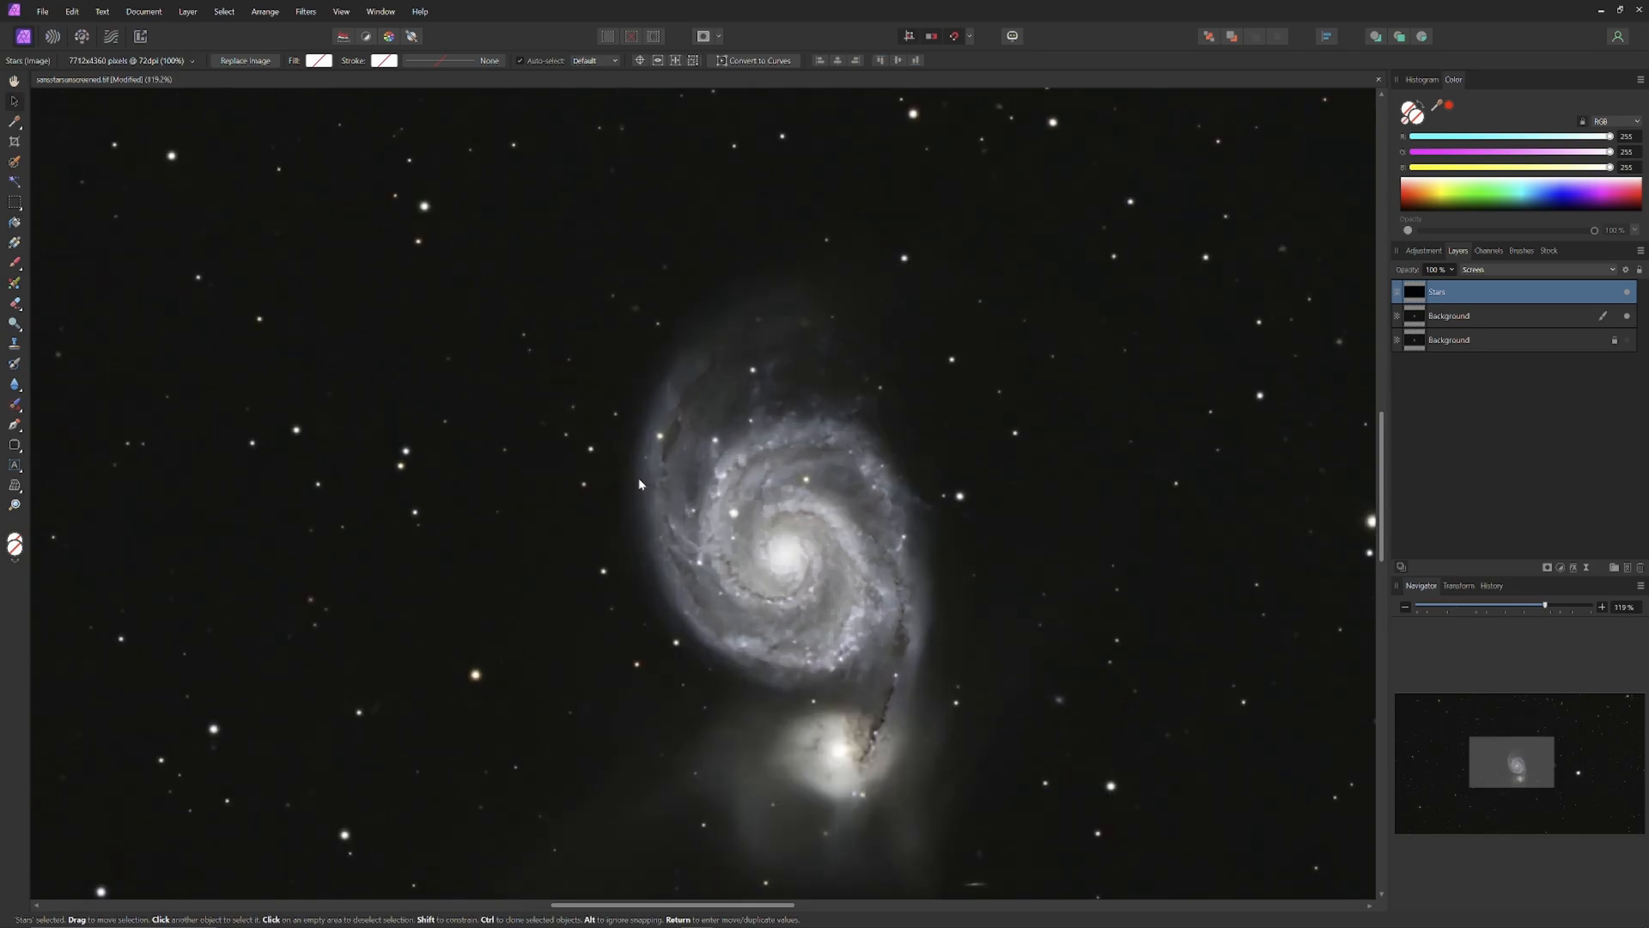
mouse_move(680, 493)
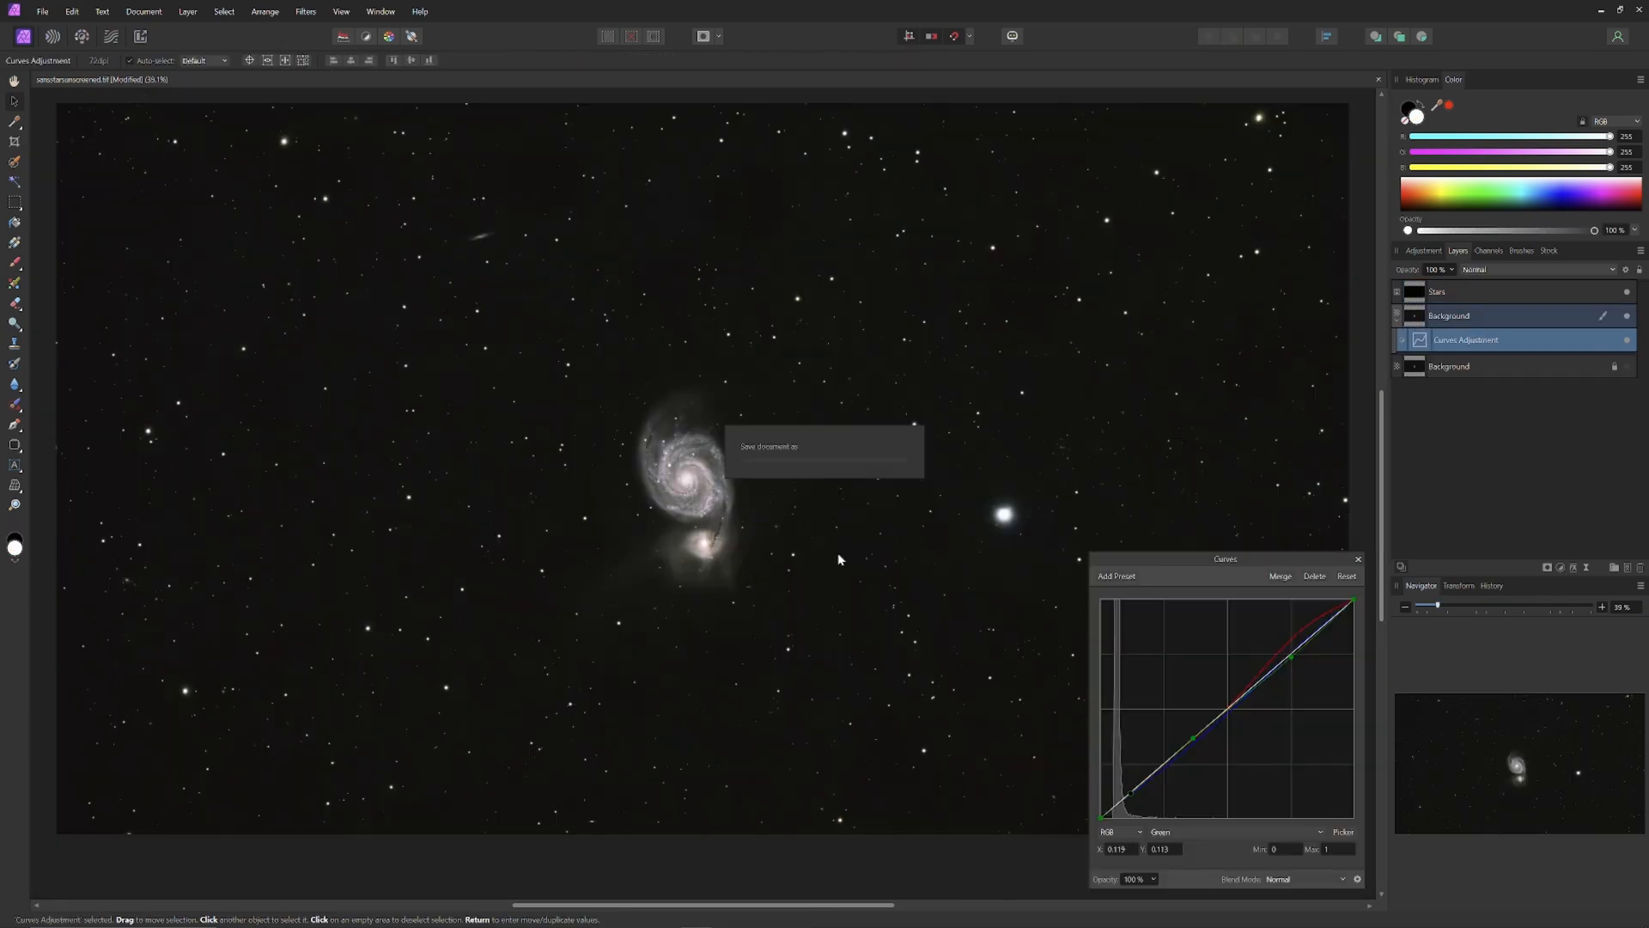
mouse_move(848, 557)
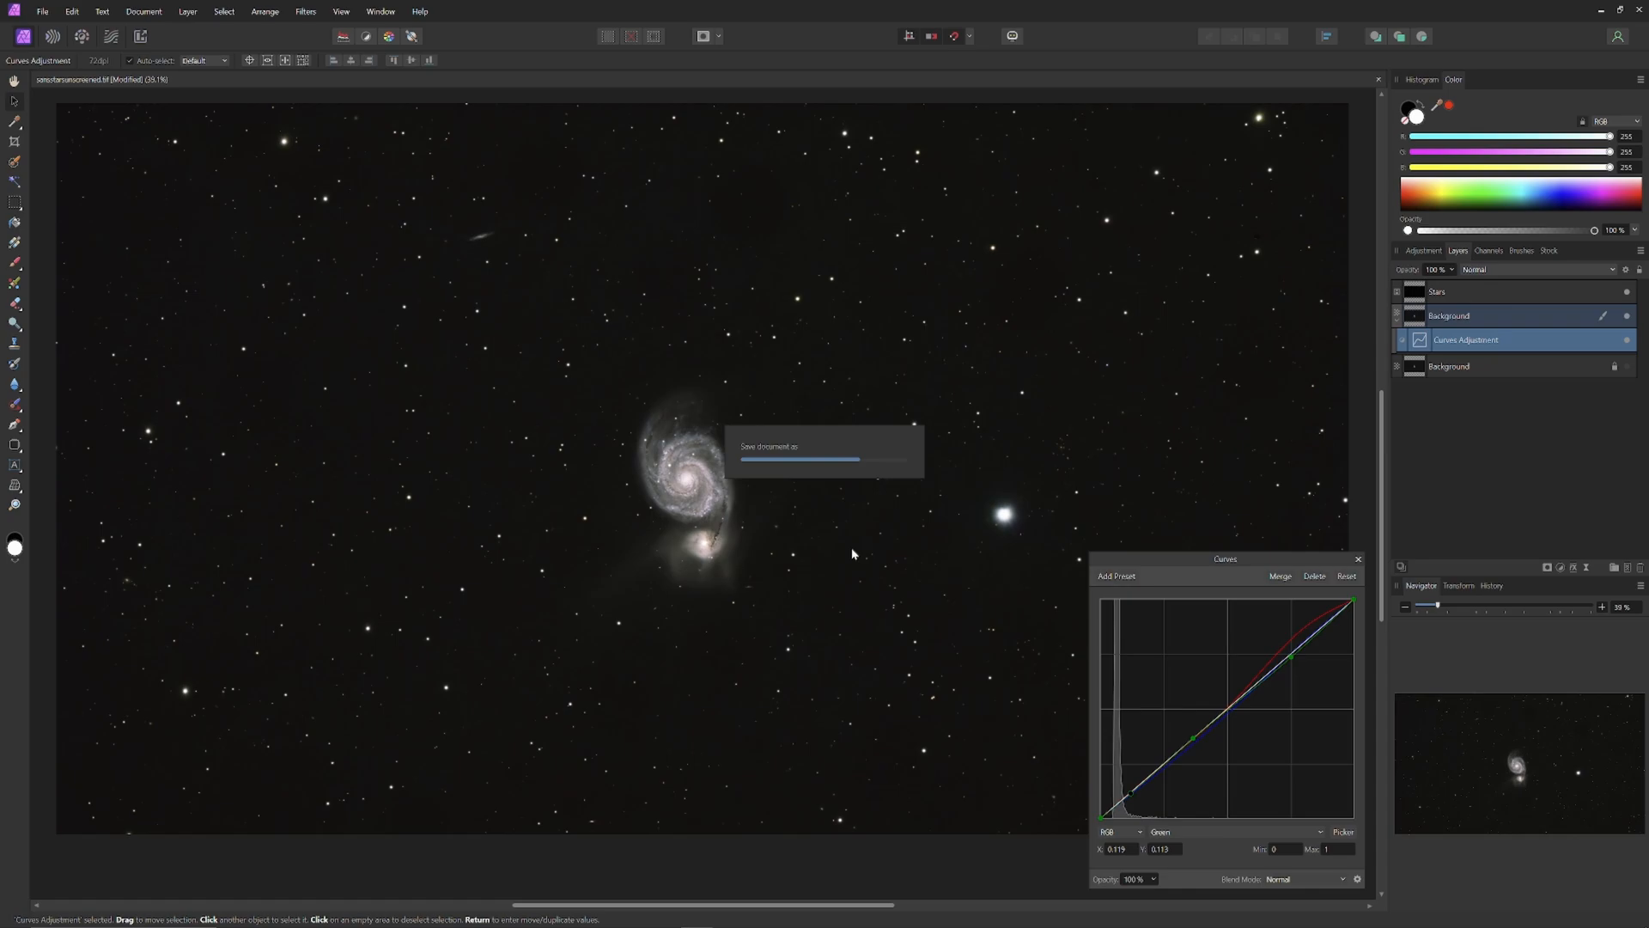
mouse_move(861, 565)
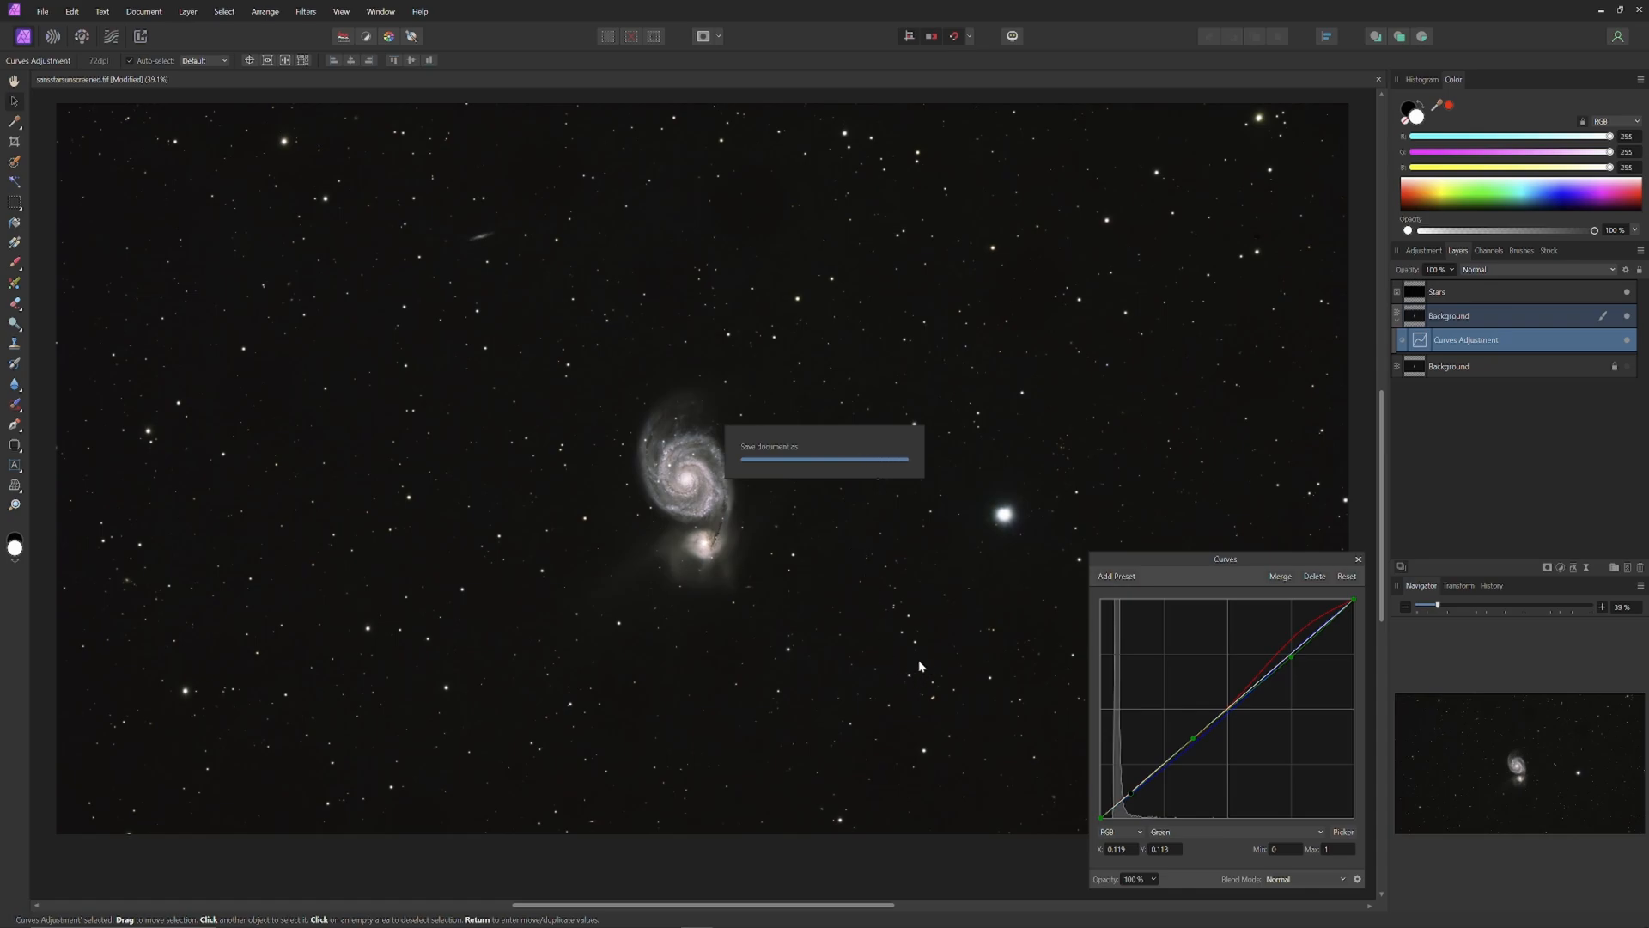
mouse_move(919, 670)
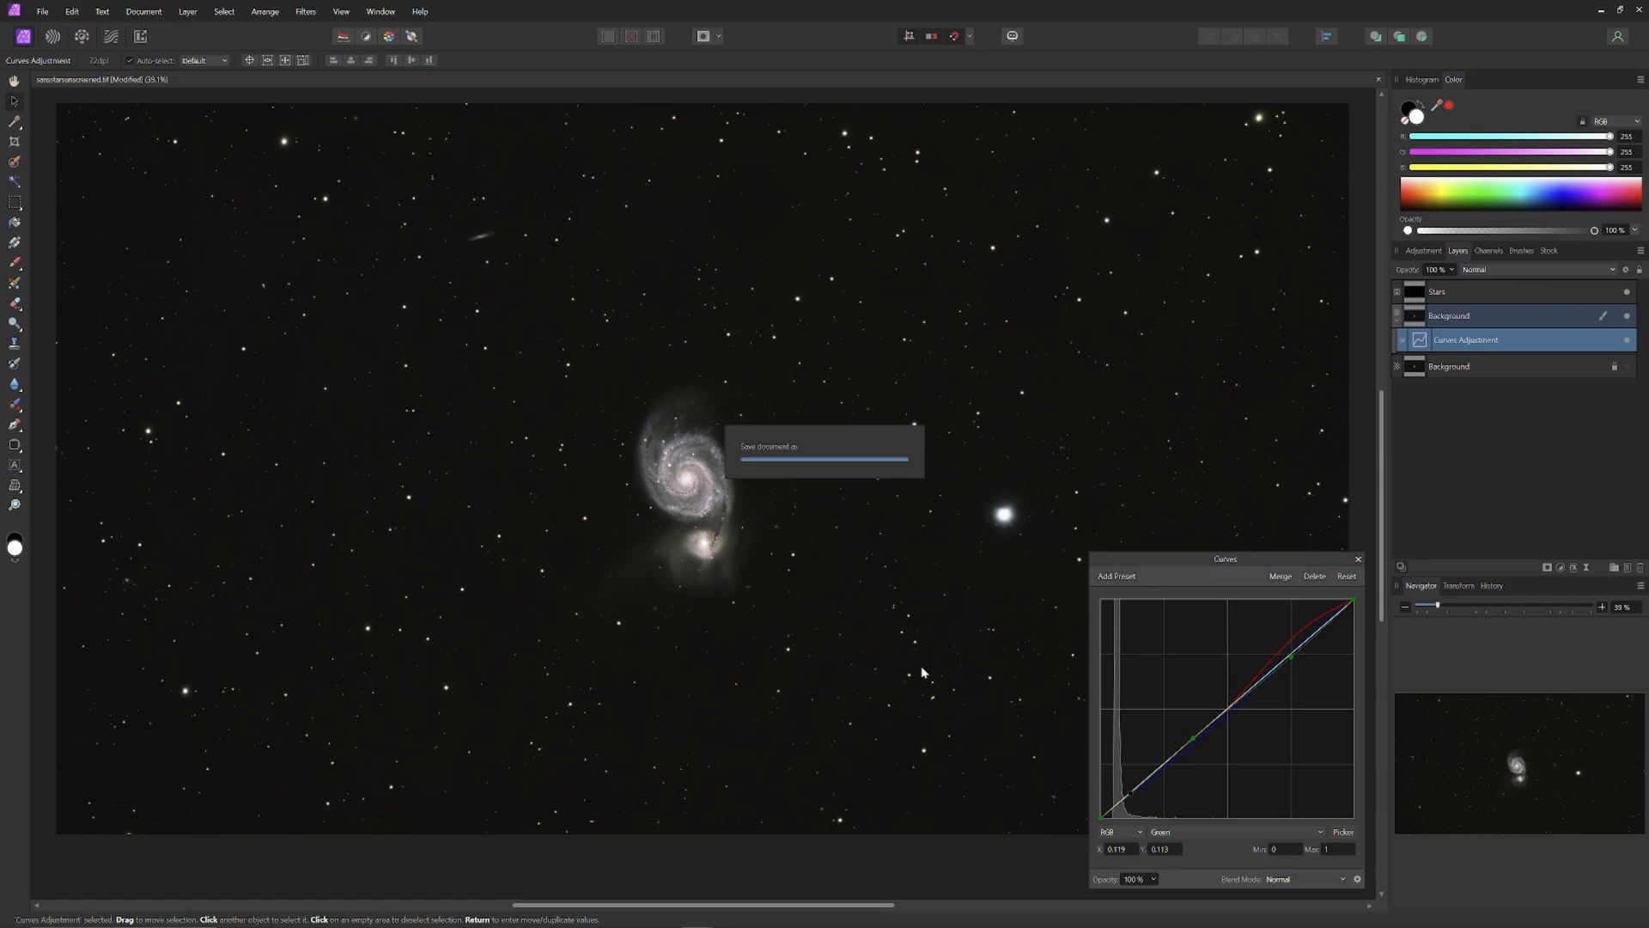
mouse_move(948, 697)
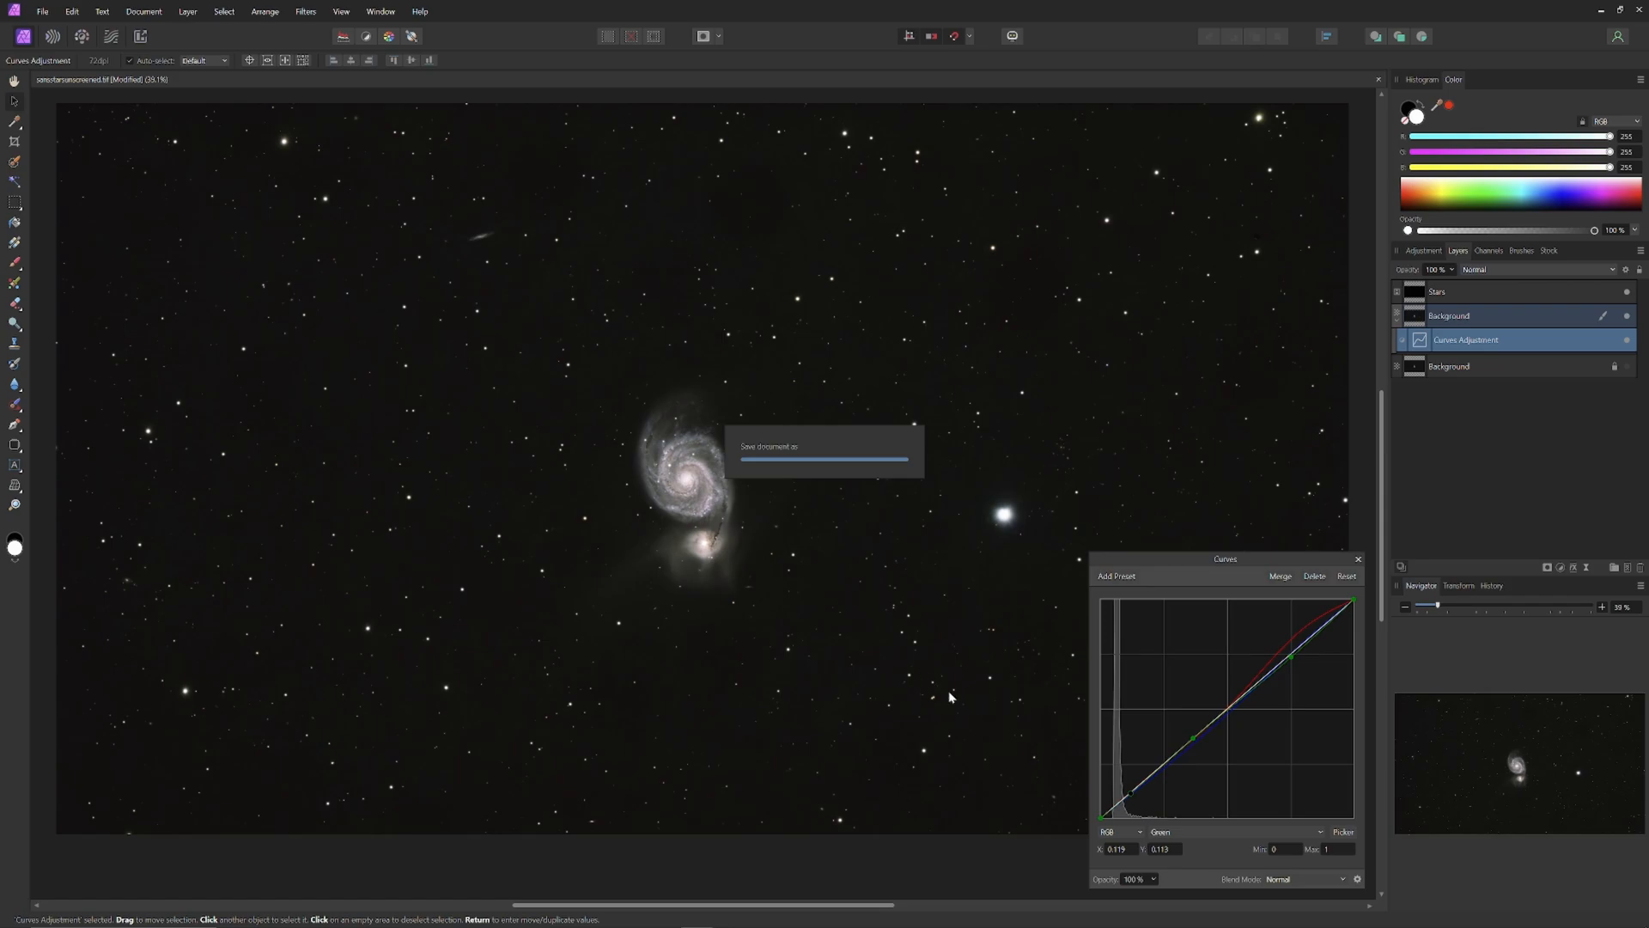